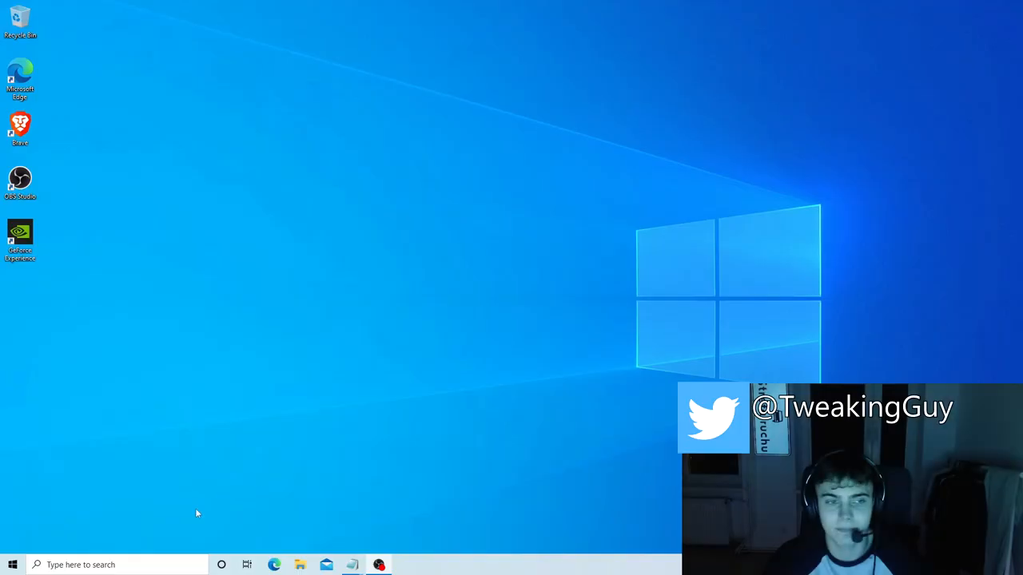
Pause Windows updates for 7 days in Windows Update, then close Settings
{"action": "left_click", "coordinate": [13, 565]}
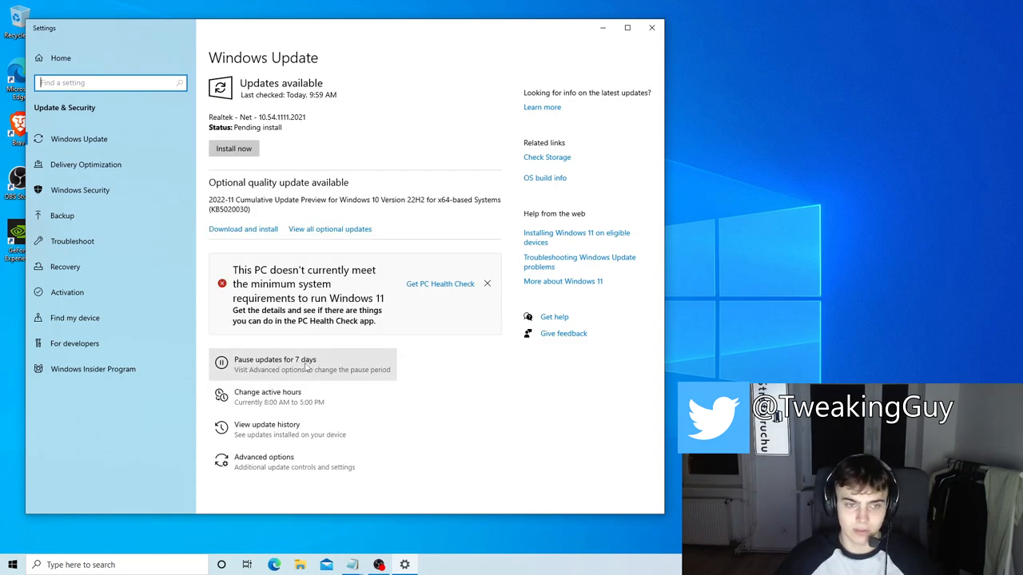
{"action": "left_click", "coordinate": [275, 364]}
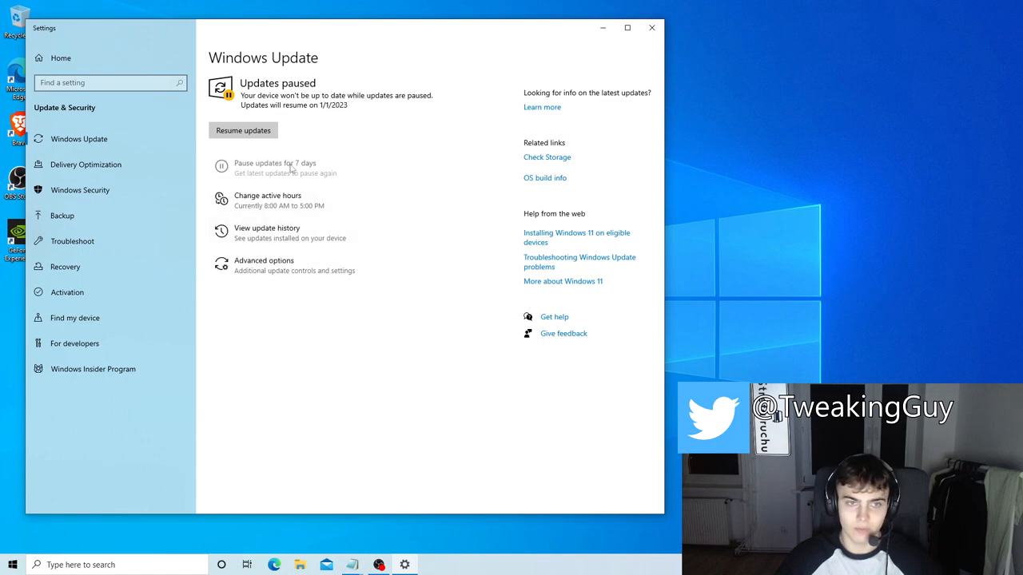
{"action": "left_click", "coordinate": [652, 27]}
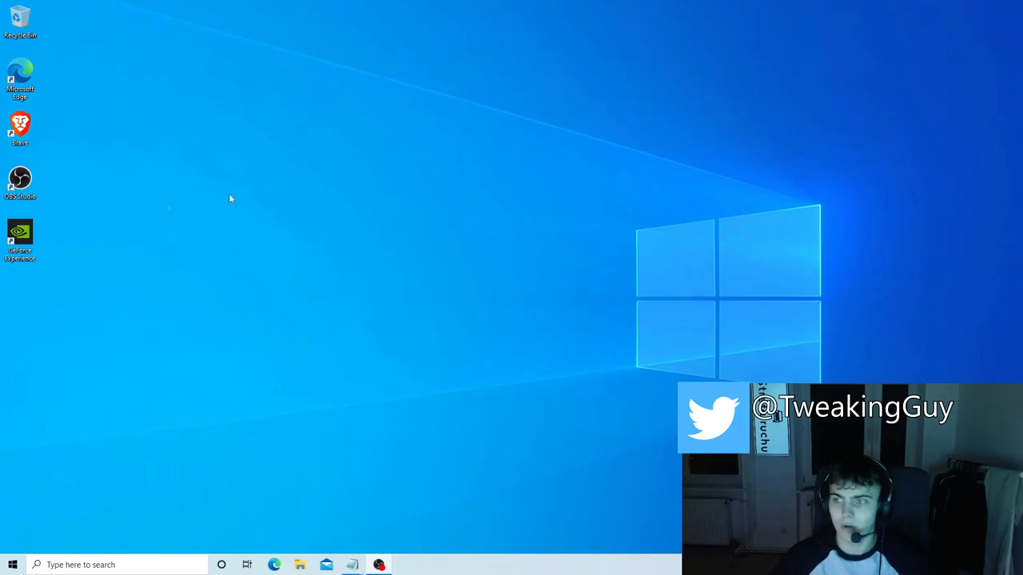
Uncheck 'Enhance pointer precision' in Mouse Properties pointer options to remove mouse acceleration
{"action": "left_click", "coordinate": [13, 564]}
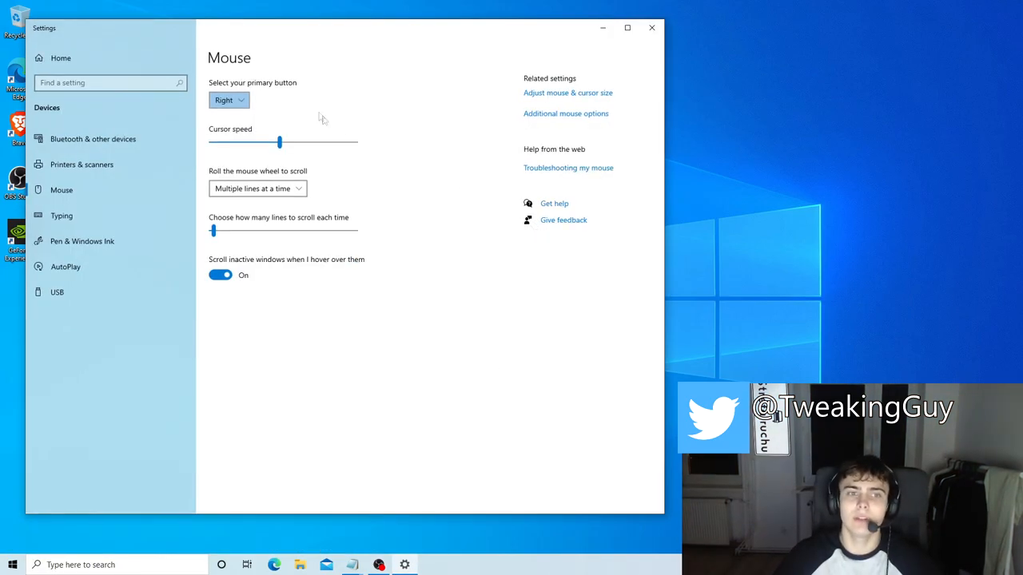
{"action": "mouse_move", "coordinate": [584, 118]}
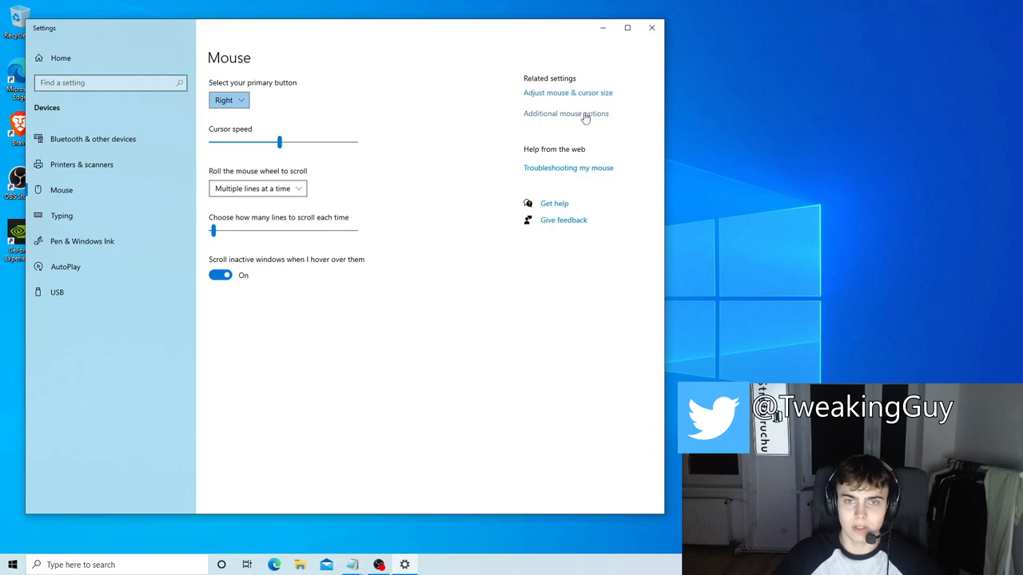
{"action": "left_click", "coordinate": [566, 112]}
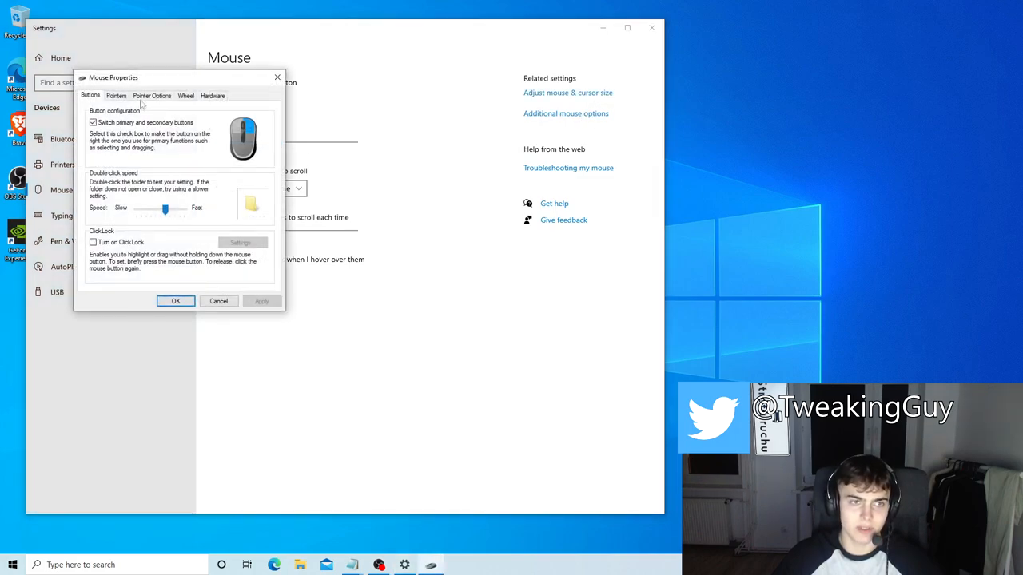
{"action": "left_click", "coordinate": [150, 96]}
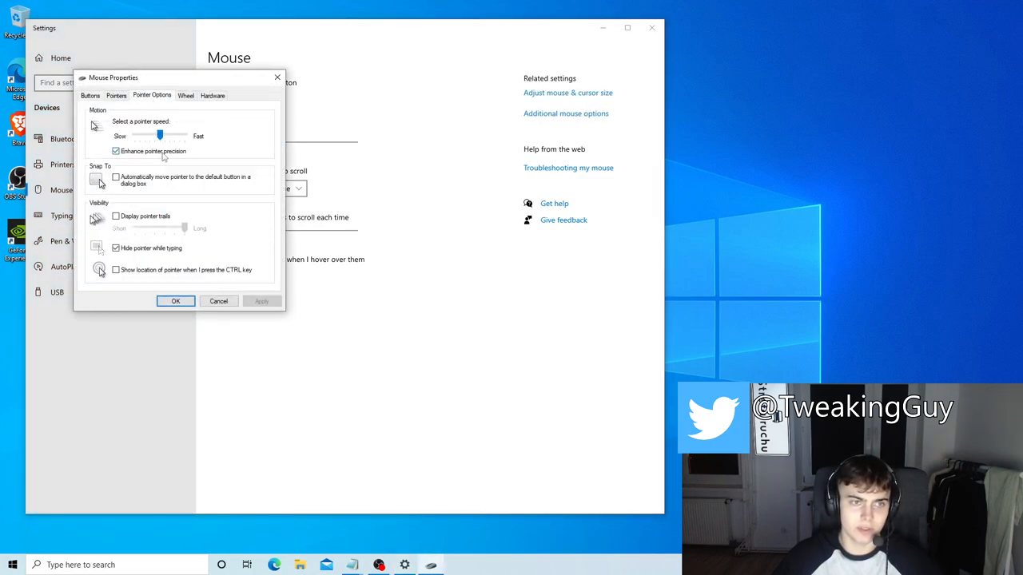
{"action": "left_click", "coordinate": [115, 150]}
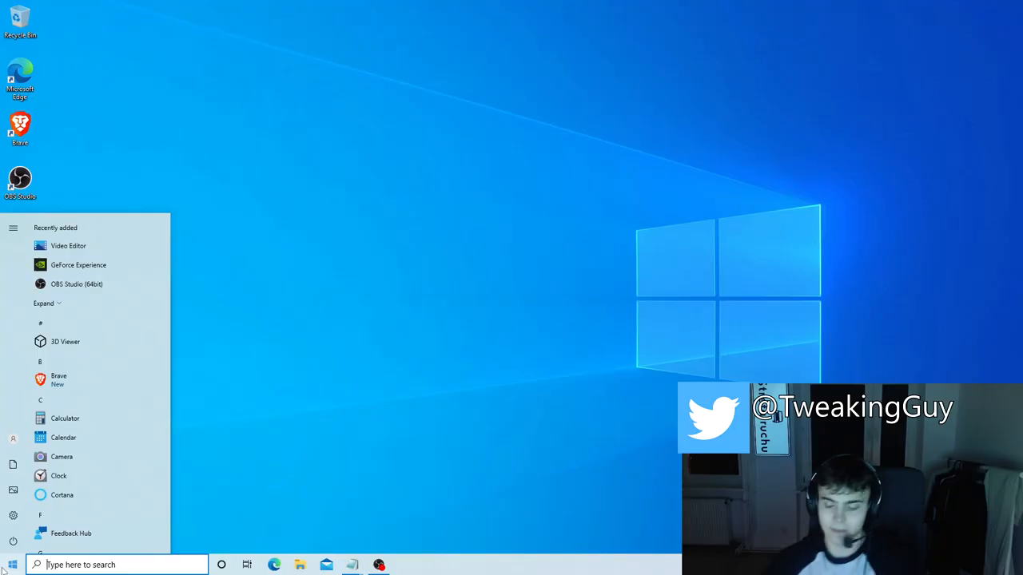
Select the High performance plan in Control Panel Power Options via a 'power plan' search
{"action": "type", "text": "power plan"}
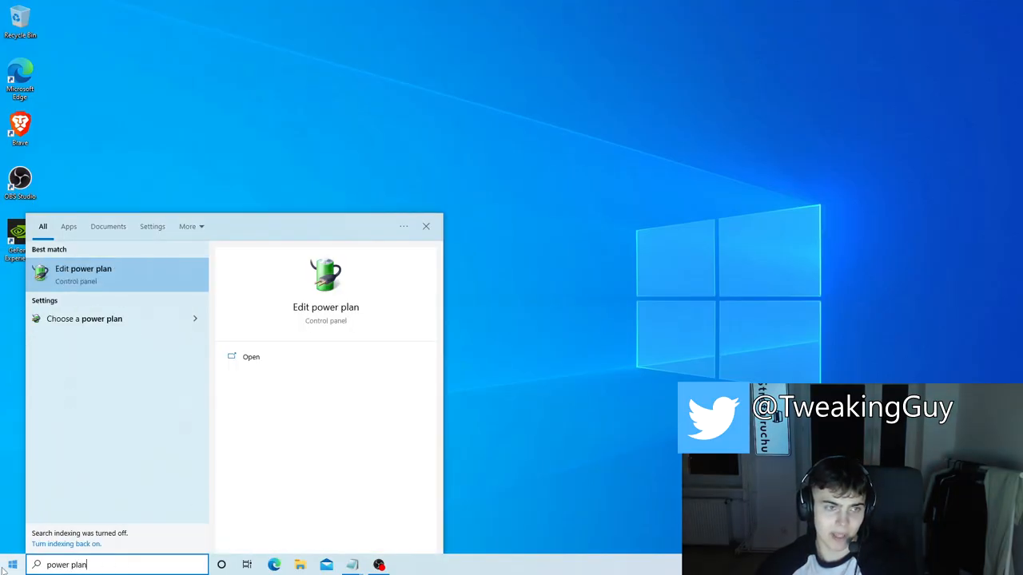
{"action": "left_click", "coordinate": [83, 269]}
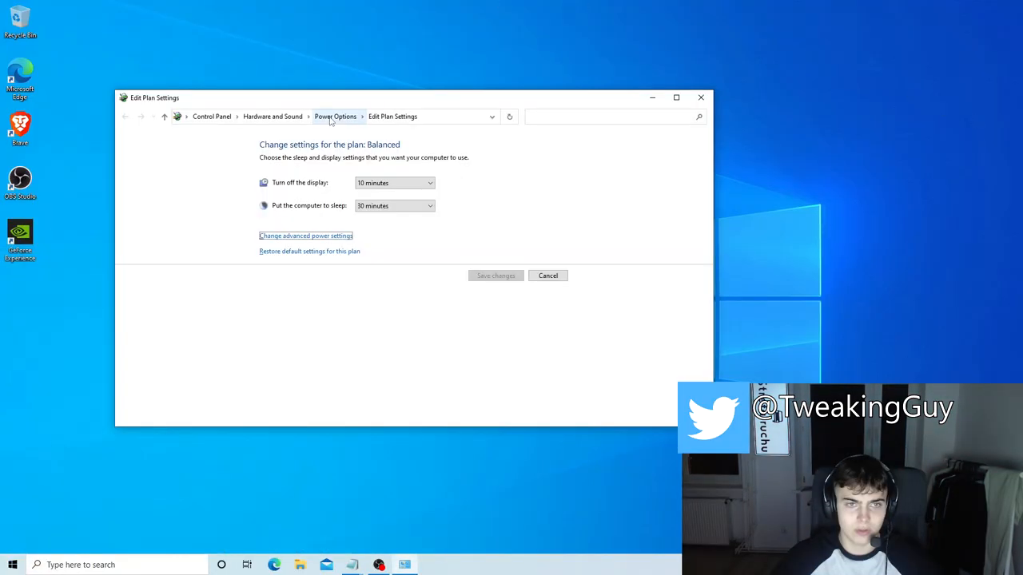
{"action": "left_click", "coordinate": [336, 115]}
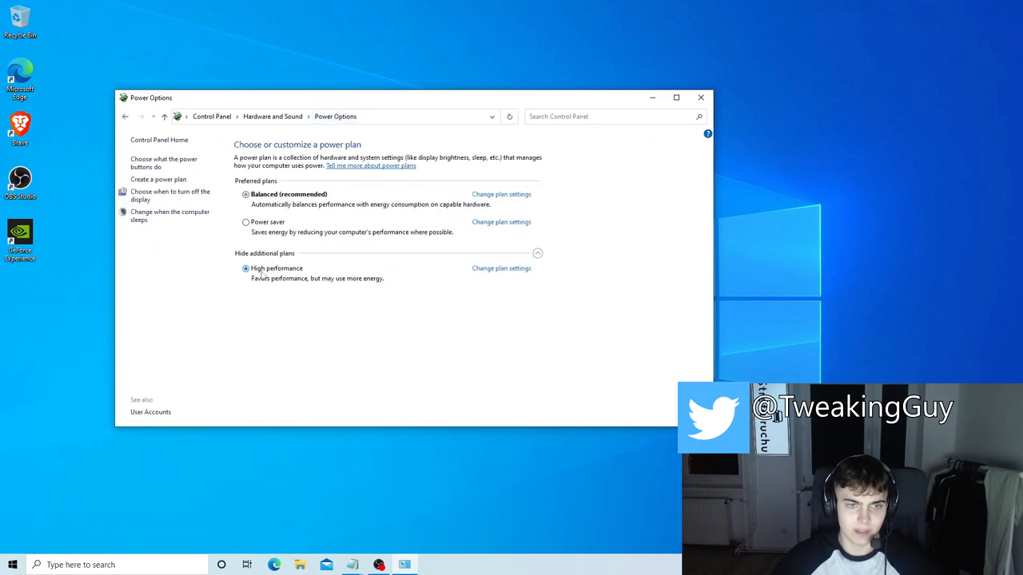
{"action": "type", "text": "core"}
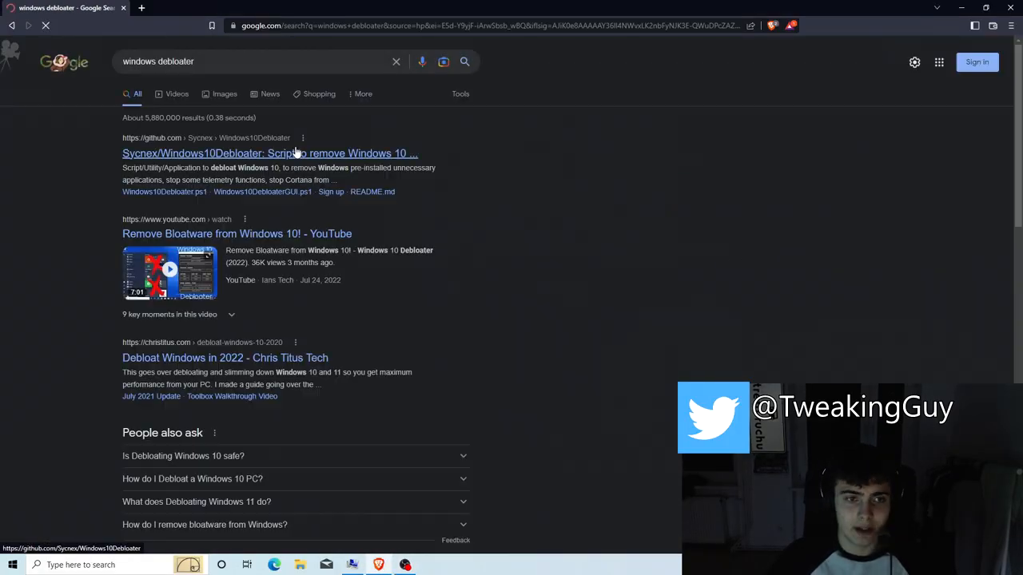
Copy the raw Windows10Debloater.ps1 script from GitHub and search Start for PowerShell
{"action": "left_click", "coordinate": [268, 153]}
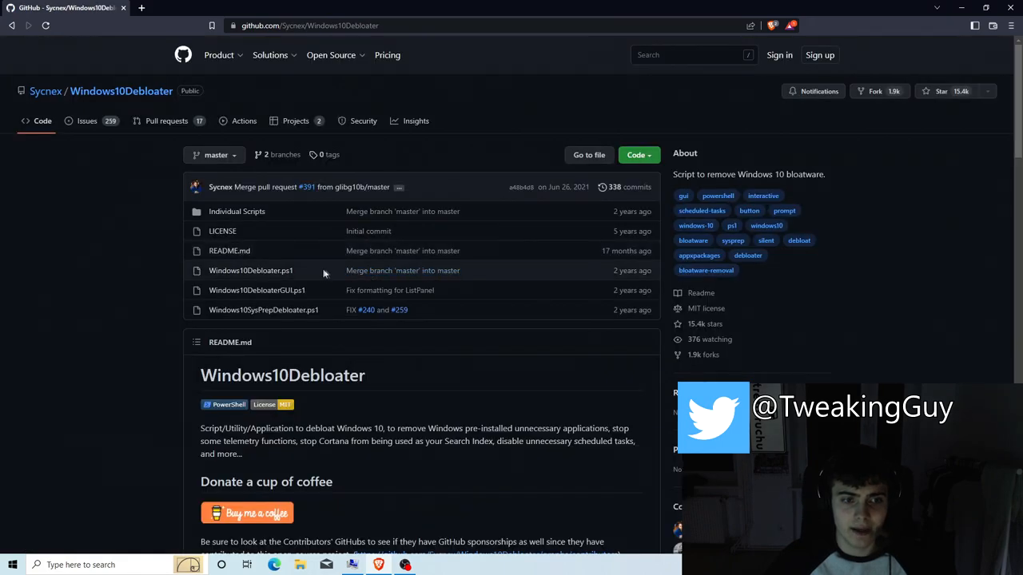
{"action": "mouse_move", "coordinate": [249, 270]}
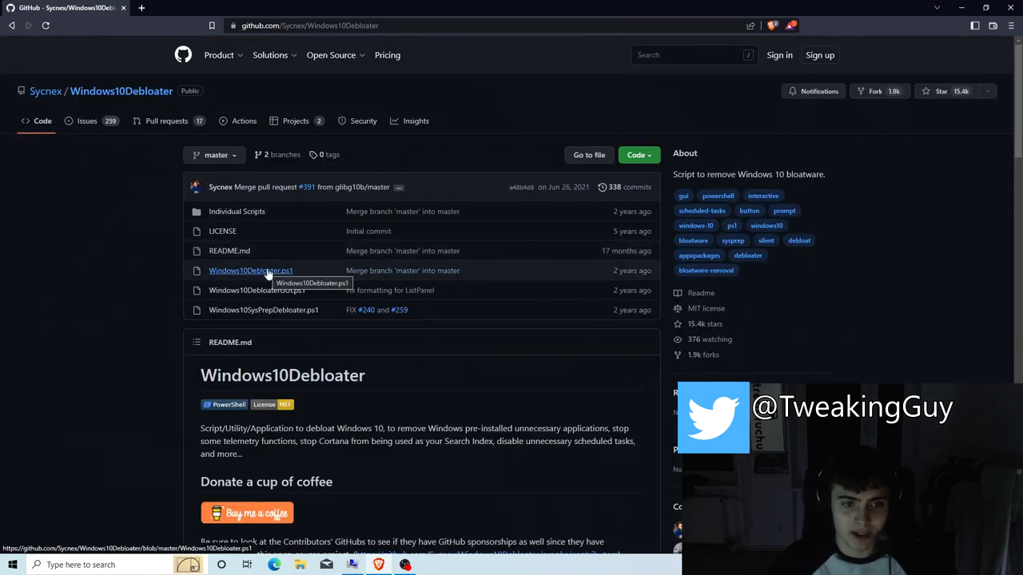
{"action": "left_click", "coordinate": [249, 270]}
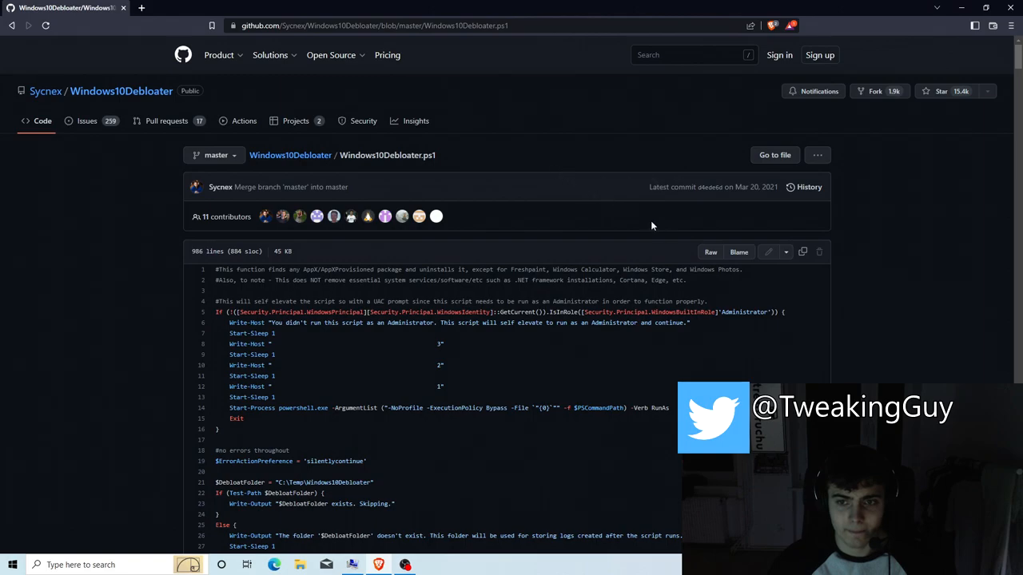
{"action": "left_click", "coordinate": [710, 252]}
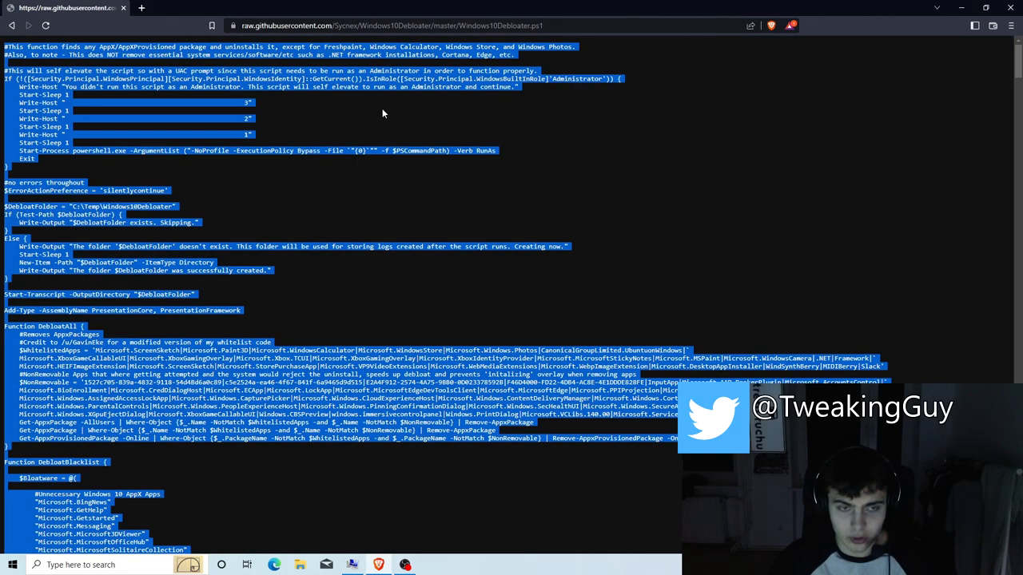
{"action": "mouse_move", "coordinate": [390, 131]}
{"action": "type", "text": "poqwe"}
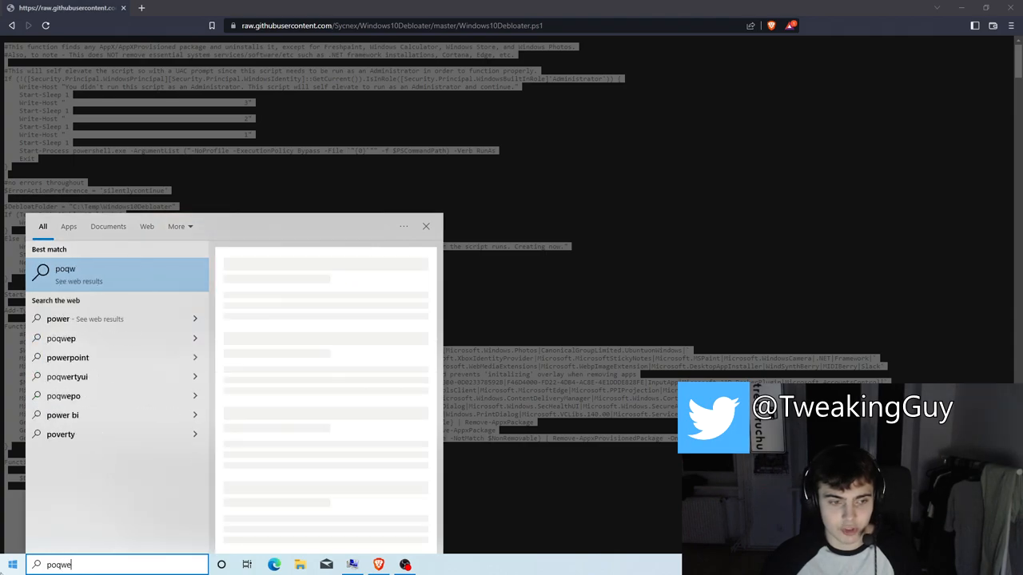
{"action": "type", "text": "powershel"}
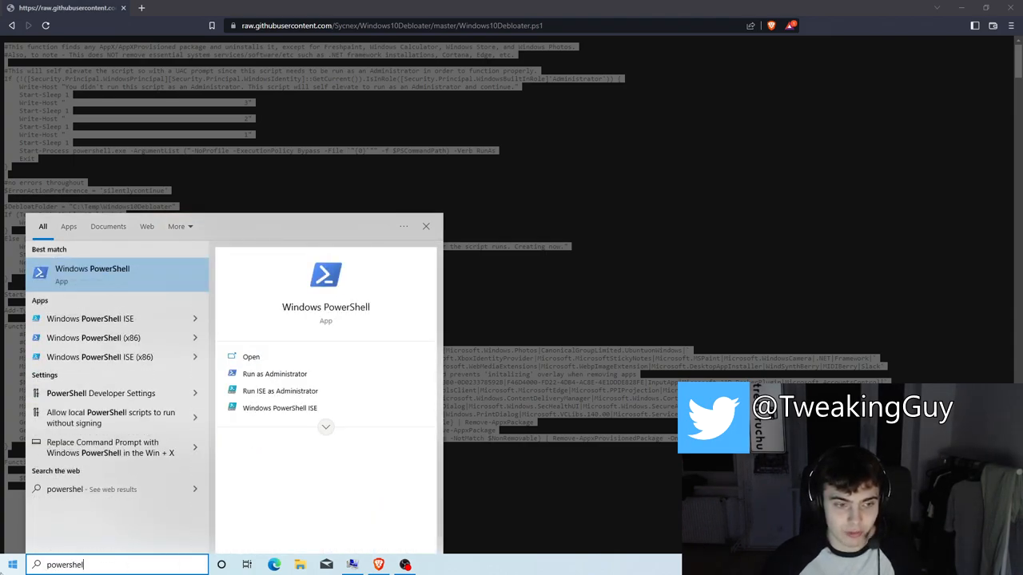
{"action": "right_click", "coordinate": [93, 275]}
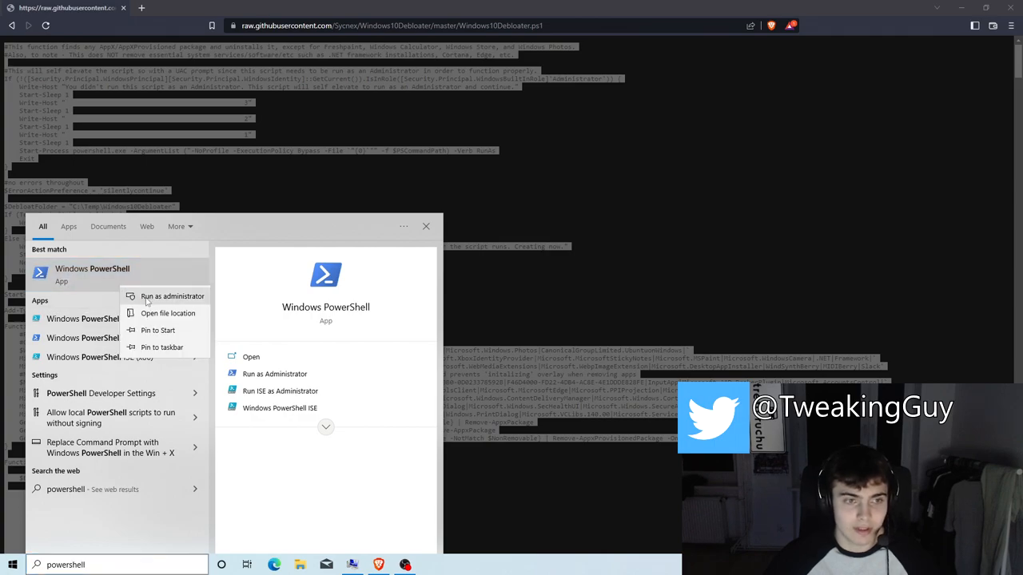
Run the debloater script in administrator PowerShell, answering Yes to debloat and remove all bloatware
{"action": "left_click", "coordinate": [172, 296]}
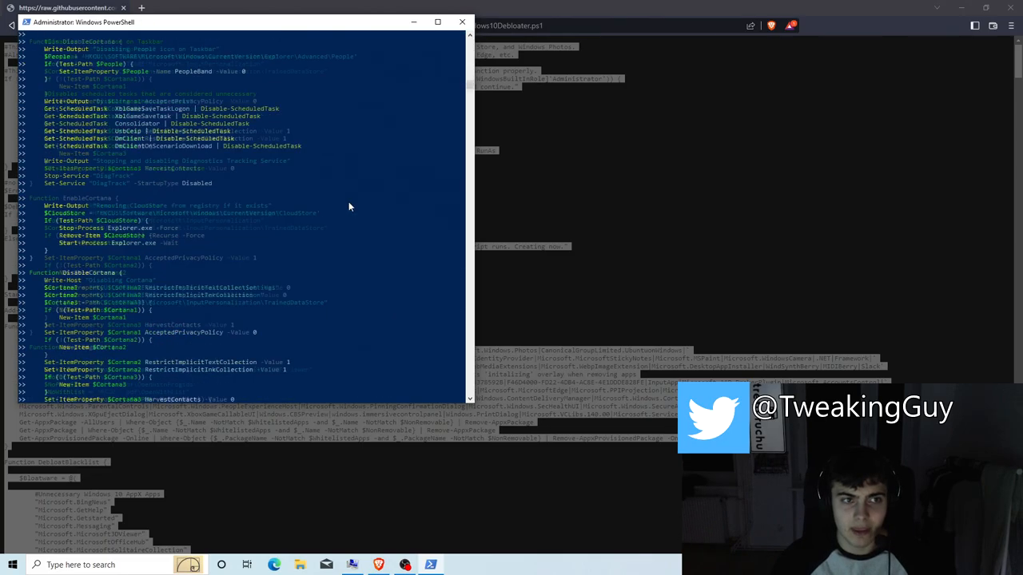
{"action": "scroll", "scroll_direction": "down", "scroll_amount": 3}
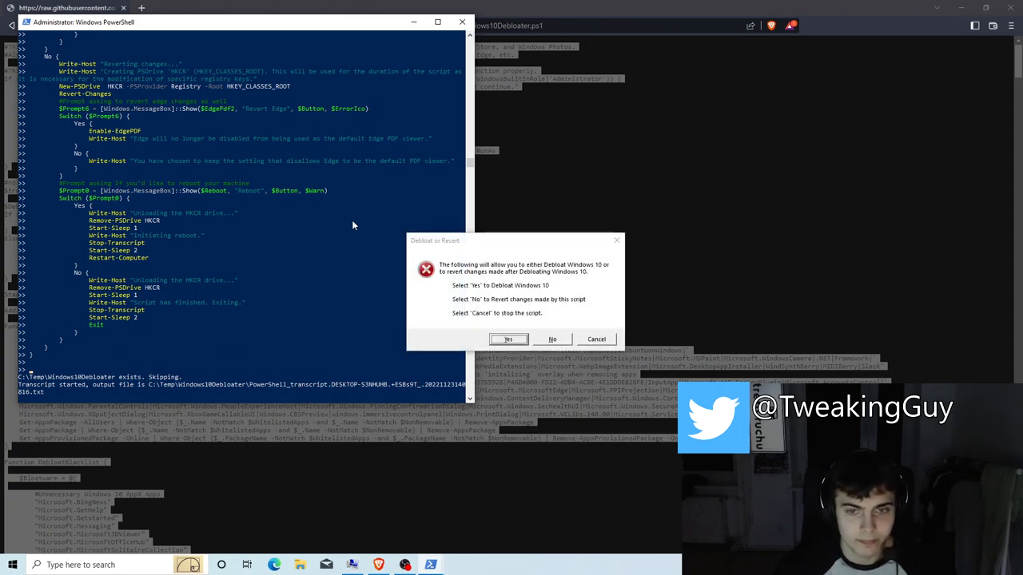
{"action": "left_click", "coordinate": [508, 339]}
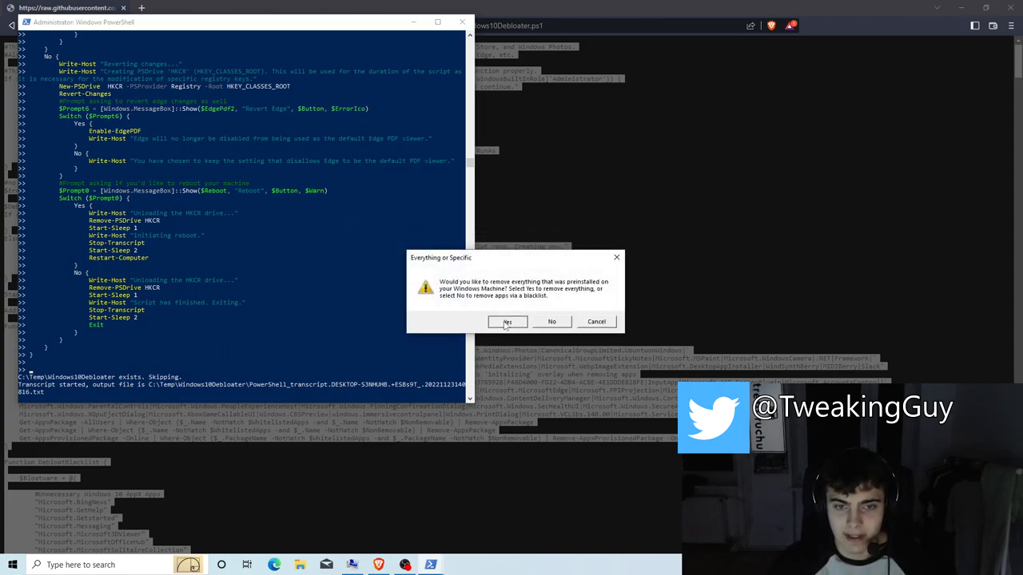
{"action": "left_click", "coordinate": [507, 321]}
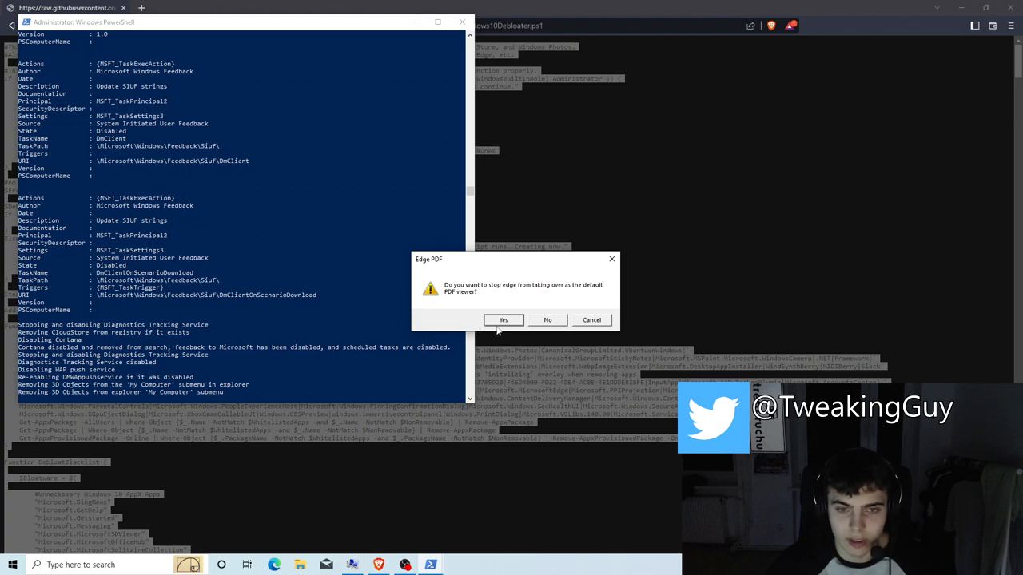
Answer the Edge PDF, OneDrive uninstall, Start menu unpin and .NET 3.5 prompts
{"action": "left_click", "coordinate": [503, 319]}
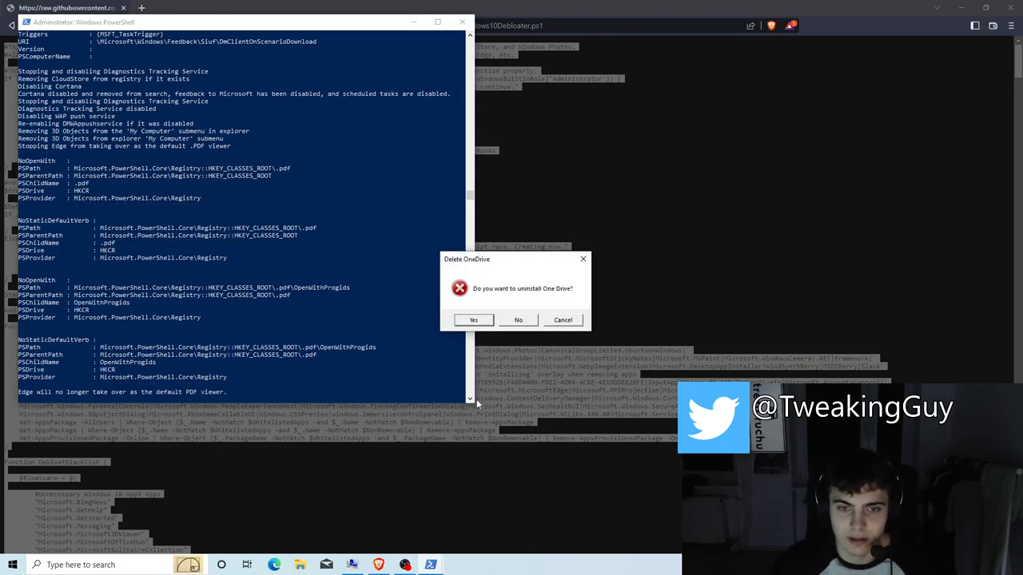
{"action": "left_click", "coordinate": [473, 320]}
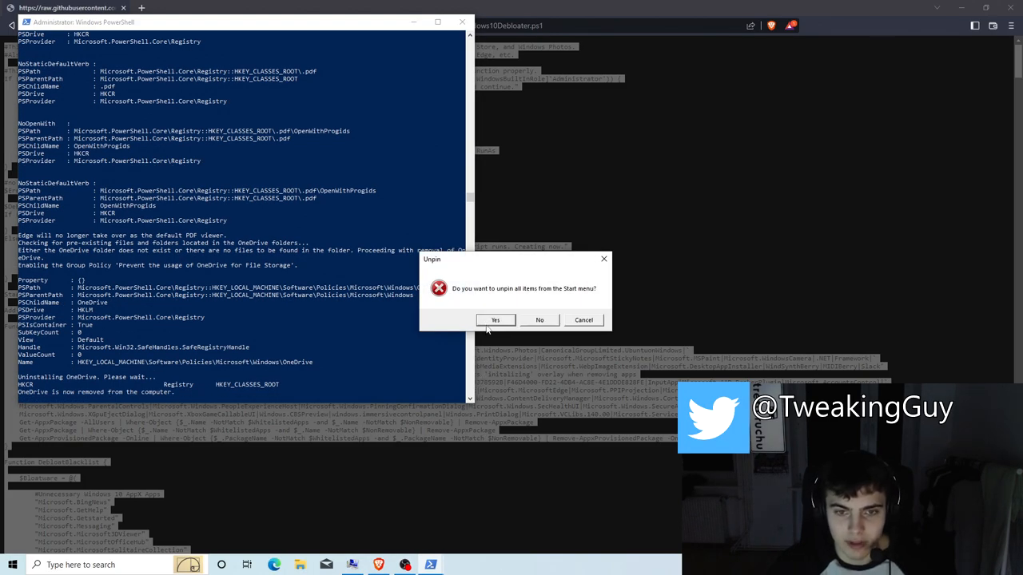
{"action": "left_click", "coordinate": [496, 319]}
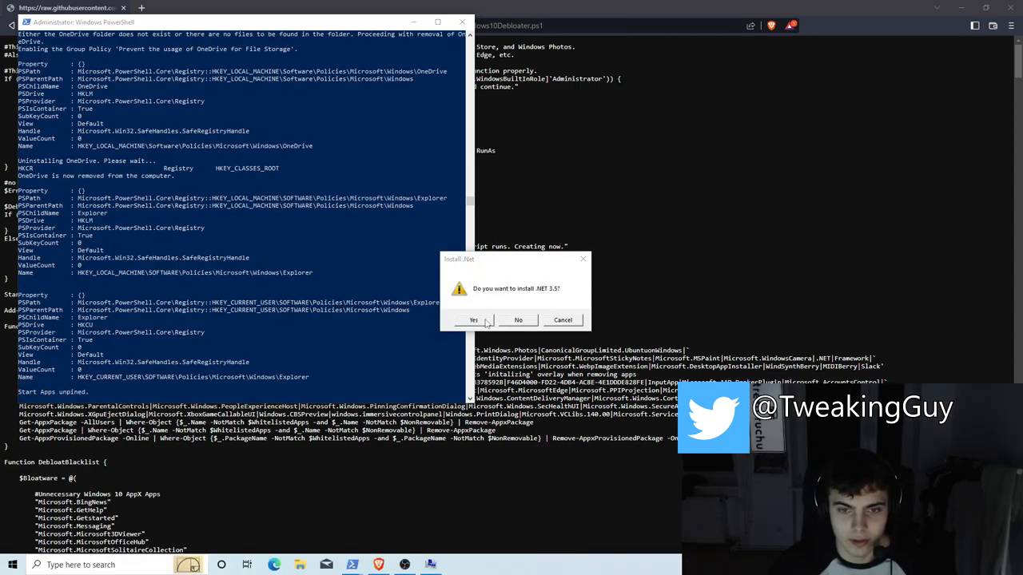
{"action": "left_click", "coordinate": [473, 320]}
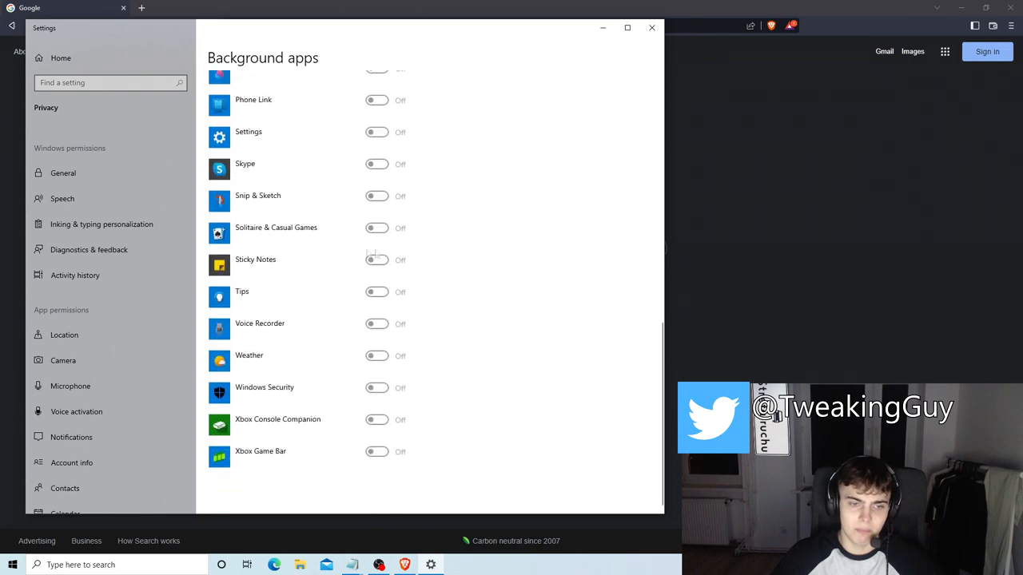
Leave all background apps switched off and close Settings
{"action": "left_click", "coordinate": [652, 27]}
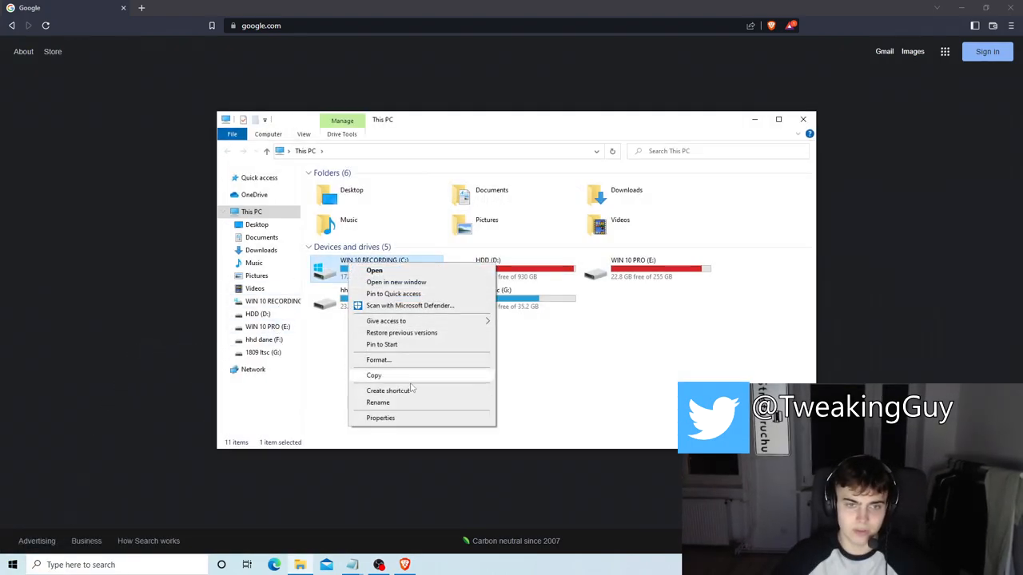
Disable content indexing on drive C for the drive, subfolders and files
{"action": "left_click", "coordinate": [380, 419]}
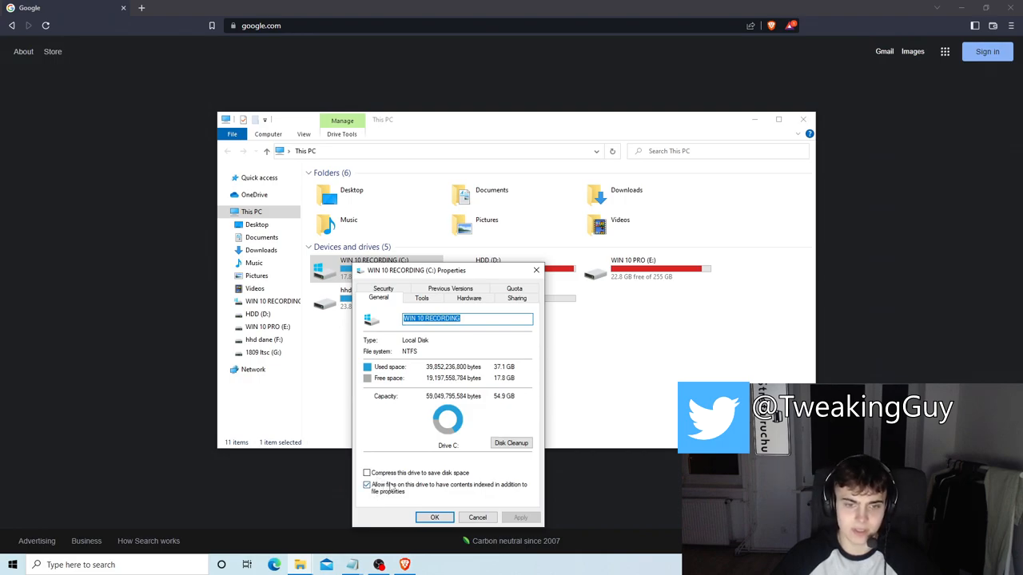
{"action": "left_click", "coordinate": [368, 486]}
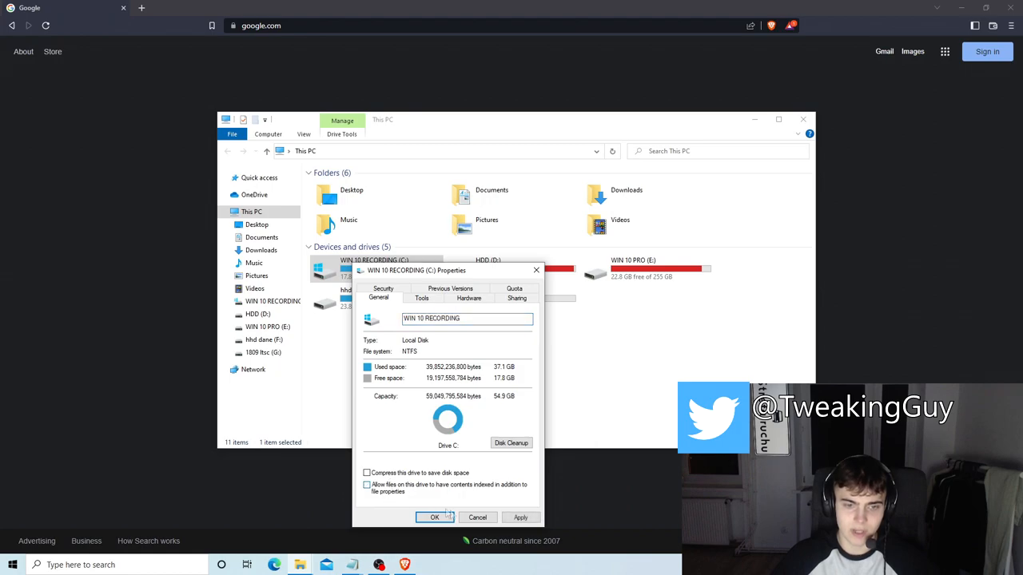
{"action": "left_click", "coordinate": [435, 518]}
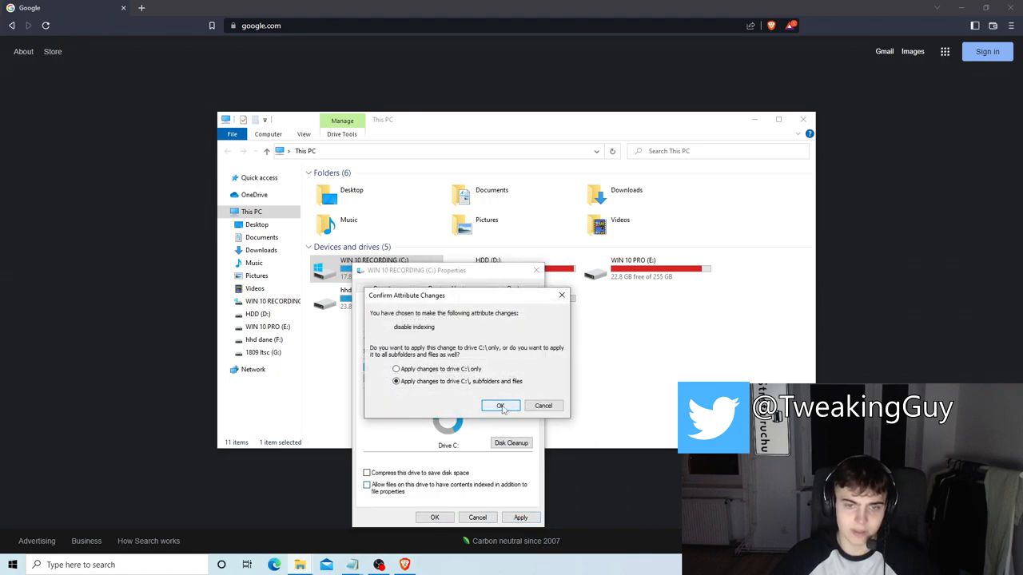
{"action": "left_click", "coordinate": [500, 406]}
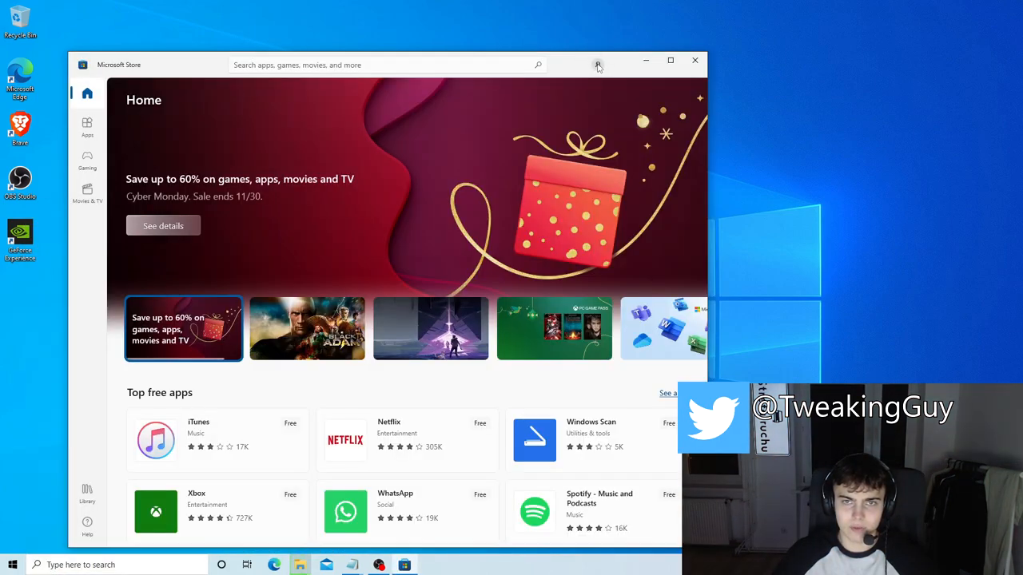
Turn off automatic app updates in Microsoft Store's app settings
{"action": "left_click", "coordinate": [598, 64]}
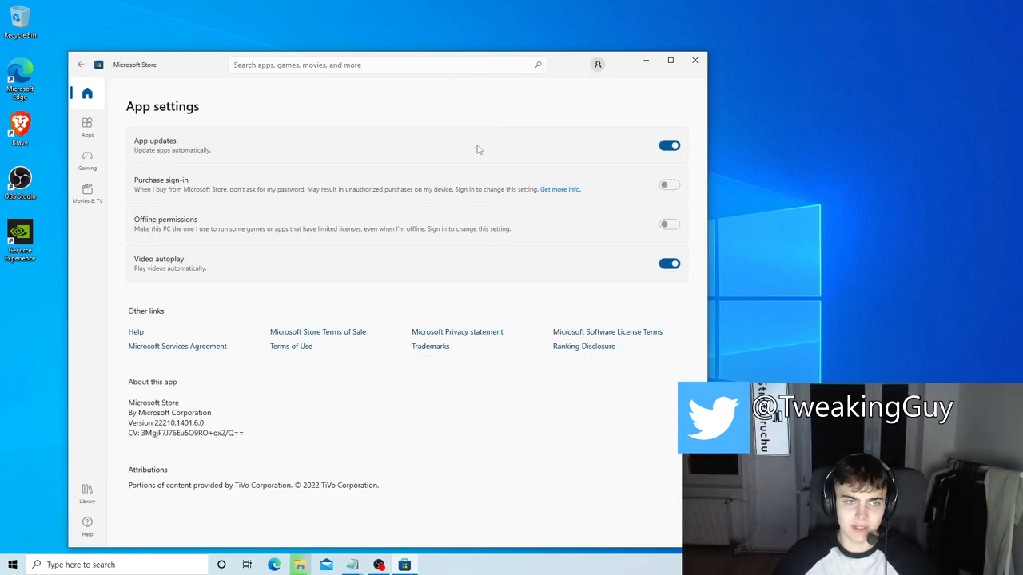
{"action": "left_click", "coordinate": [668, 145]}
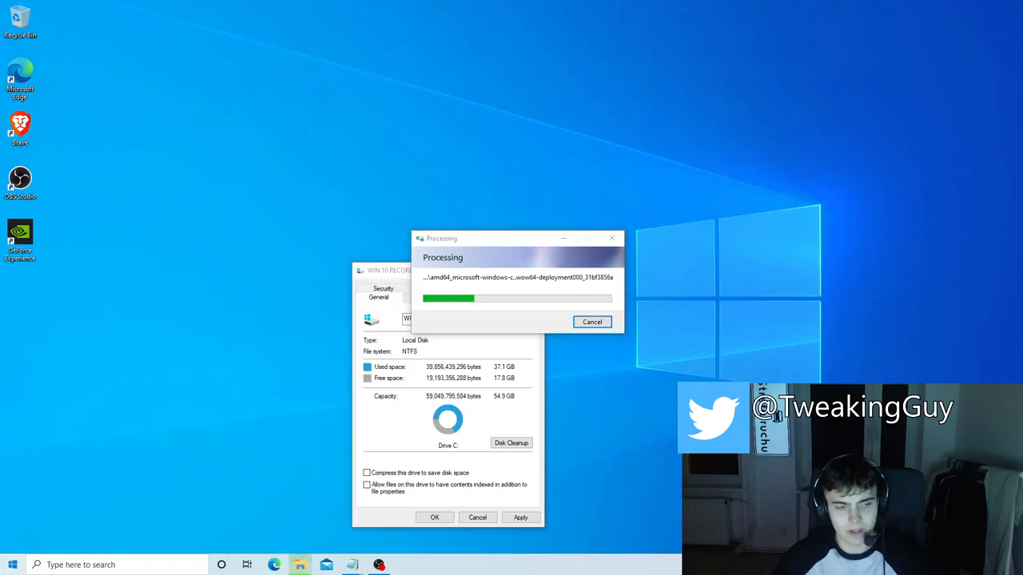
Switch off Xbox Game Bar from a 'gamebar' Start search
{"action": "type", "text": "gamebar"}
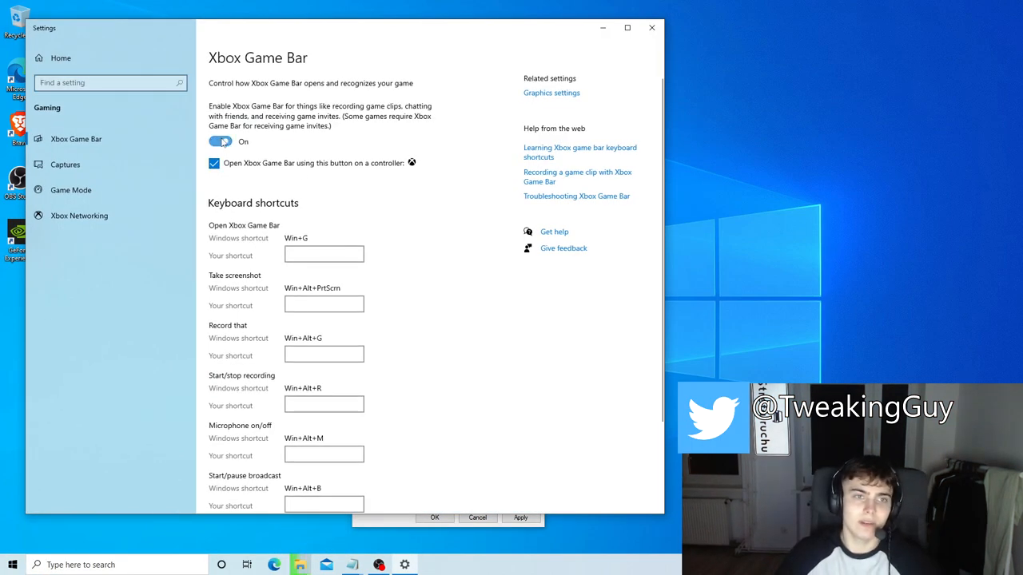
{"action": "left_click", "coordinate": [221, 141]}
{"action": "type", "text": "devic"}
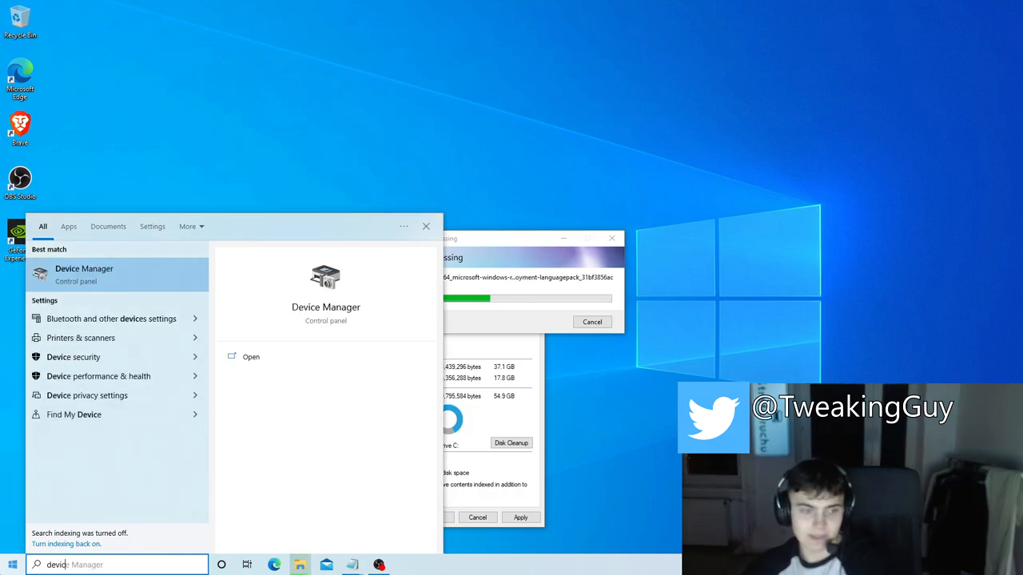
Stop Windows powering down the USB 3.0 Root Hub via its Power Management properties
{"action": "left_click", "coordinate": [251, 357]}
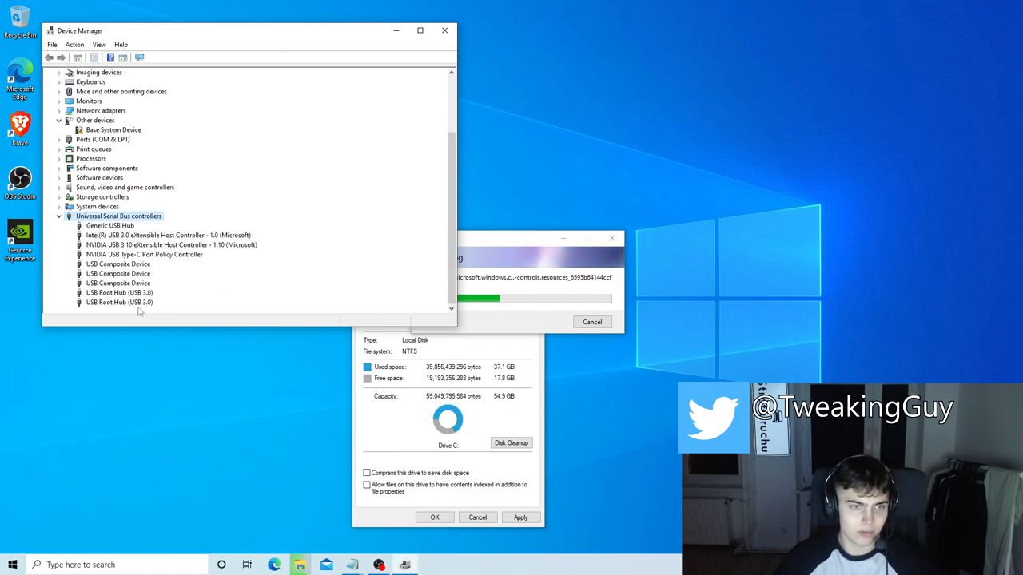
{"action": "left_click", "coordinate": [118, 302]}
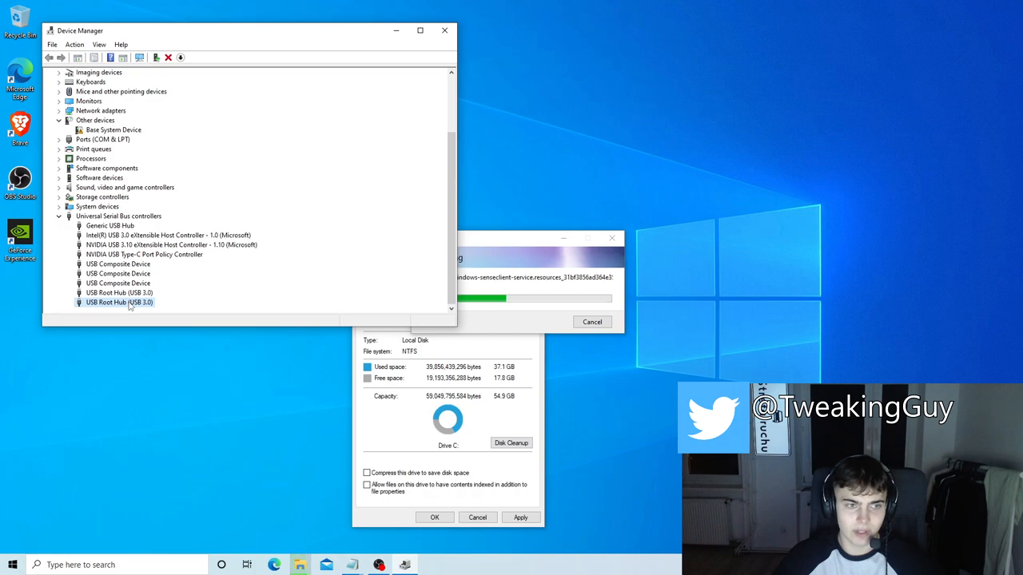
{"action": "double_click", "coordinate": [118, 302]}
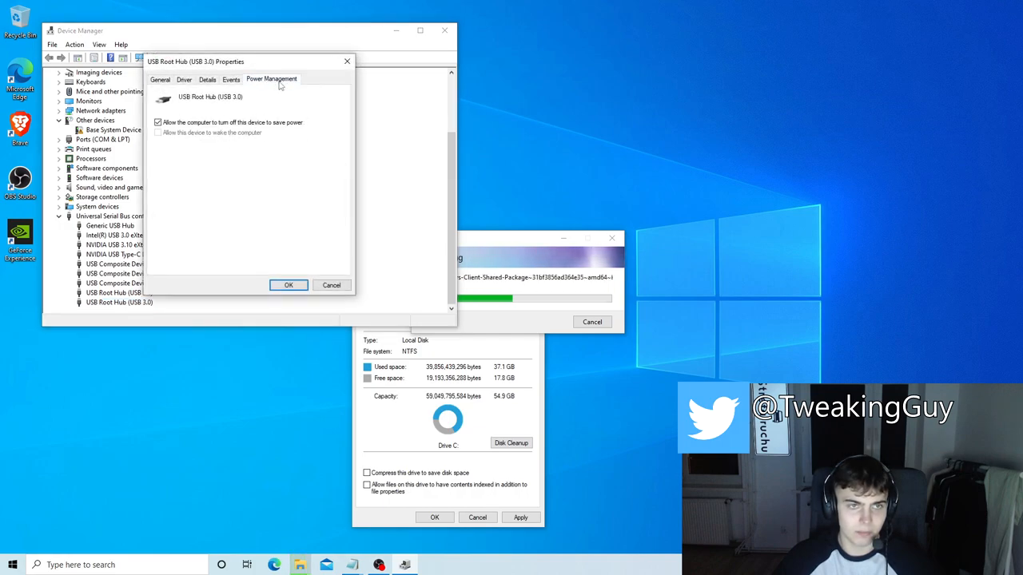
{"action": "left_click", "coordinate": [157, 121]}
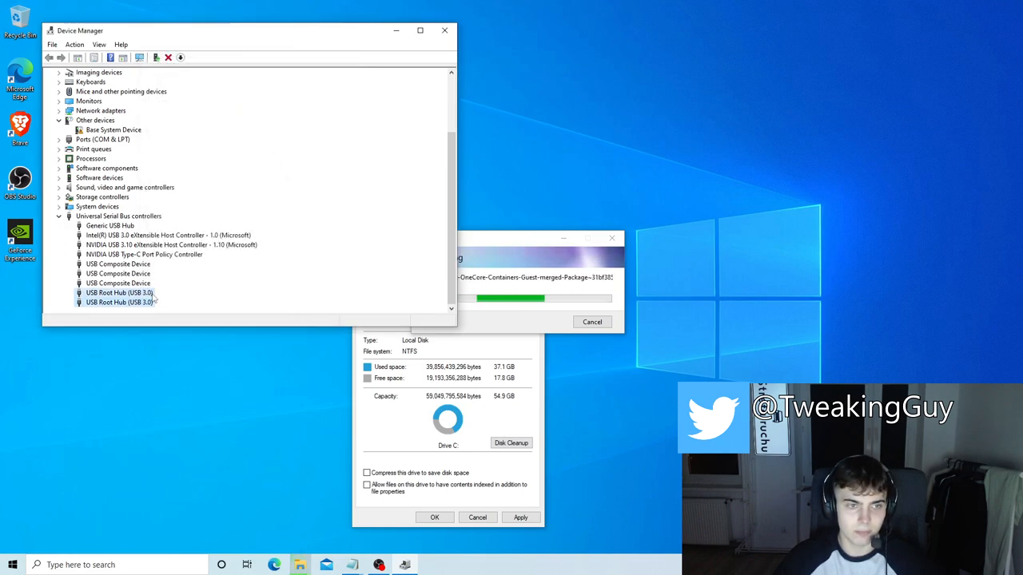
Stop Windows powering down the Generic USB Hub to save power
{"action": "left_click", "coordinate": [168, 235]}
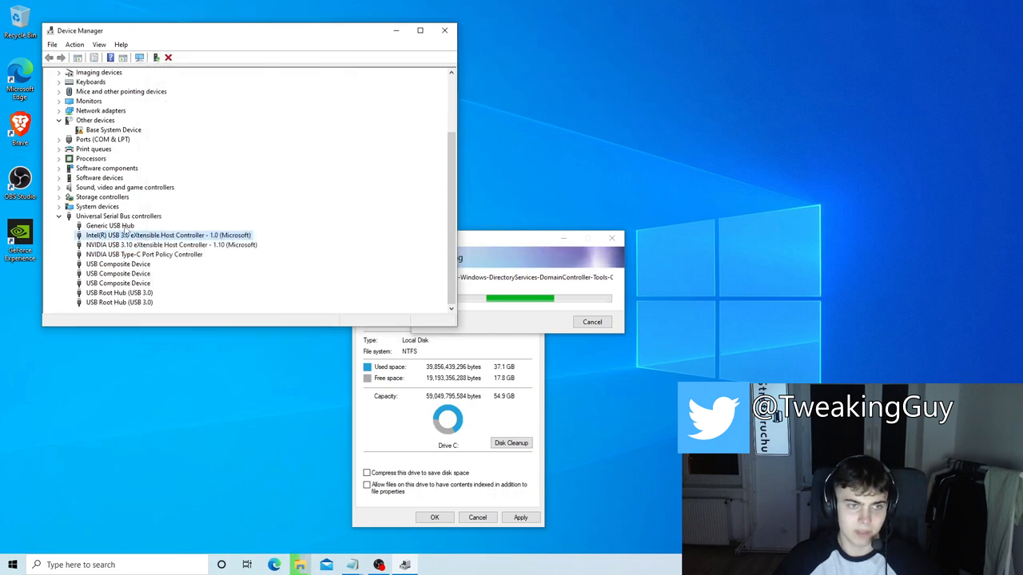
{"action": "double_click", "coordinate": [109, 226]}
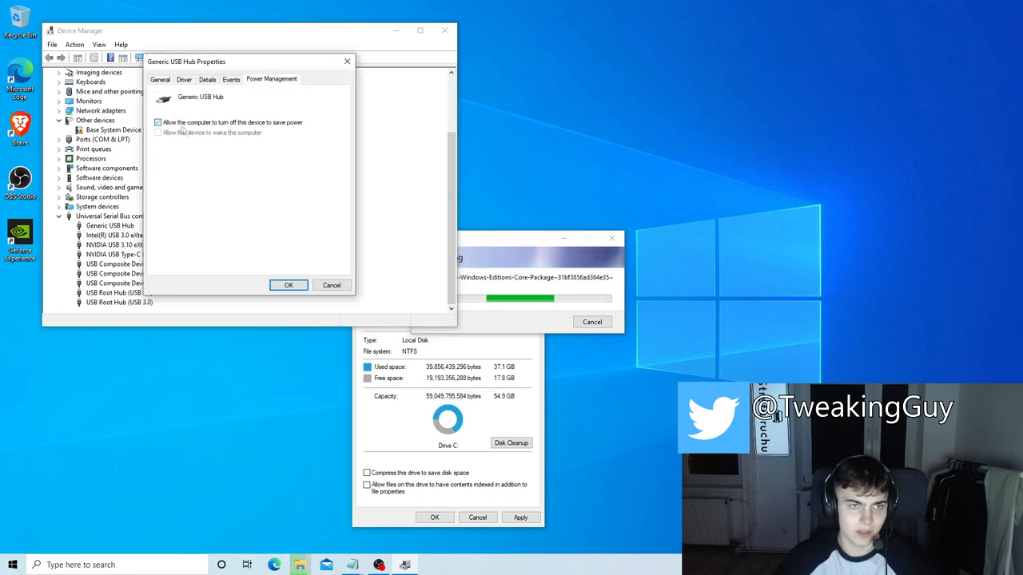
{"action": "left_click", "coordinate": [287, 285]}
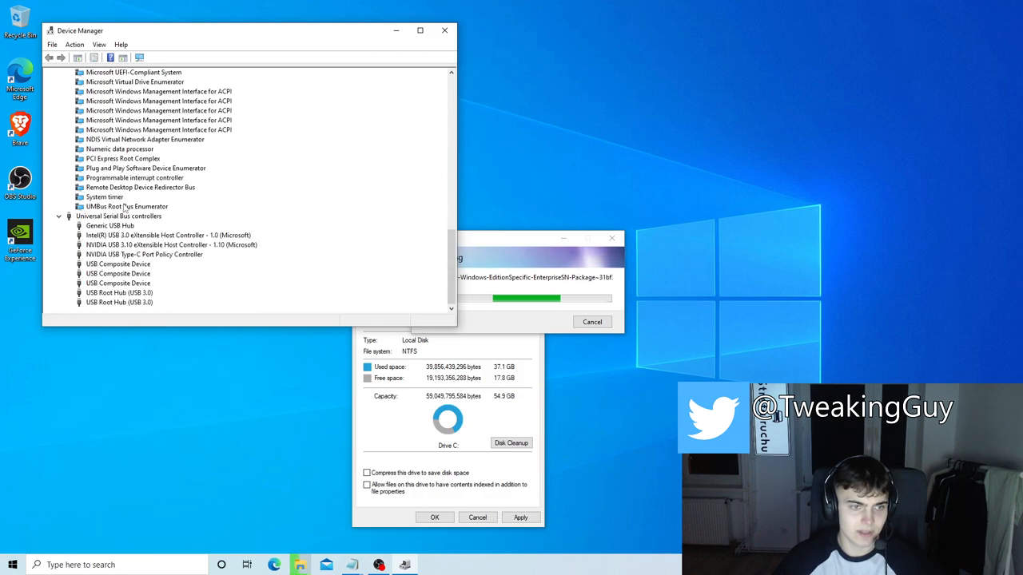
Disable UMBus Root Bus Enumerator, Numeric data processor and Composite Bus Enumerator, confirming each
{"action": "right_click", "coordinate": [128, 206]}
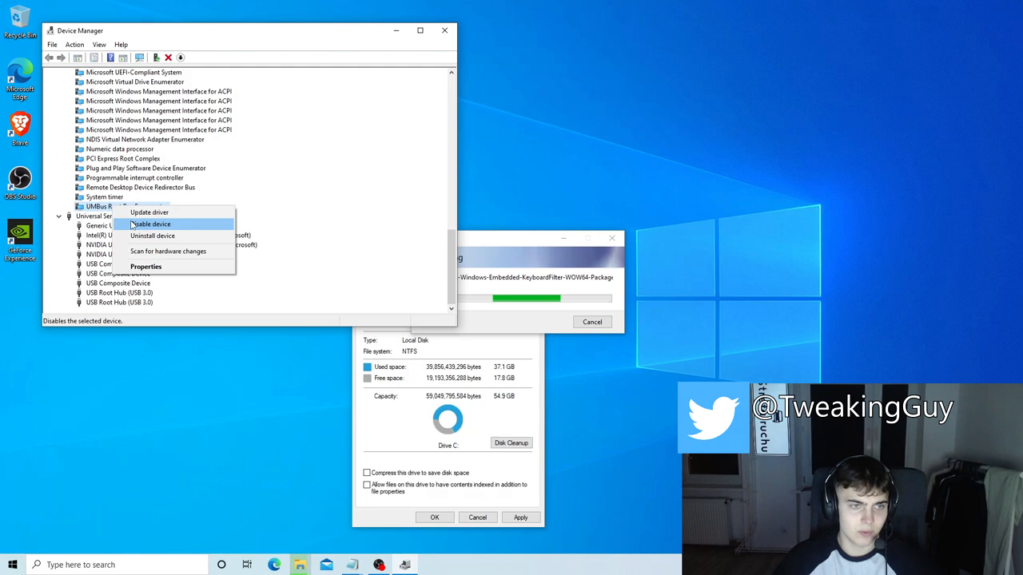
{"action": "left_click", "coordinate": [150, 224]}
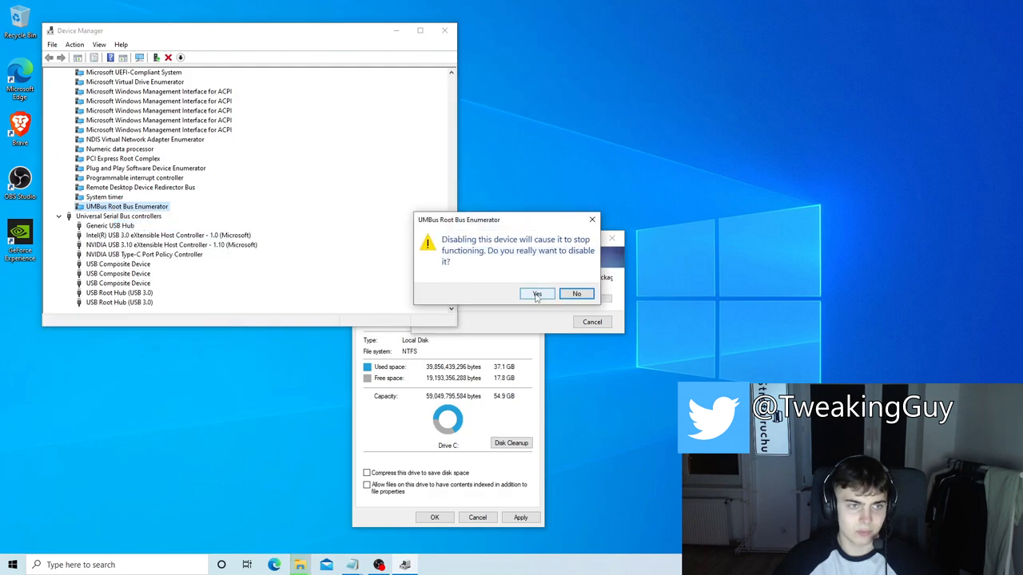
{"action": "left_click", "coordinate": [537, 294]}
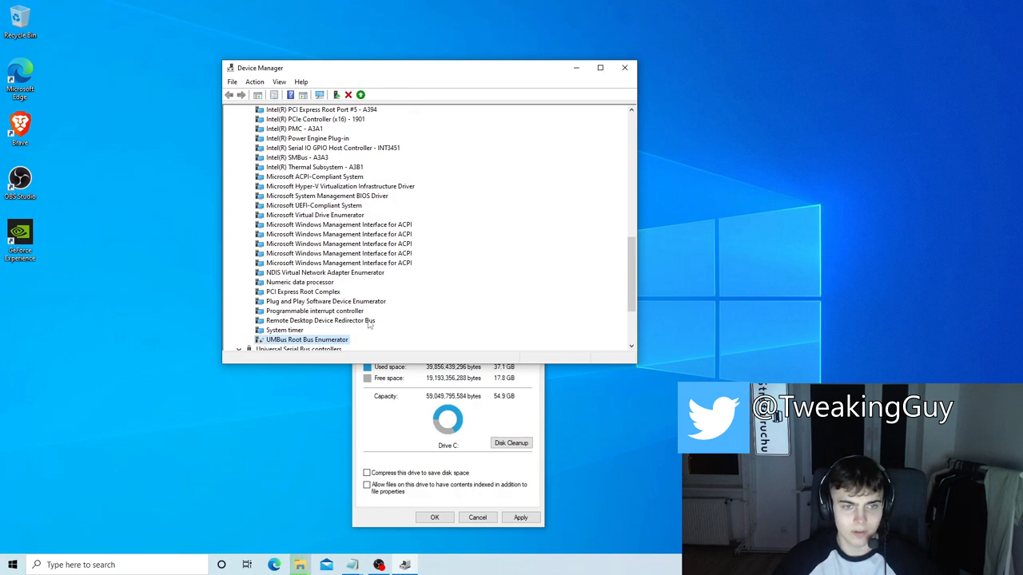
{"action": "right_click", "coordinate": [307, 339]}
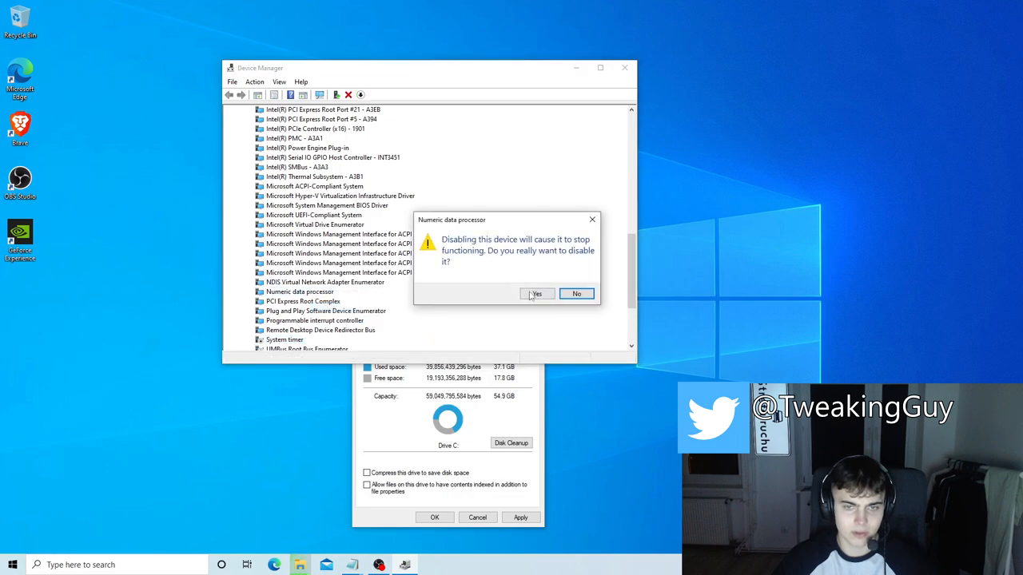
{"action": "left_click", "coordinate": [577, 294]}
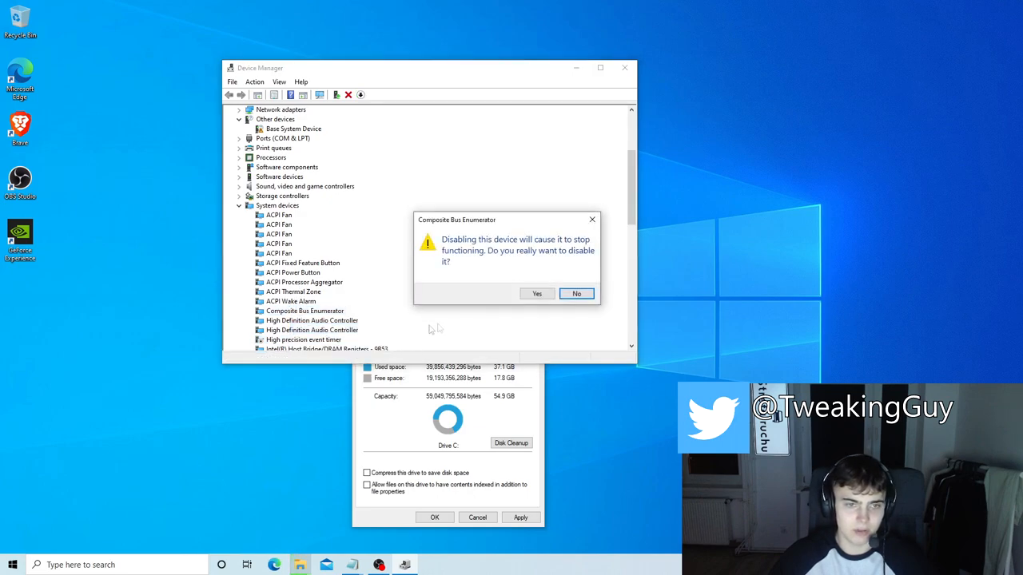
{"action": "left_click", "coordinate": [575, 294]}
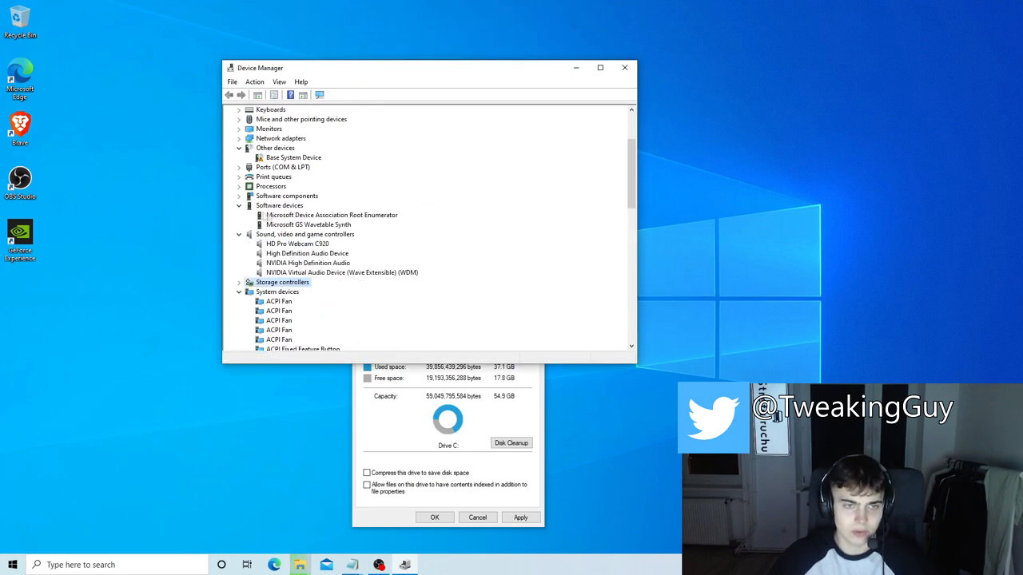
Disable Microsoft GS Wavetable Synth and confirm the warning
{"action": "left_click", "coordinate": [306, 224]}
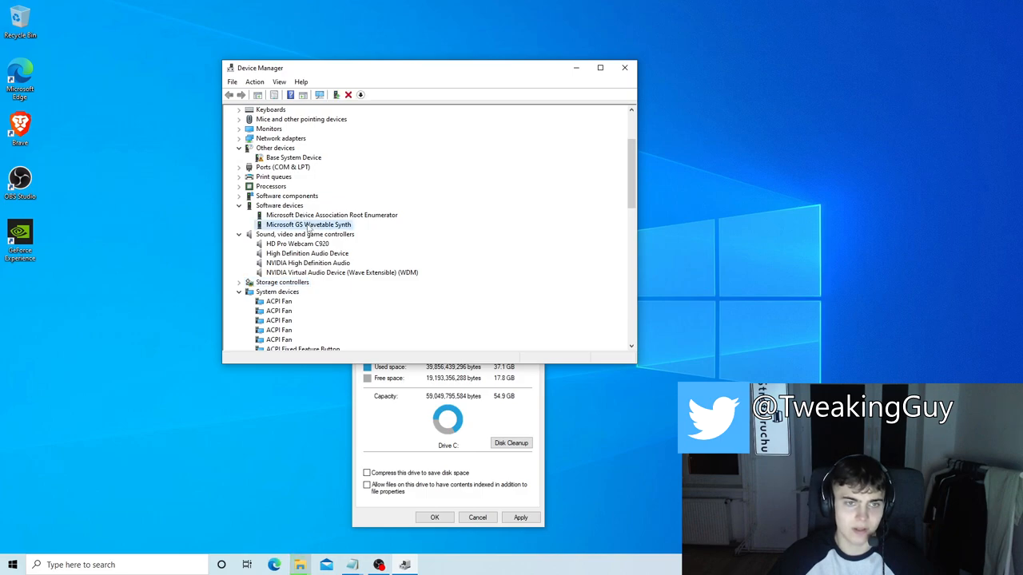
{"action": "right_click", "coordinate": [307, 224]}
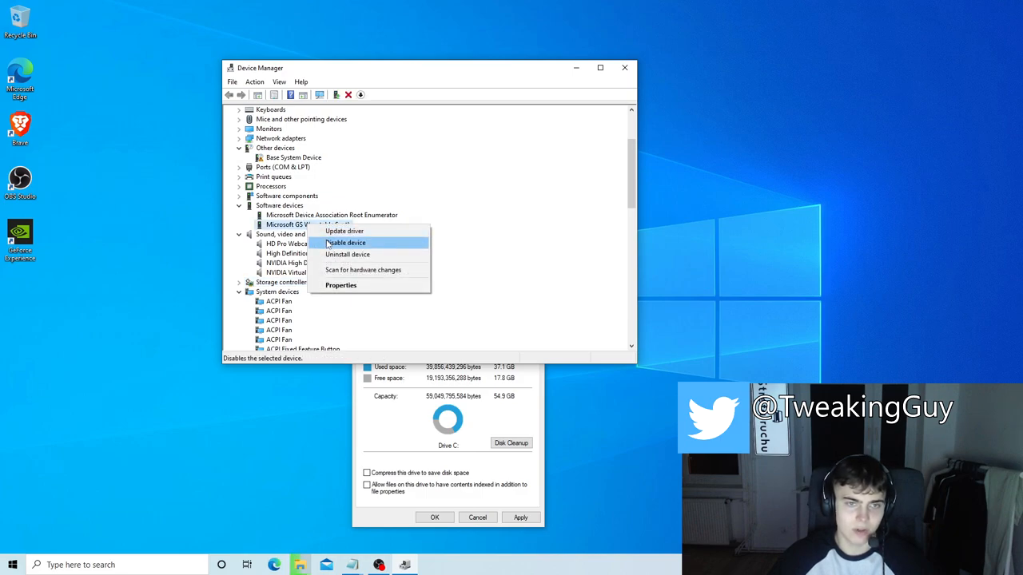
{"action": "left_click", "coordinate": [346, 243]}
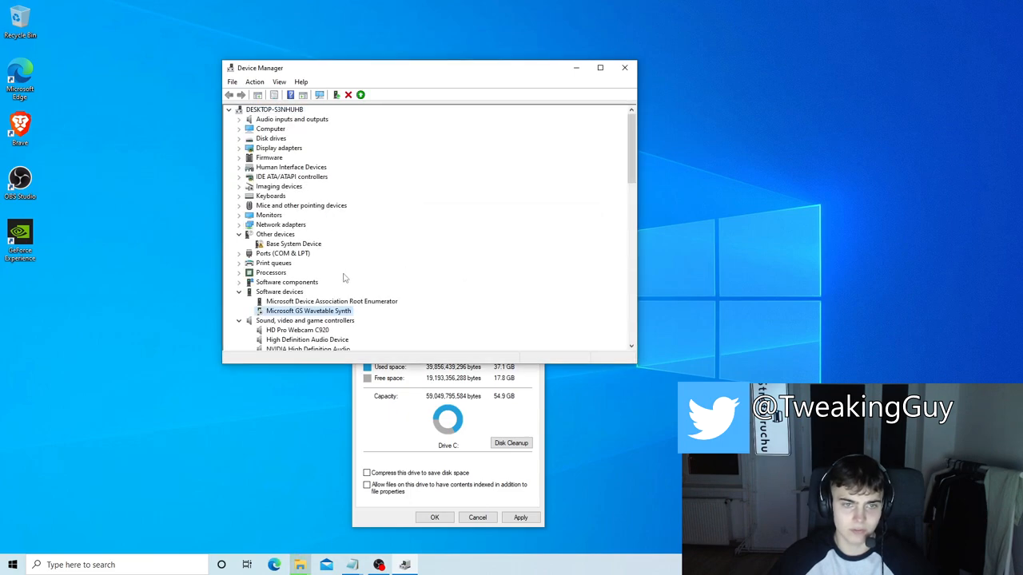
{"action": "left_click", "coordinate": [330, 300]}
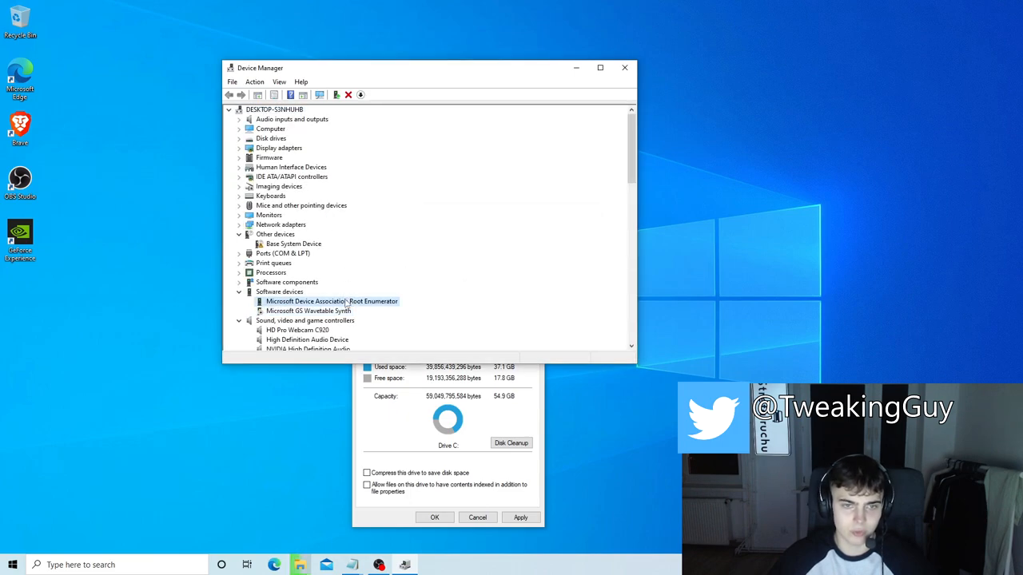
Expand Software components and inspect the Intel Dynamic Application Loader Host Interface device
{"action": "left_click", "coordinate": [362, 95]}
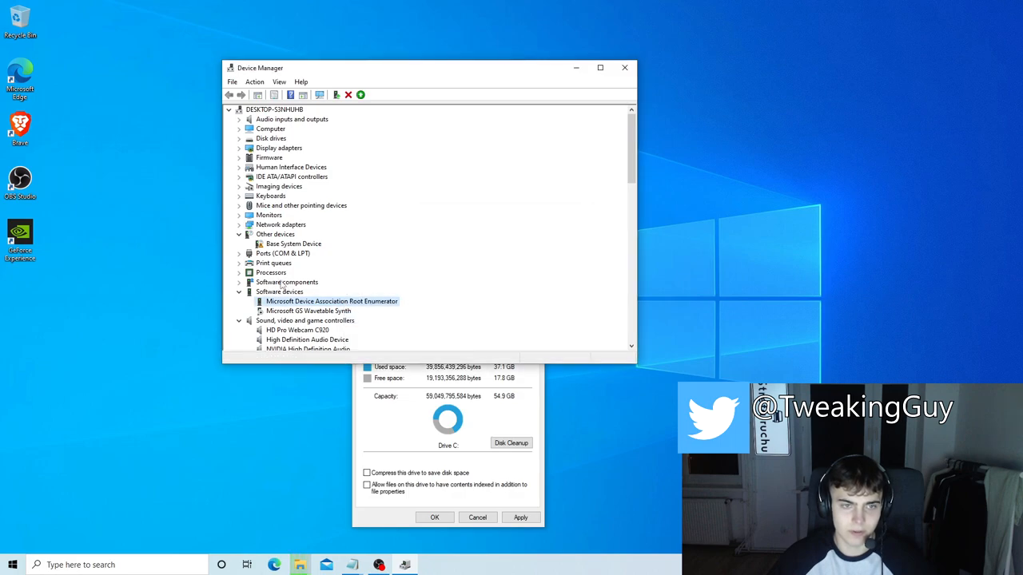
{"action": "left_click", "coordinate": [240, 282]}
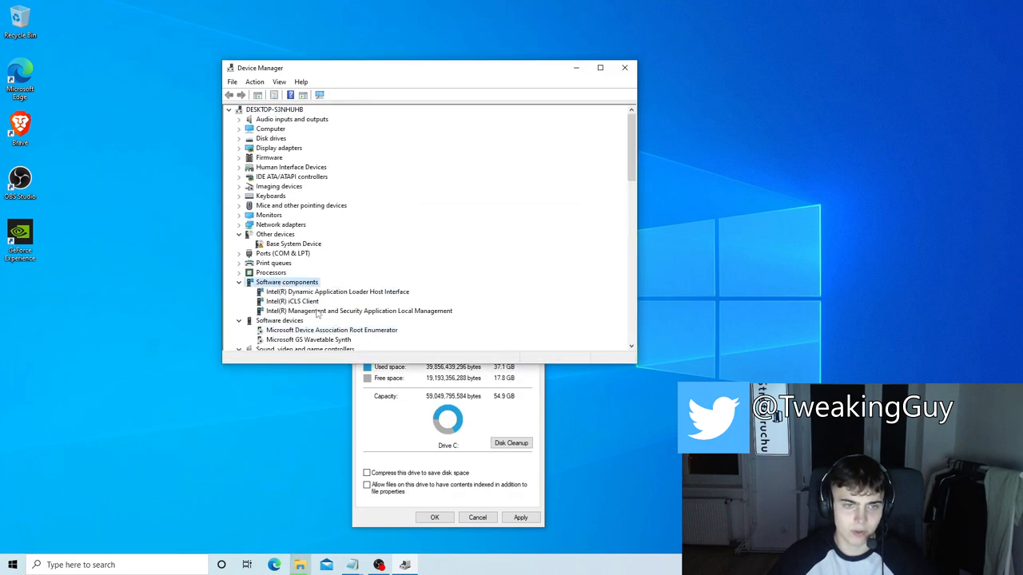
{"action": "left_click", "coordinate": [358, 310]}
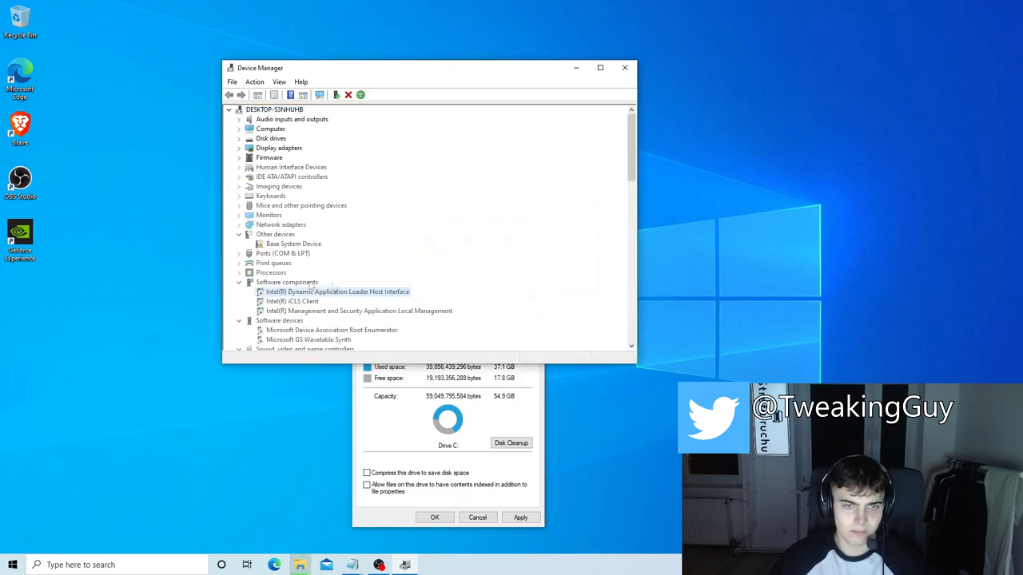
{"action": "left_click", "coordinate": [280, 223]}
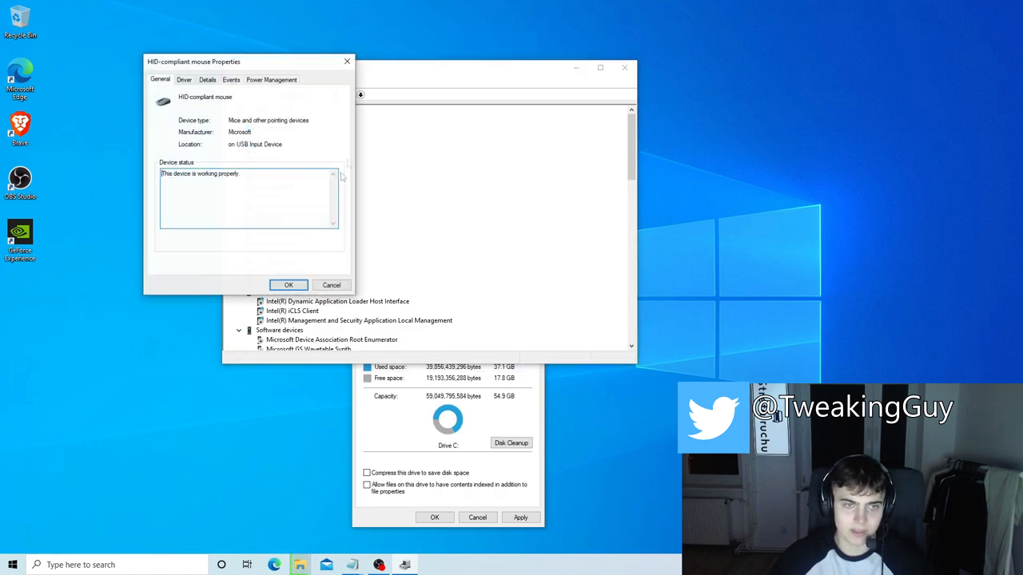
Confirm the mouse settings and stop the HID keyboard from waking the computer
{"action": "left_click", "coordinate": [271, 80]}
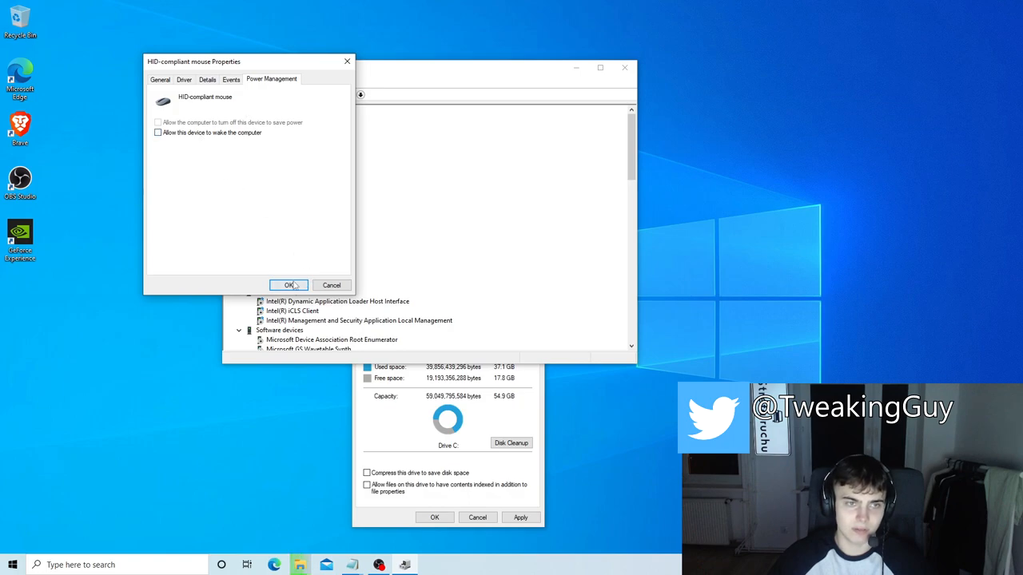
{"action": "left_click", "coordinate": [288, 285]}
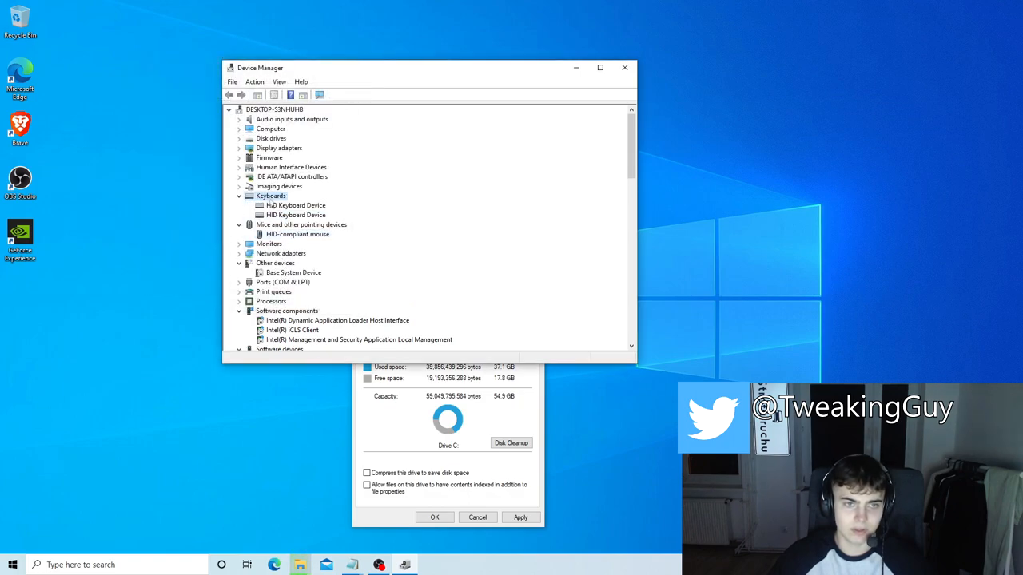
{"action": "double_click", "coordinate": [297, 204]}
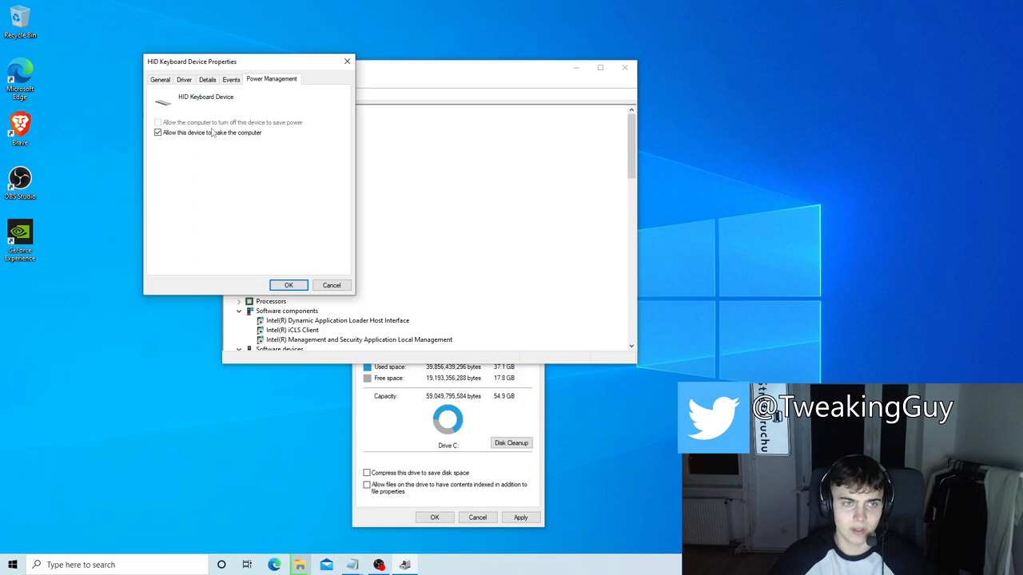
{"action": "left_click", "coordinate": [159, 80]}
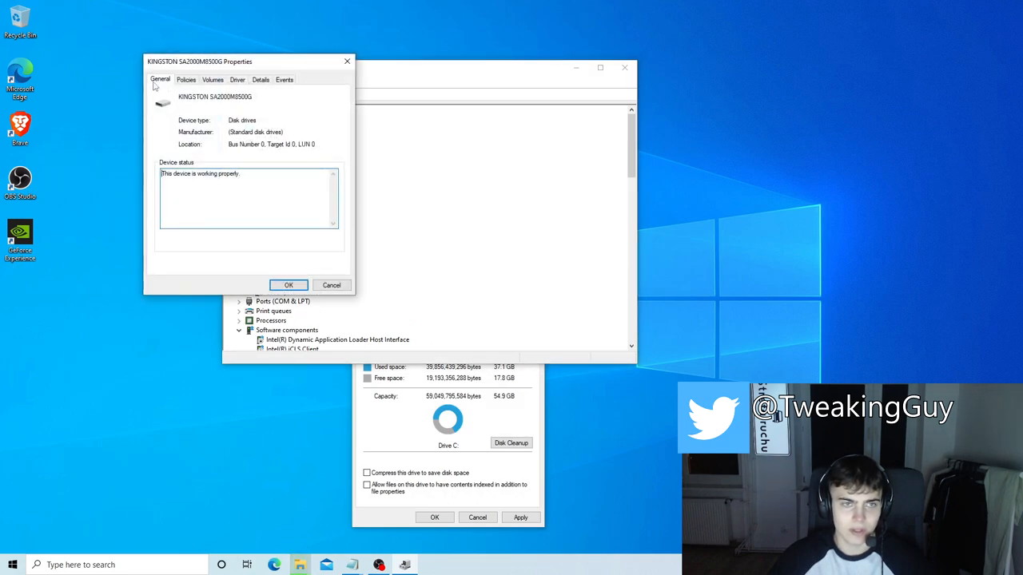
Review the Kingston SSD's write-caching policy and close its properties
{"action": "left_click", "coordinate": [186, 80]}
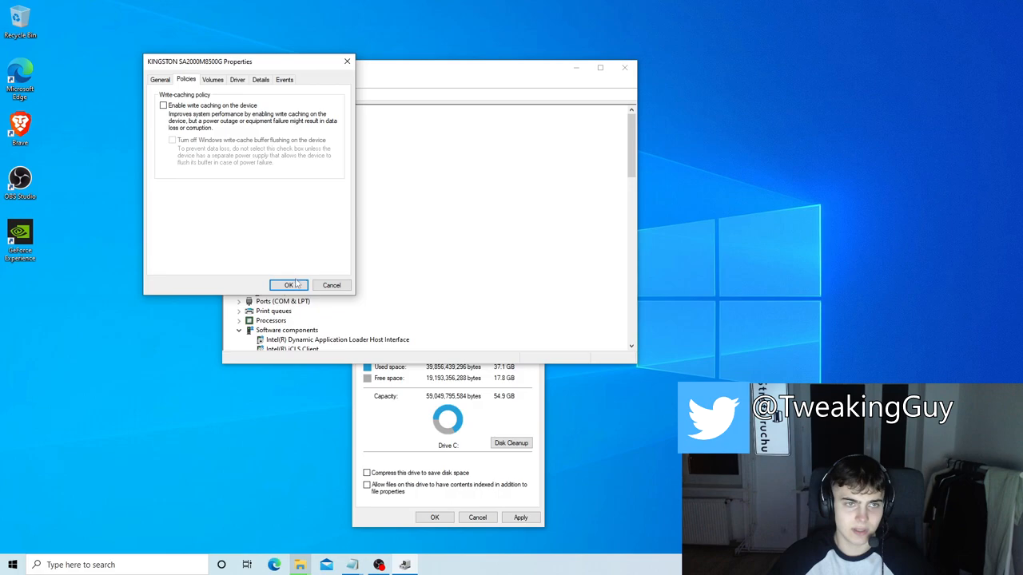
{"action": "left_click", "coordinate": [287, 284]}
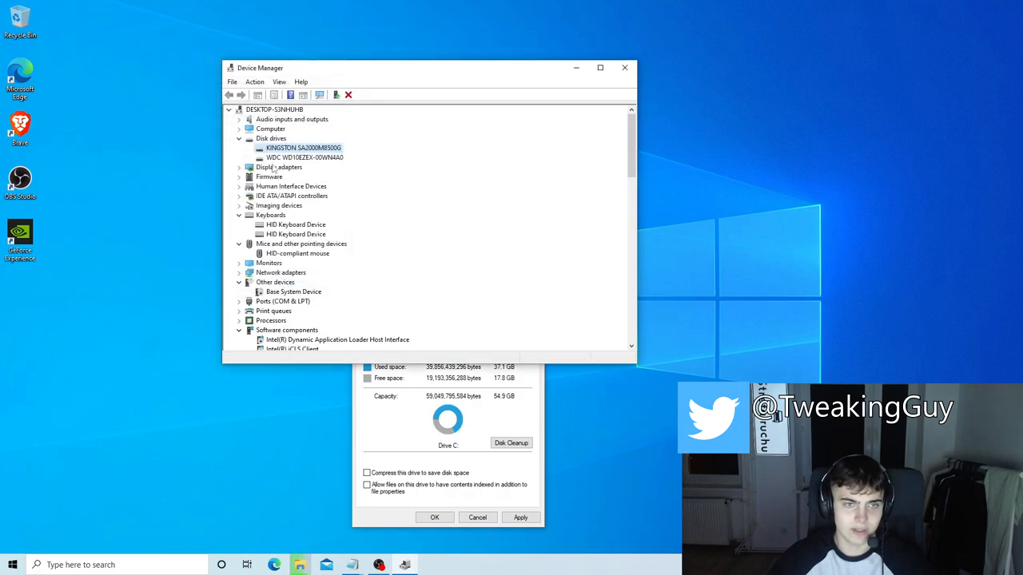
{"action": "double_click", "coordinate": [304, 159]}
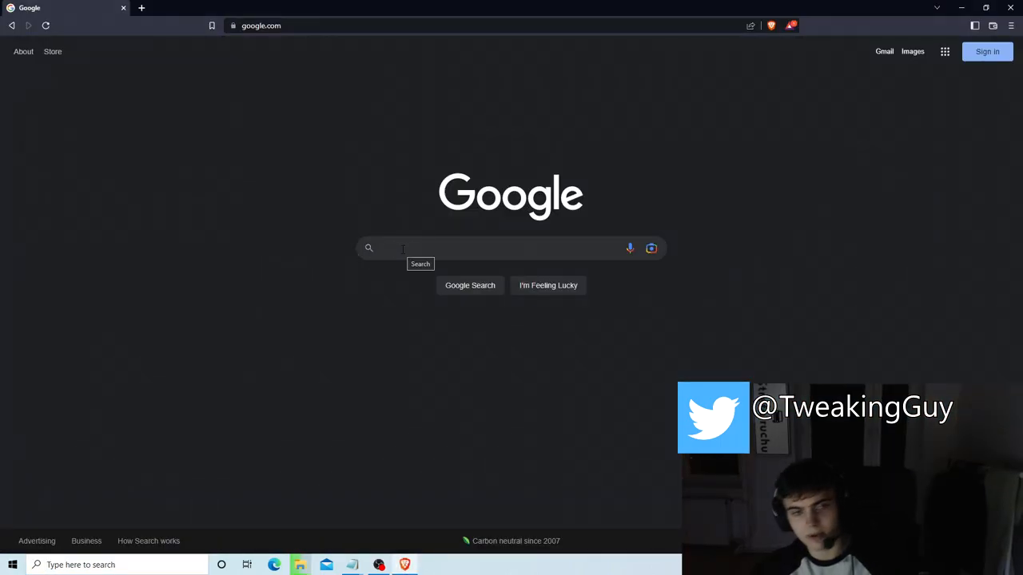
Search Google for nvcleanstall and download the installer from TechPowerUp into Downloads
{"action": "type", "text": "nvcleanstall"}
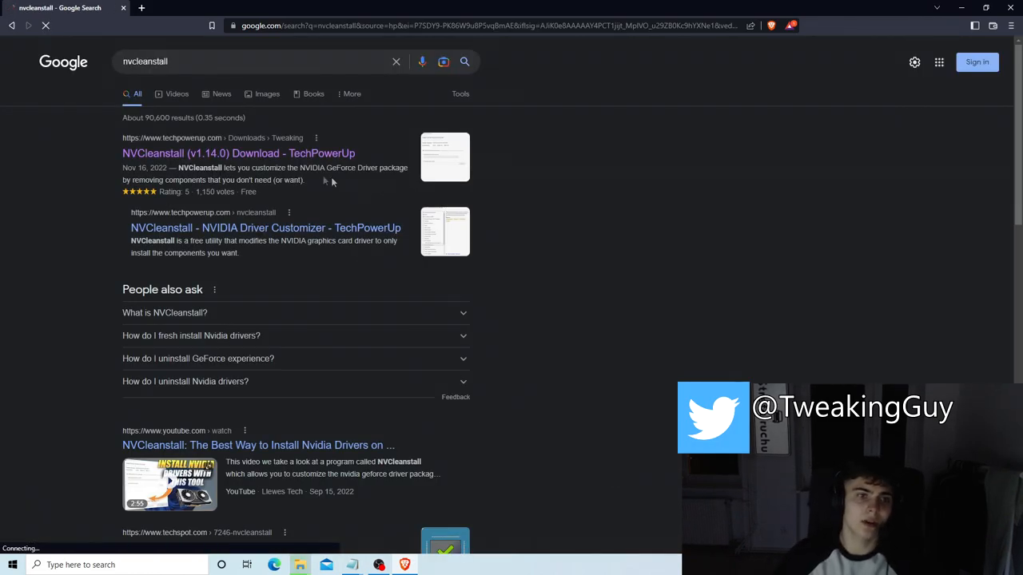
{"action": "left_click", "coordinate": [238, 153]}
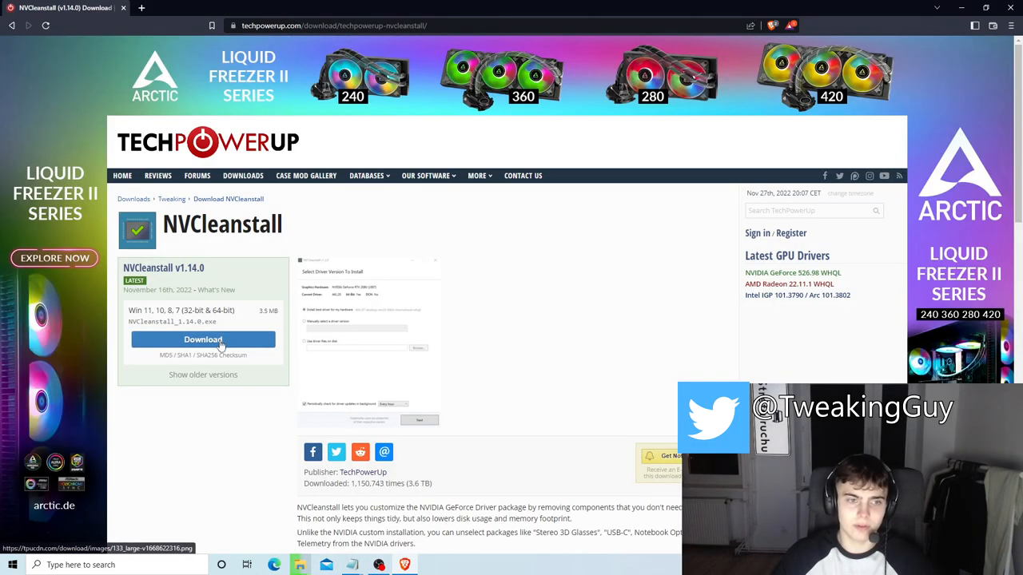
{"action": "left_click", "coordinate": [203, 339]}
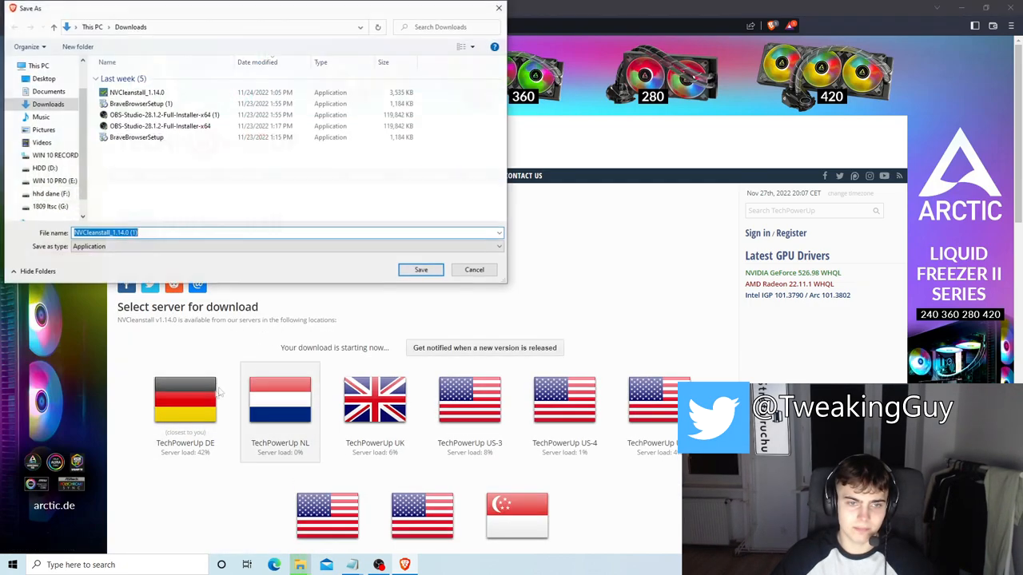
{"action": "left_click", "coordinate": [420, 269]}
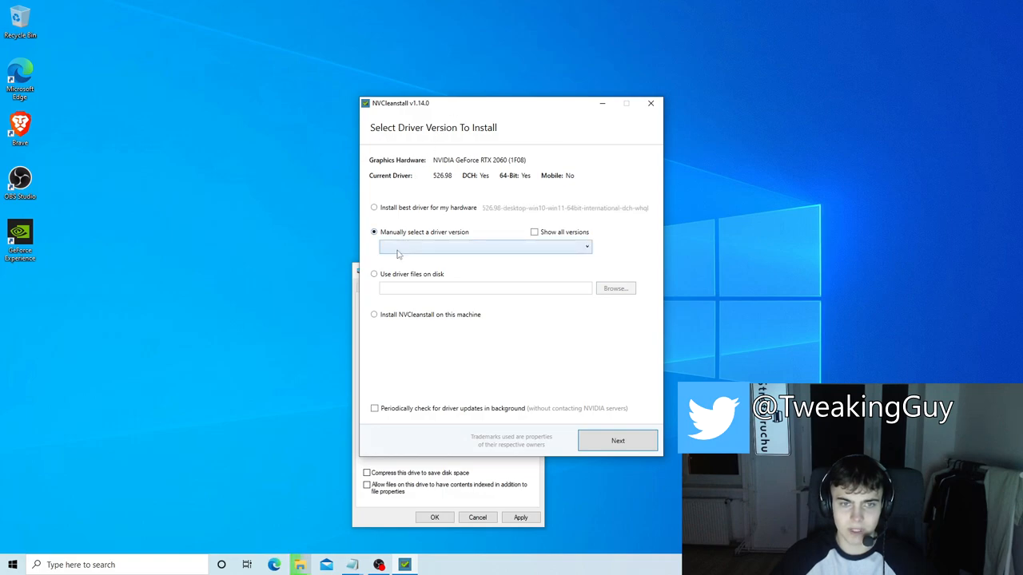
Select driver version 526.98 manually and move on to component selection
{"action": "left_click", "coordinate": [484, 246]}
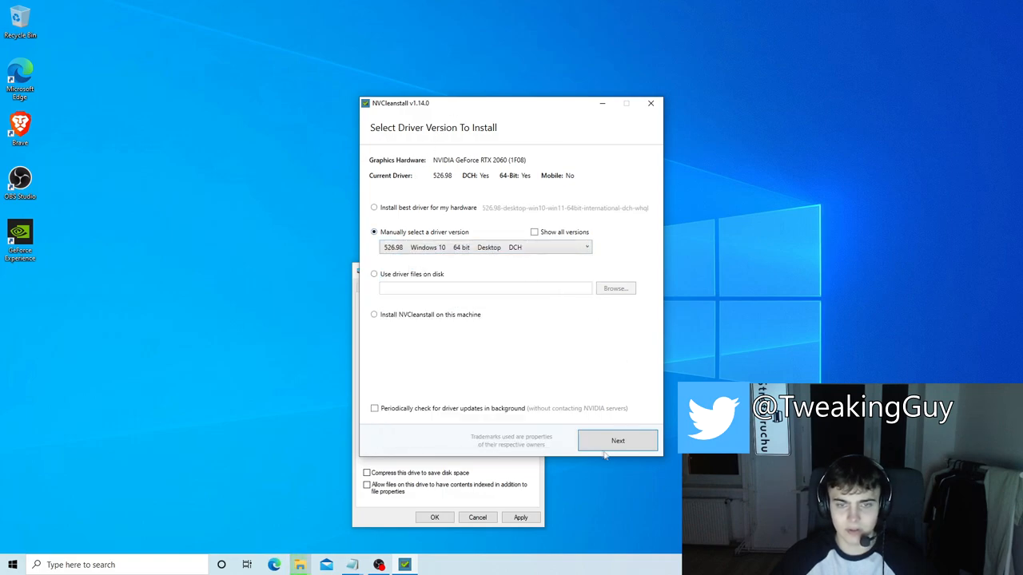
{"action": "left_click", "coordinate": [617, 441]}
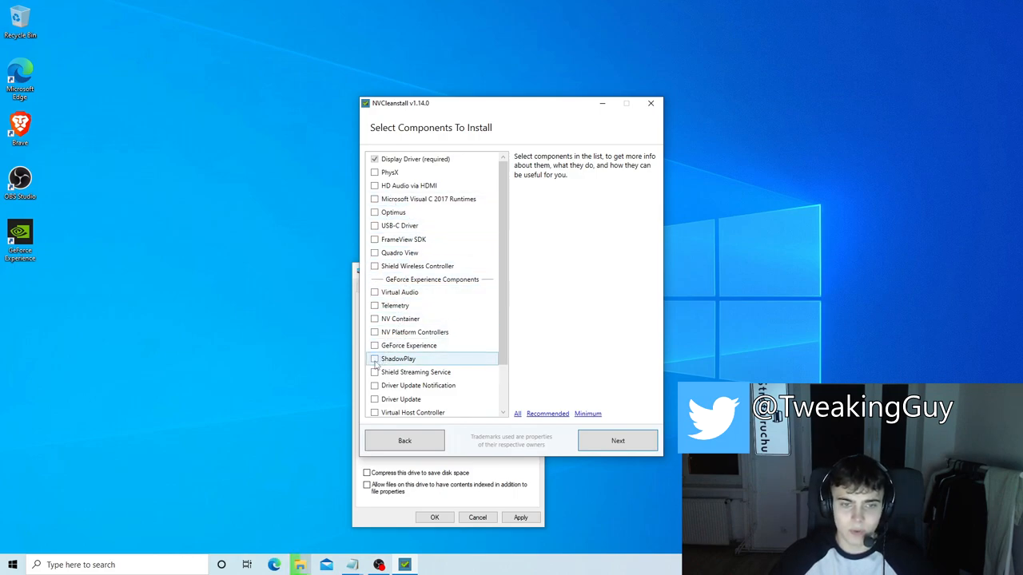
{"action": "left_click", "coordinate": [374, 358]}
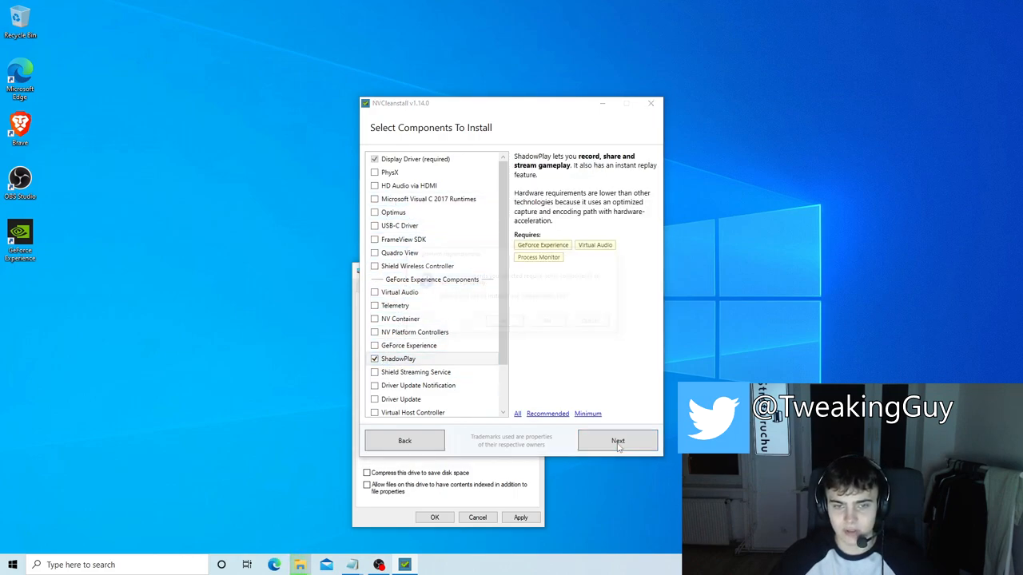
{"action": "left_click", "coordinate": [617, 441]}
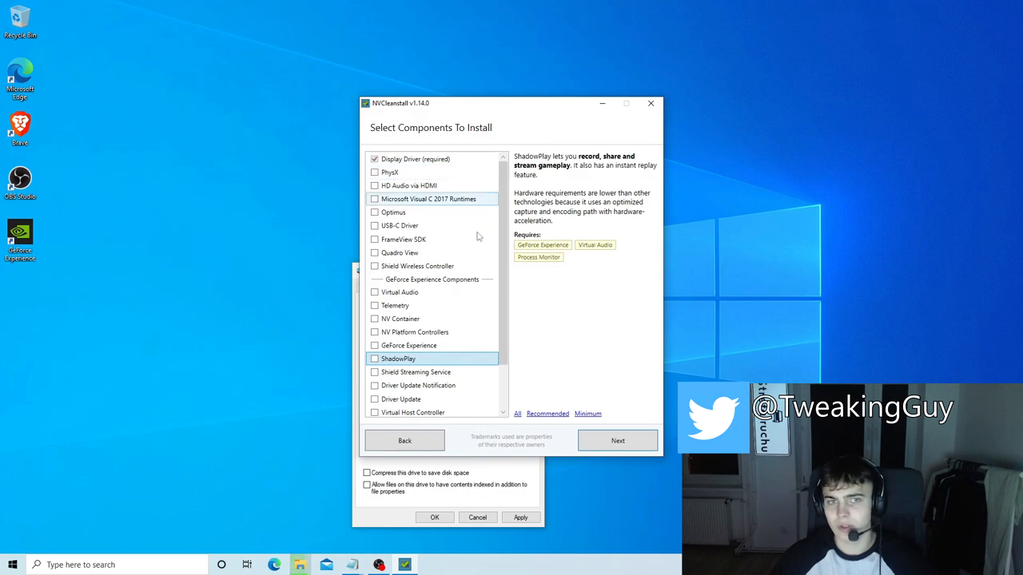
{"action": "mouse_move", "coordinate": [416, 400]}
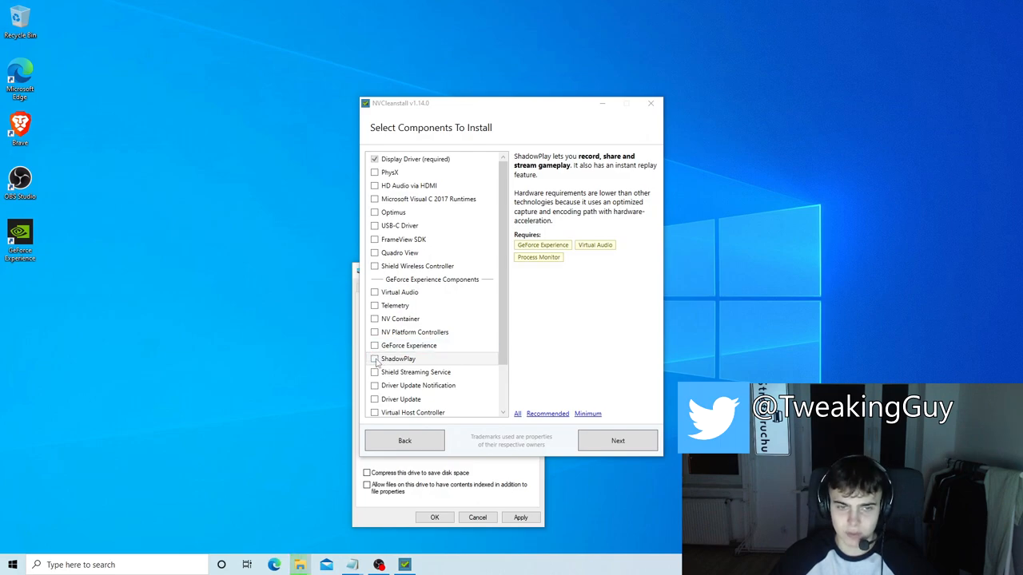
Check ShadowPlay's dependencies, then strip the GeForce Experience extras keeping only Display Driver
{"action": "left_click", "coordinate": [374, 358]}
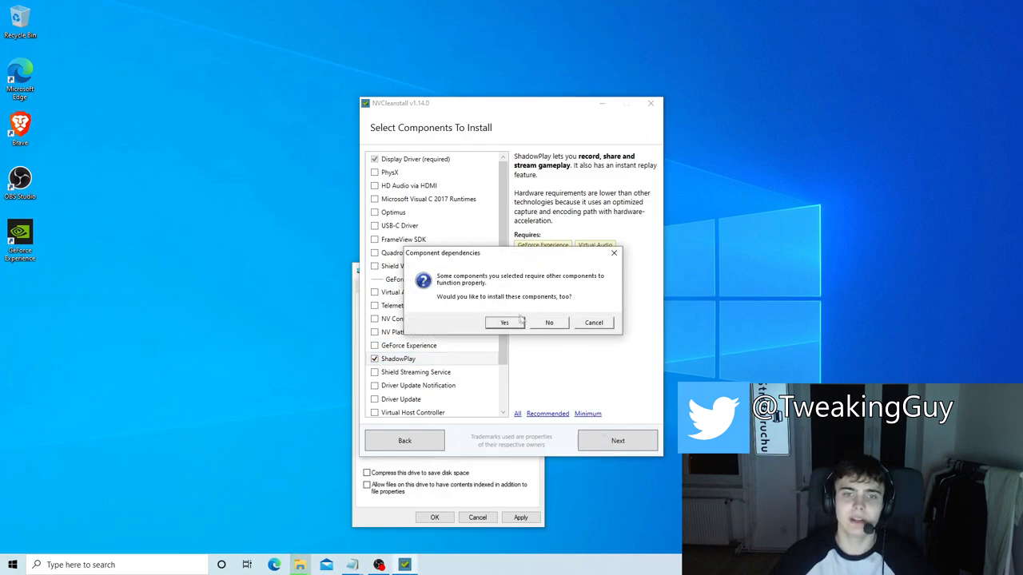
{"action": "left_click", "coordinate": [504, 323]}
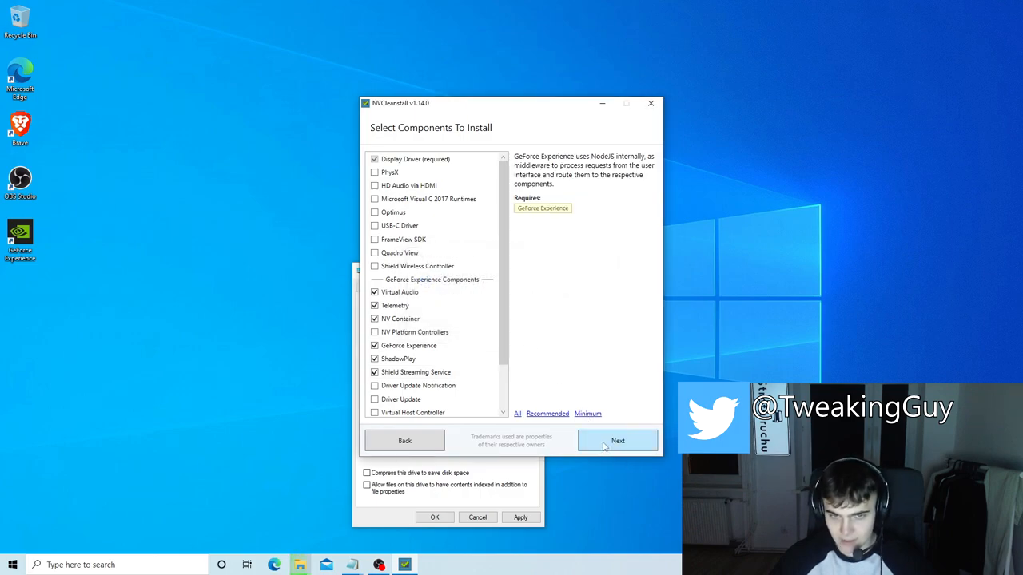
{"action": "left_click", "coordinate": [588, 414]}
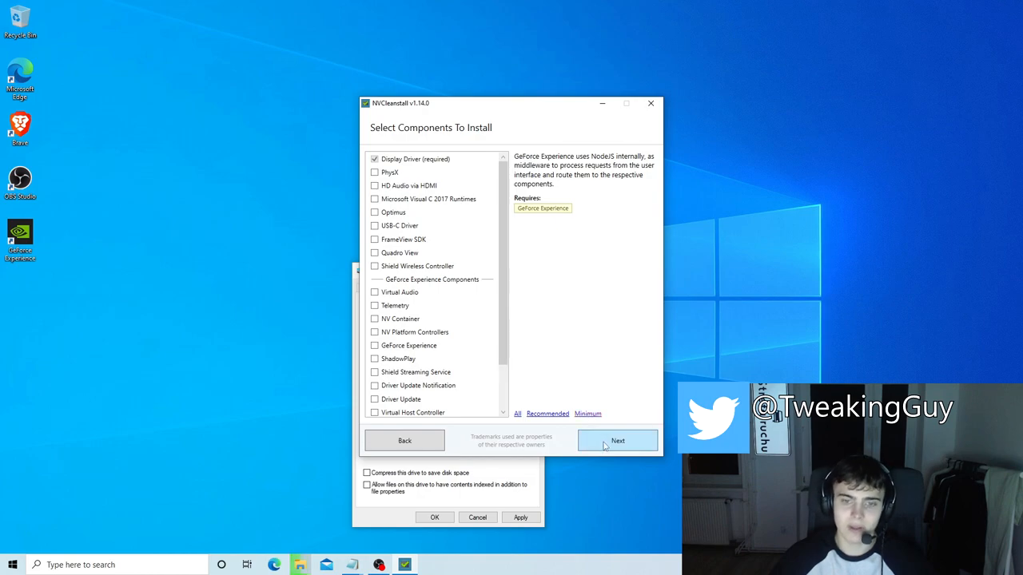
{"action": "left_click", "coordinate": [616, 441]}
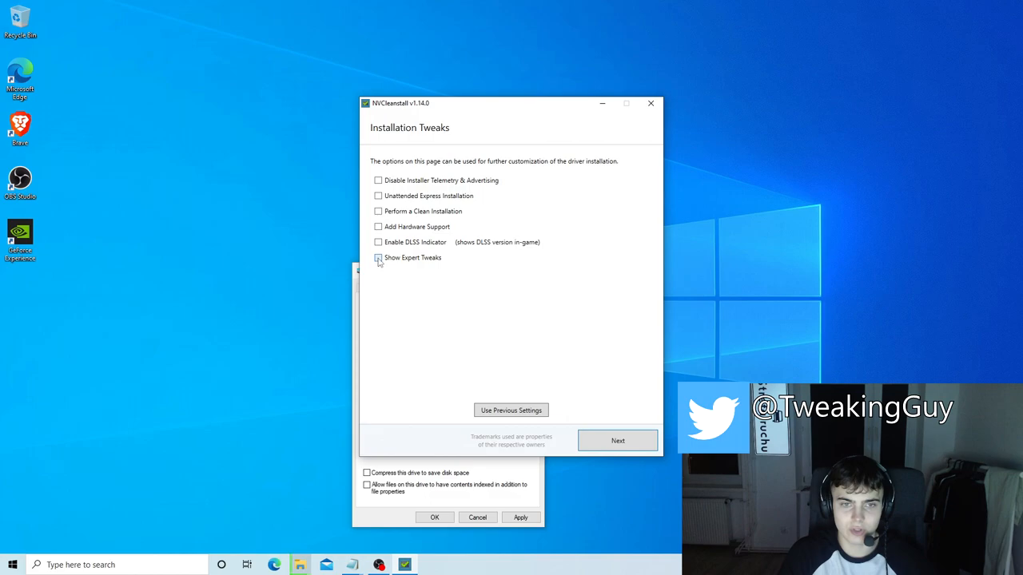
Enable expert tweaks Disable HDCP and Message Signaled Interrupts, then build the customized installer
{"action": "left_click", "coordinate": [378, 257]}
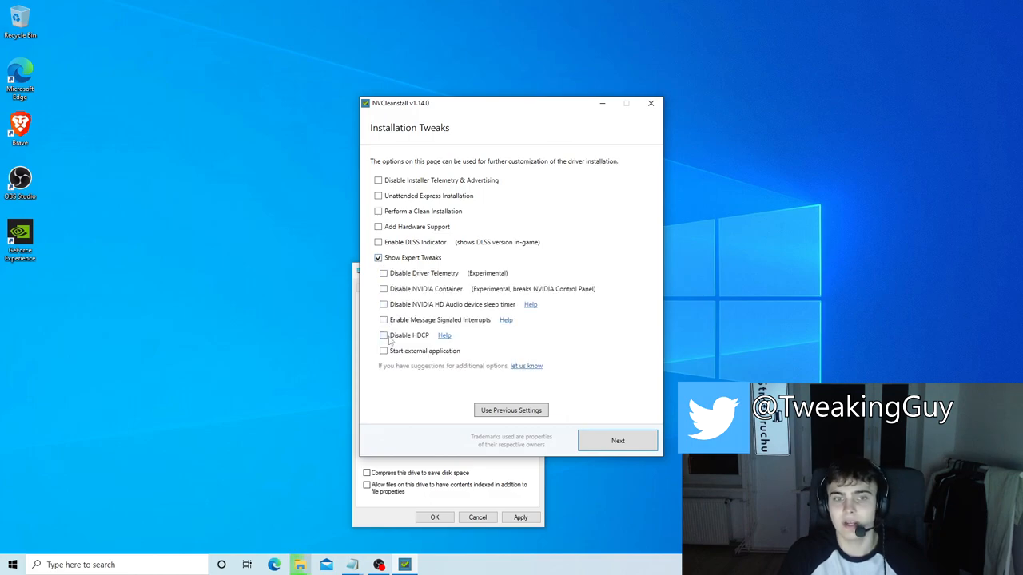
{"action": "left_click", "coordinate": [384, 336]}
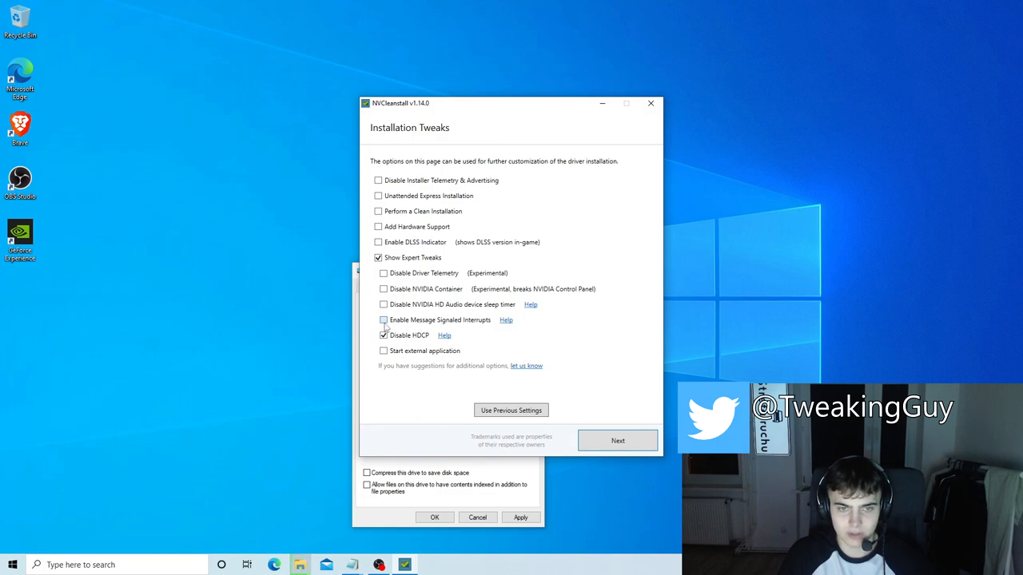
{"action": "left_click", "coordinate": [383, 320]}
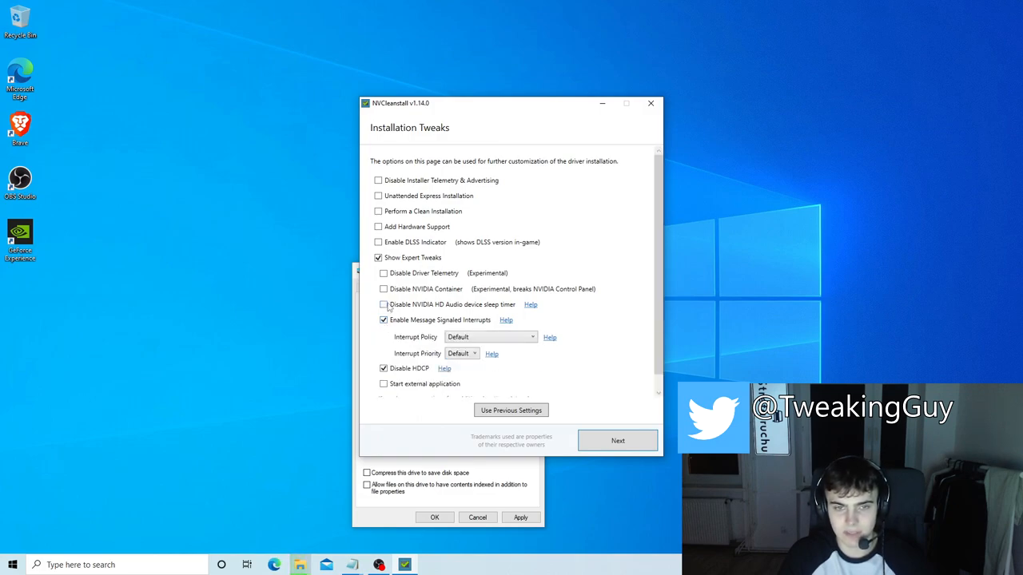
{"action": "left_click", "coordinate": [617, 441]}
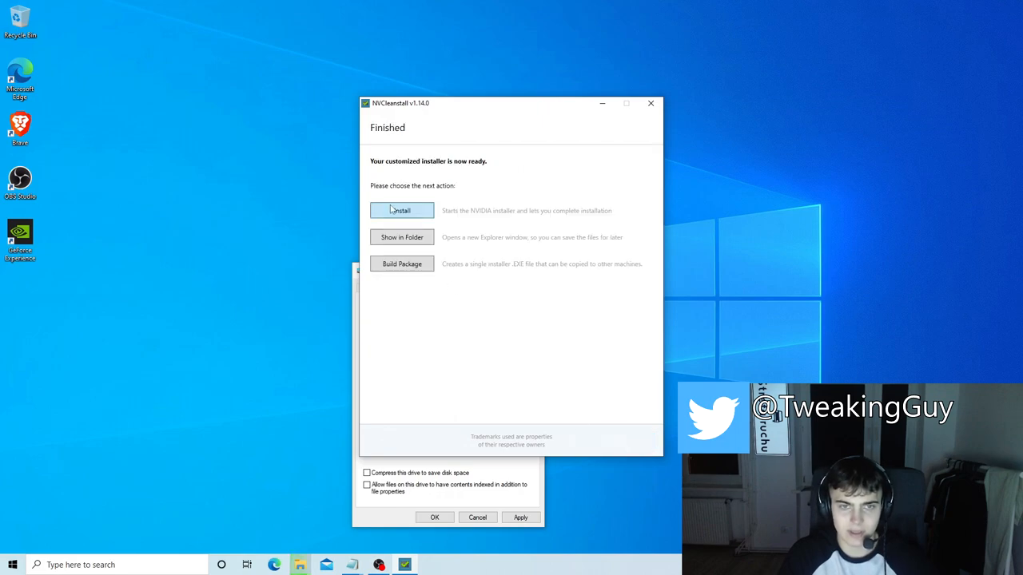
Start installing the customized driver and go to Manage 3D Settings in NVIDIA Control Panel
{"action": "left_click", "coordinate": [401, 211]}
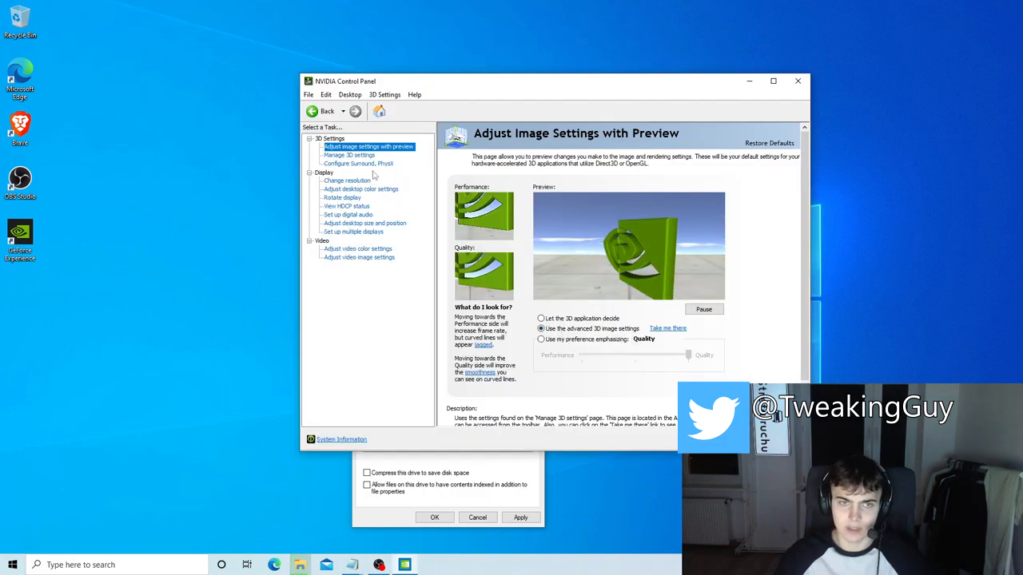
{"action": "left_click", "coordinate": [349, 153]}
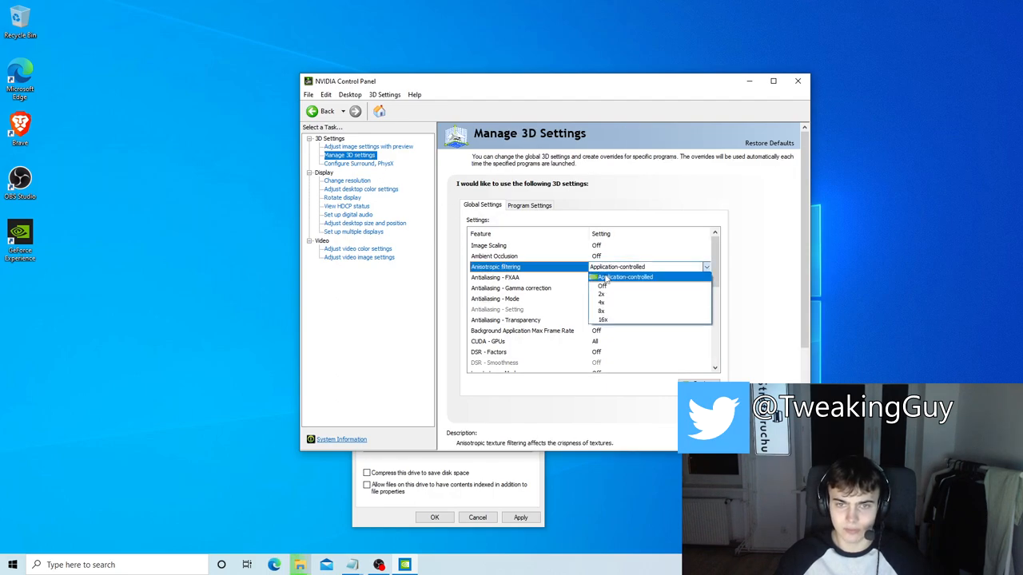
Turn anisotropic filtering off and keep Antialiasing - Mode off
{"action": "left_click", "coordinate": [601, 285]}
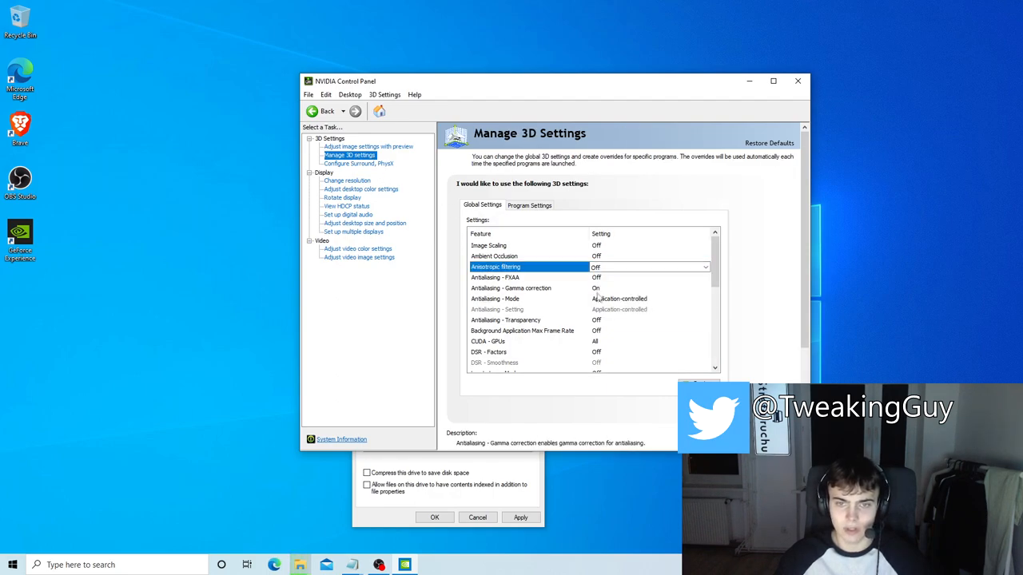
{"action": "left_click", "coordinate": [512, 288]}
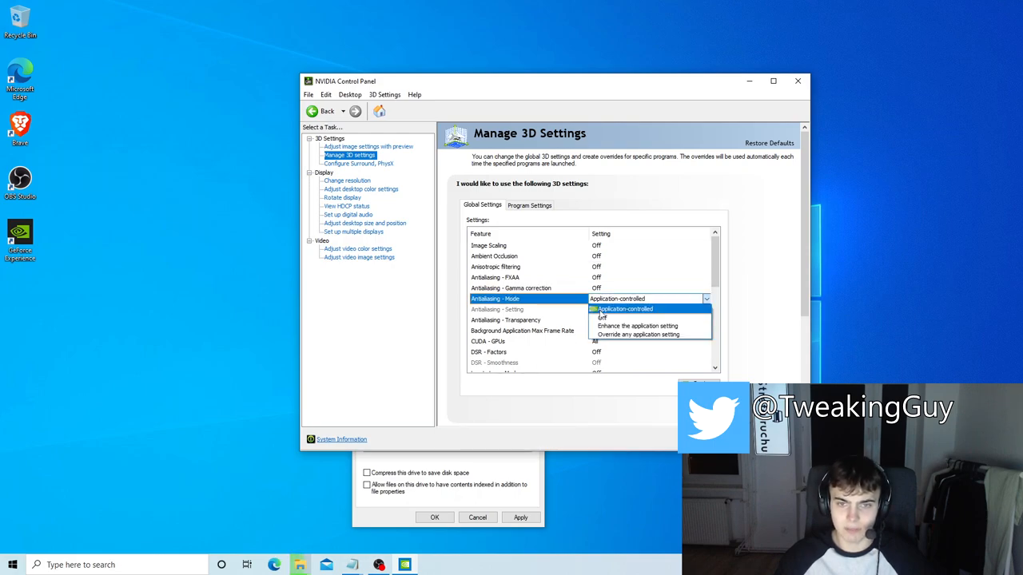
{"action": "left_click", "coordinate": [636, 326]}
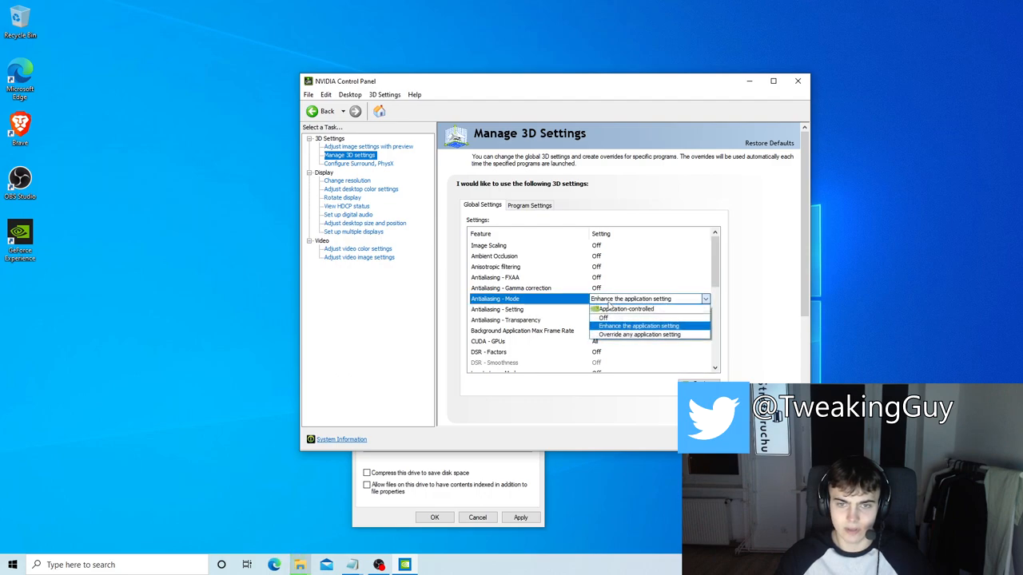
{"action": "left_click", "coordinate": [605, 317]}
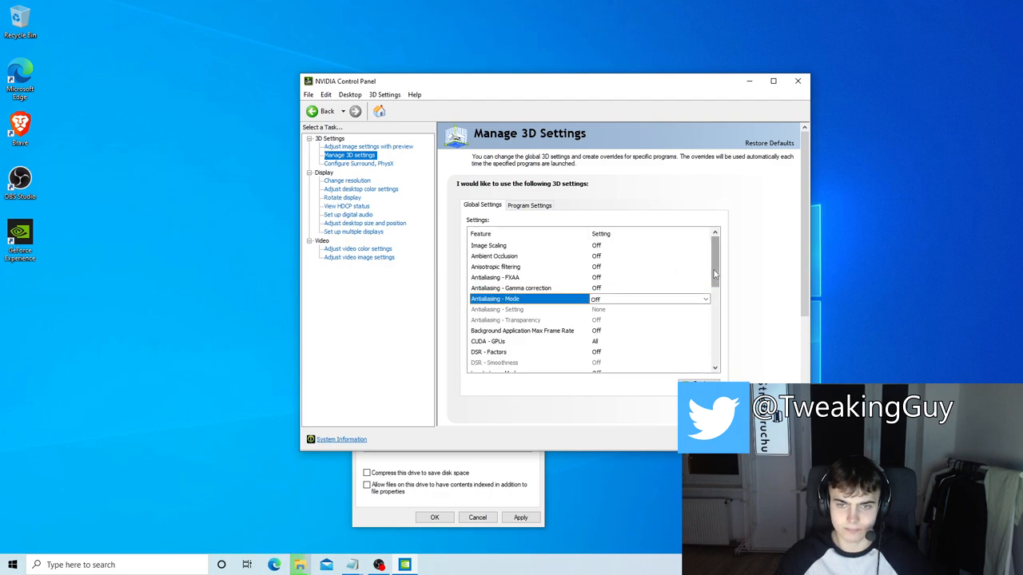
Set power management to Prefer maximum performance and OpenGL rendering GPU to GeForce RTX 2060
{"action": "scroll", "scroll_direction": "down", "scroll_amount": 3}
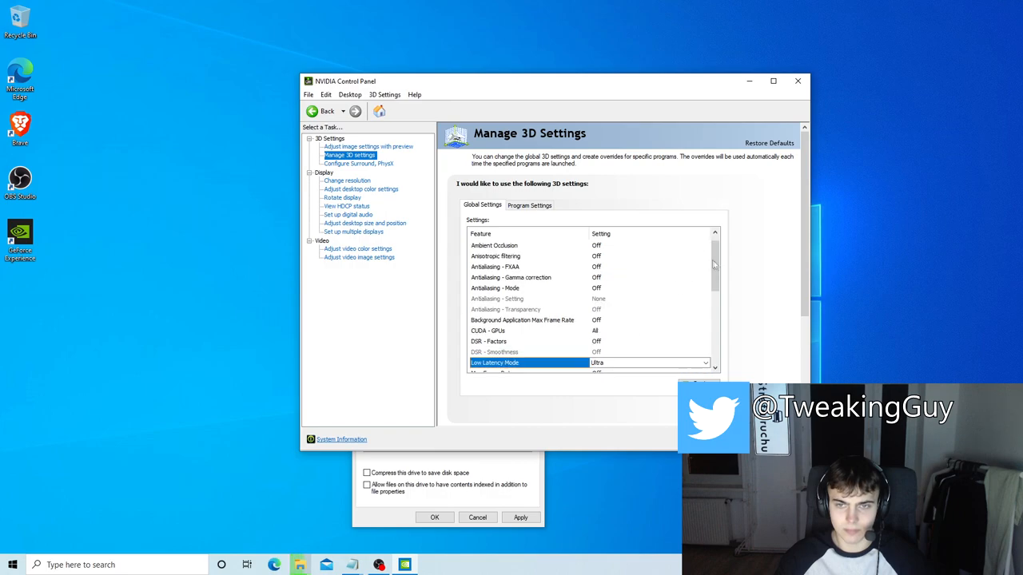
{"action": "scroll", "scroll_direction": "down", "scroll_amount": 3}
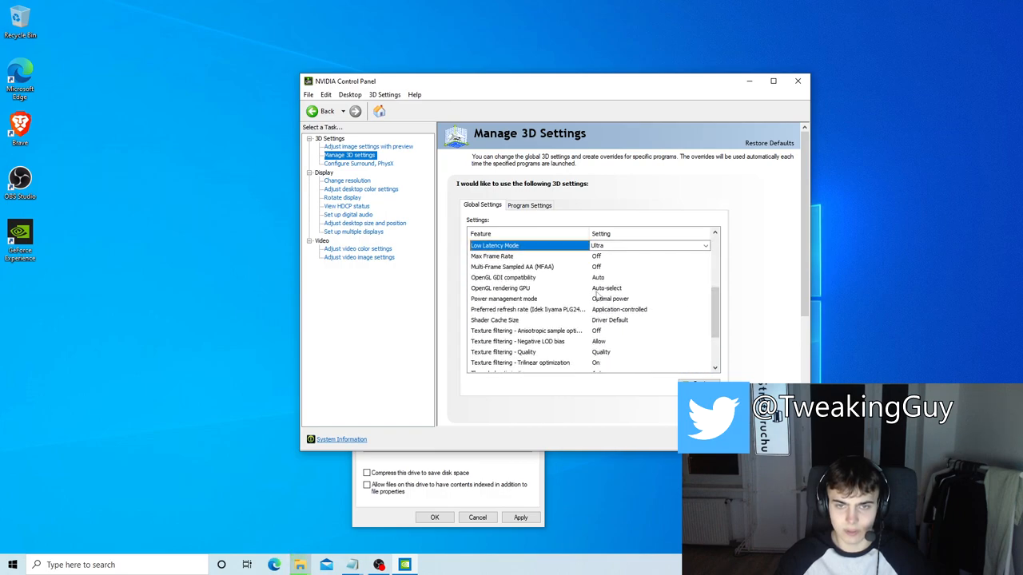
{"action": "left_click", "coordinate": [503, 299]}
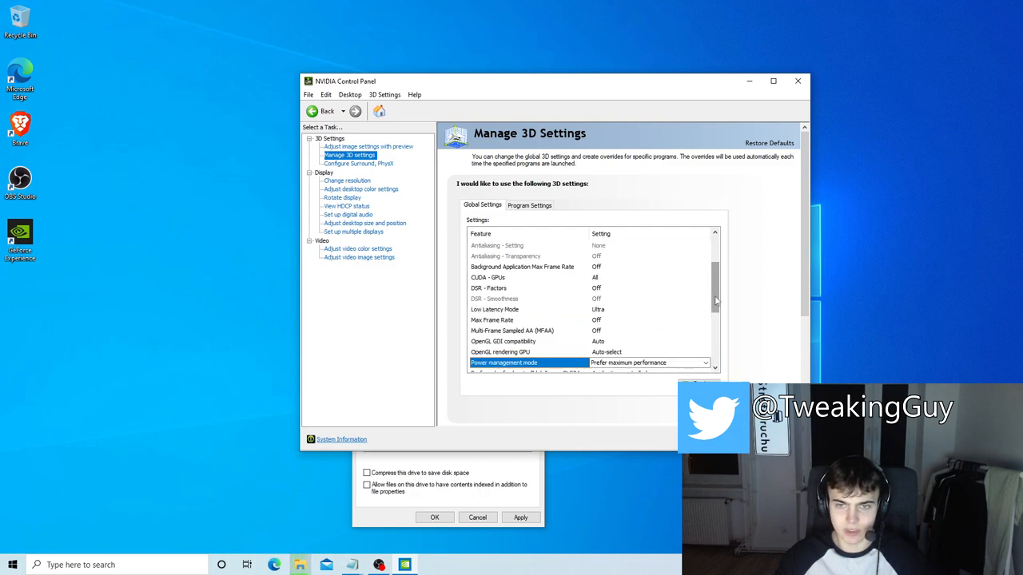
{"action": "scroll", "scroll_direction": "down", "scroll_amount": 3}
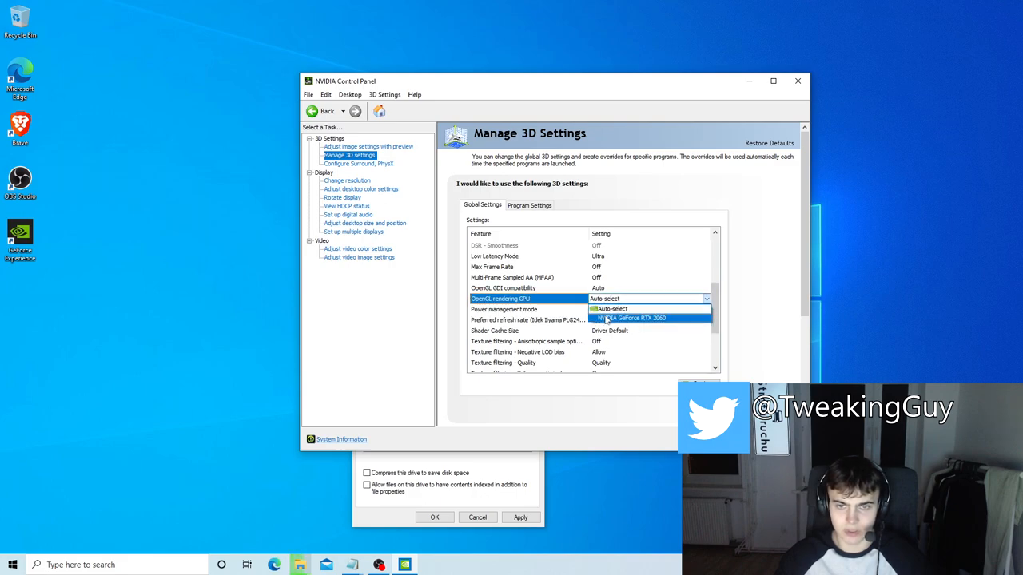
{"action": "left_click", "coordinate": [633, 318]}
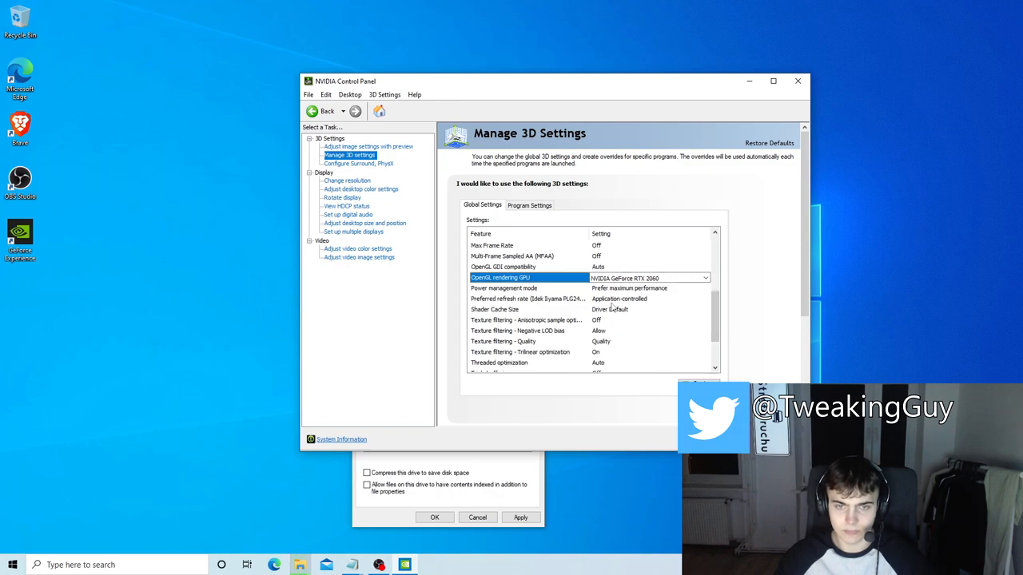
Set preferred refresh rate to Highest available and vertical sync Off
{"action": "left_click", "coordinate": [527, 299]}
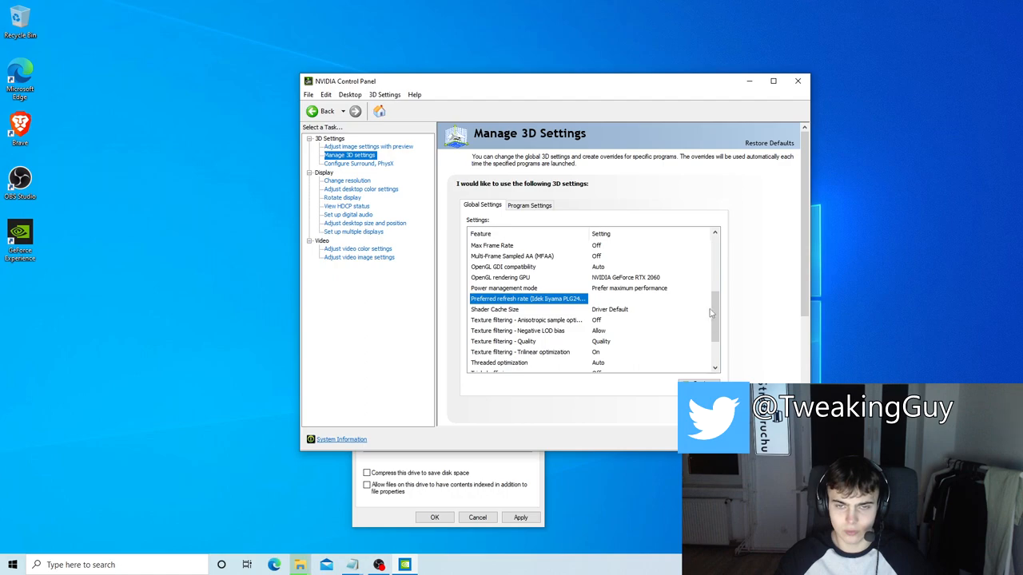
{"action": "left_click", "coordinate": [647, 298]}
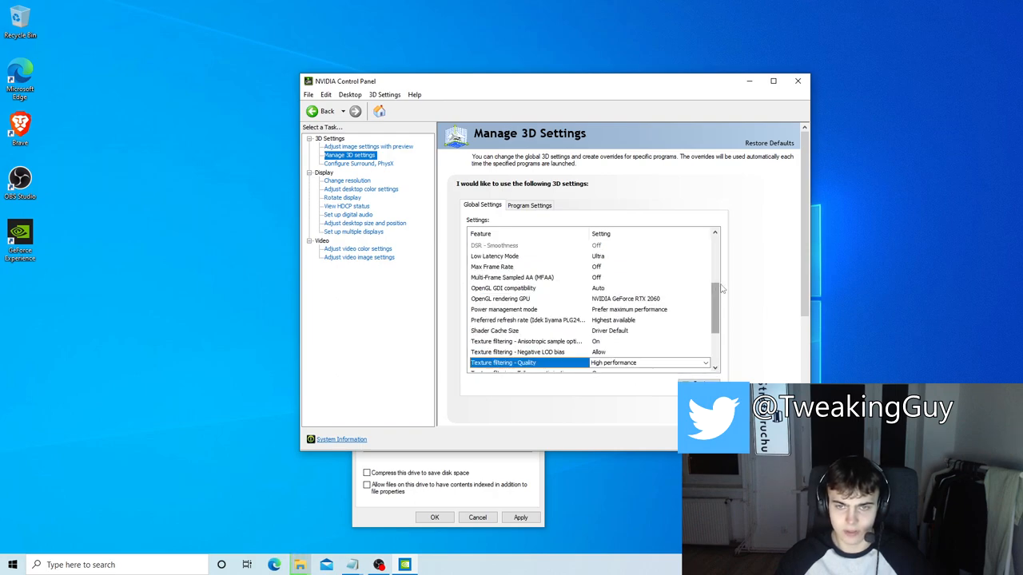
{"action": "scroll", "scroll_direction": "down", "scroll_amount": 3}
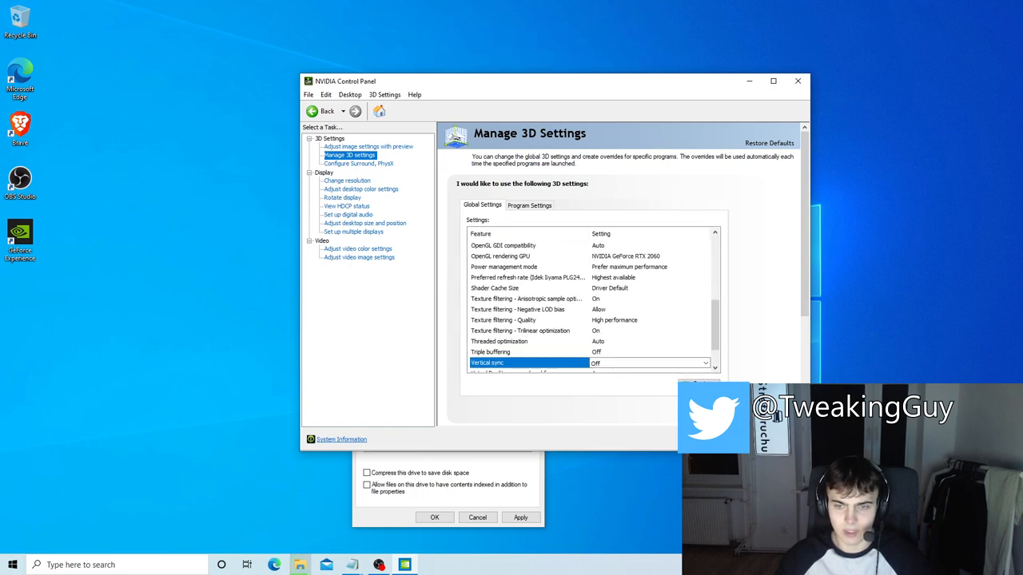
{"action": "left_click", "coordinate": [358, 163]}
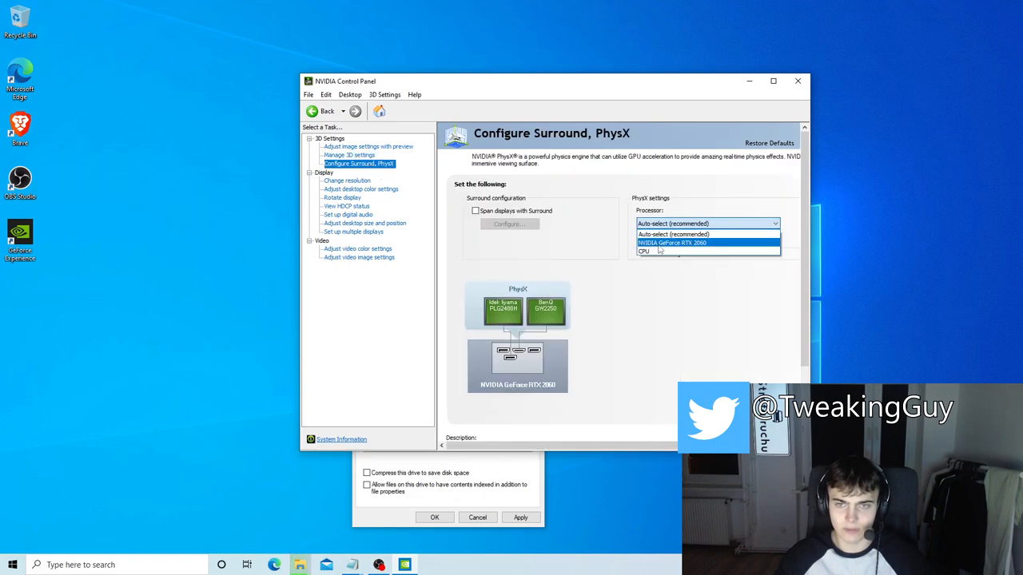
Assign PhysX to the GeForce RTX 2060 and pick the monitor's refresh rate under Change resolution
{"action": "left_click", "coordinate": [671, 243]}
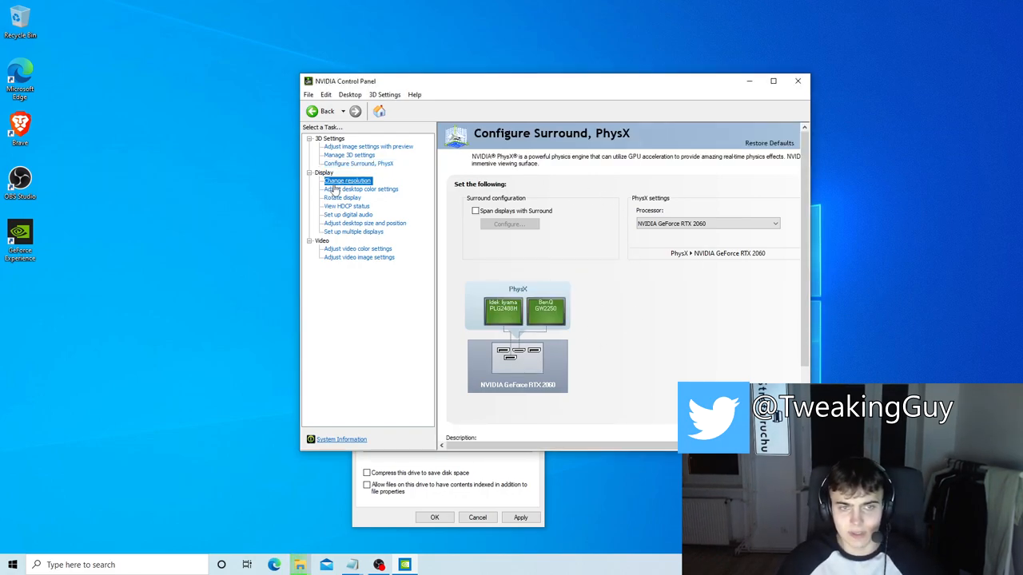
{"action": "left_click", "coordinate": [347, 179]}
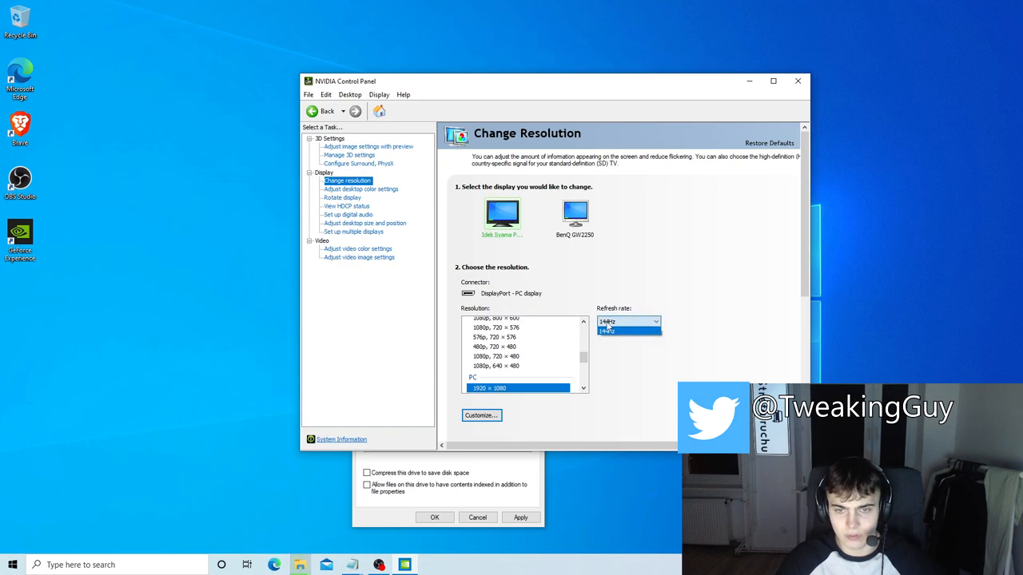
{"action": "left_click", "coordinate": [608, 331]}
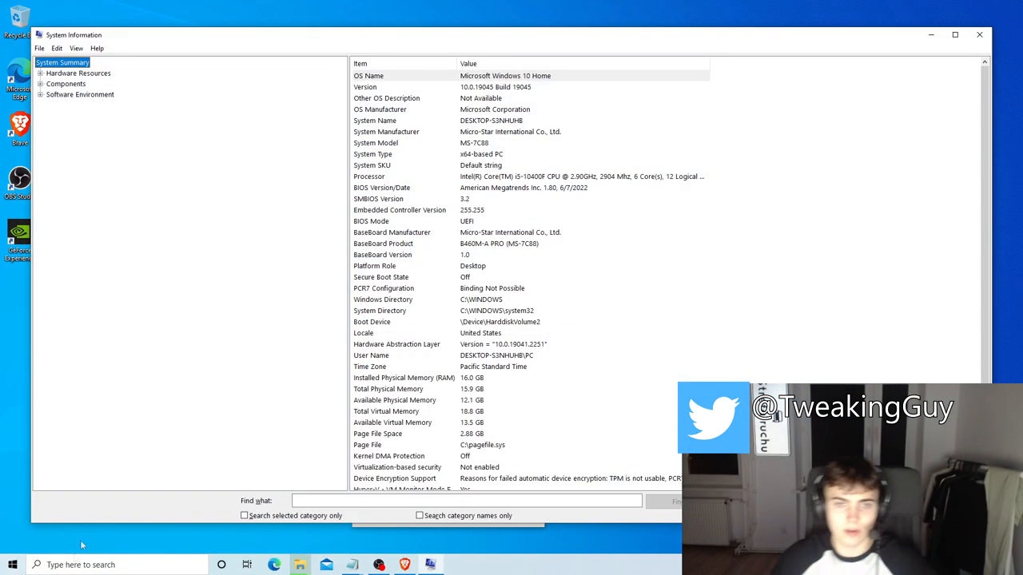
Select the BaseBoard Product row showing B460M-A PRO (MS-7C88)
{"action": "left_click", "coordinate": [384, 243]}
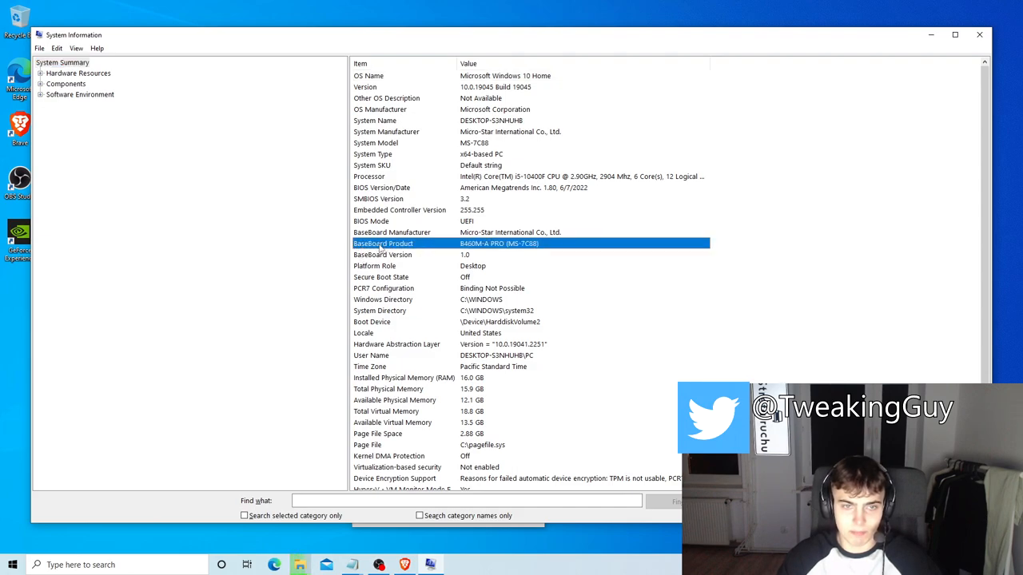
{"action": "mouse_move", "coordinate": [492, 249]}
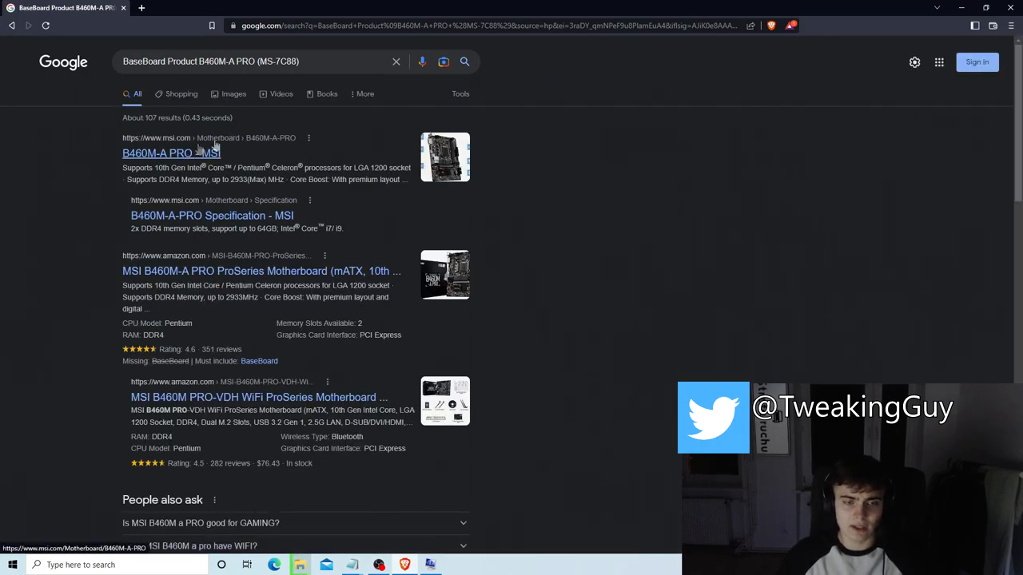
{"action": "mouse_move", "coordinate": [169, 164]}
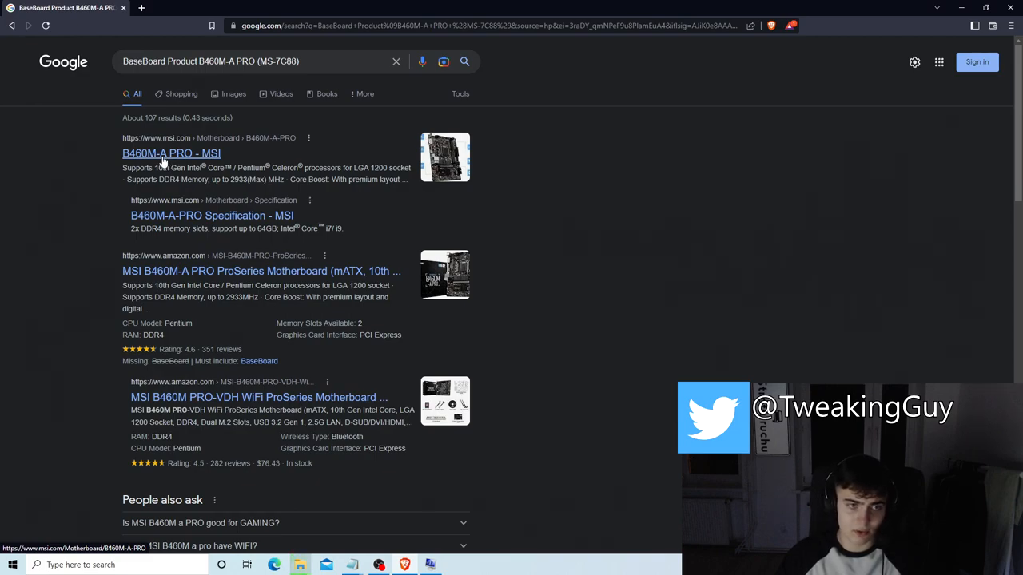
From the MSI B460M-A PRO support page, download the Realtek PCI-E Ethernet LAN driver to Downloads
{"action": "left_click", "coordinate": [171, 153]}
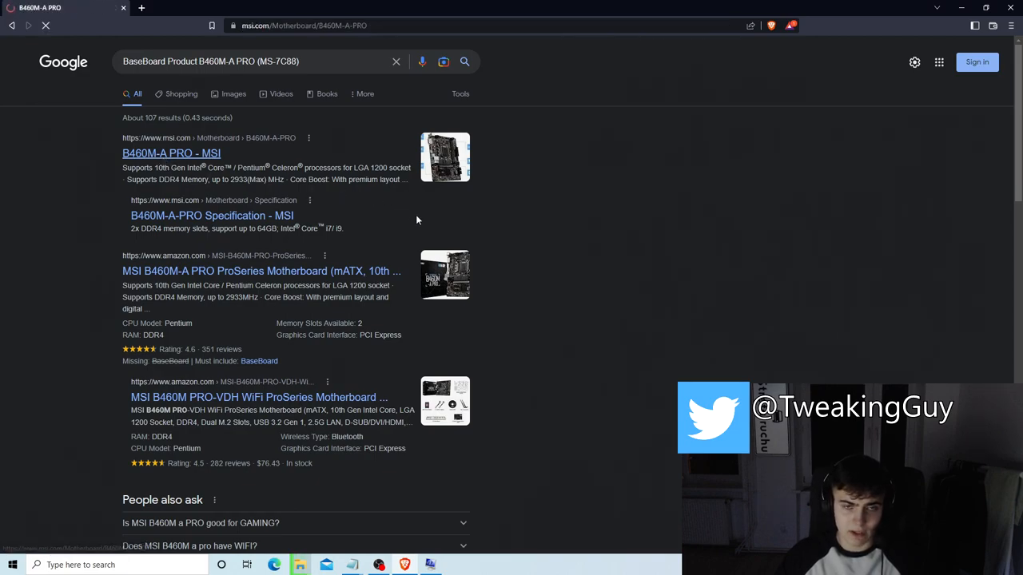
{"action": "left_click", "coordinate": [171, 154]}
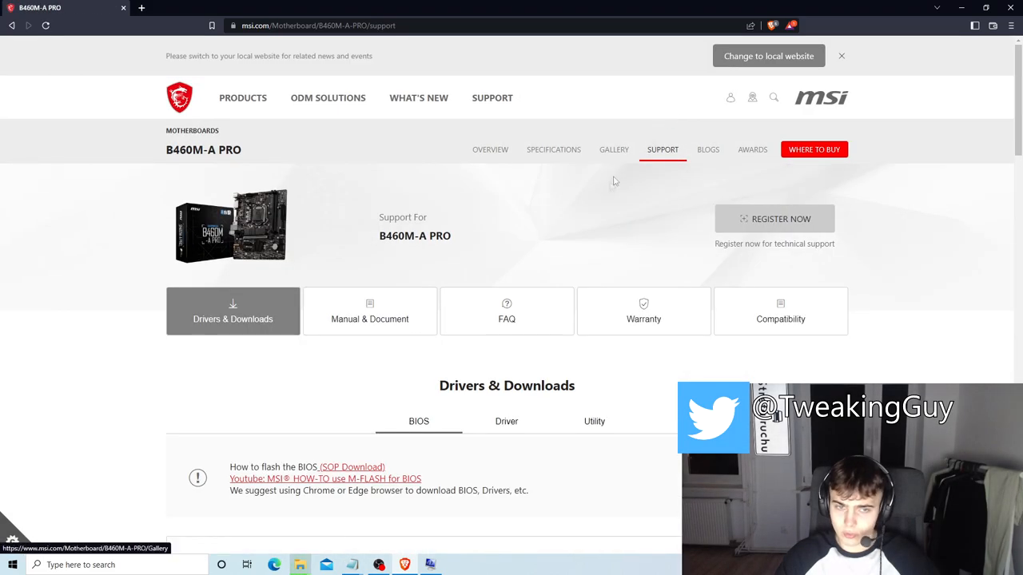
{"action": "left_click", "coordinate": [506, 422]}
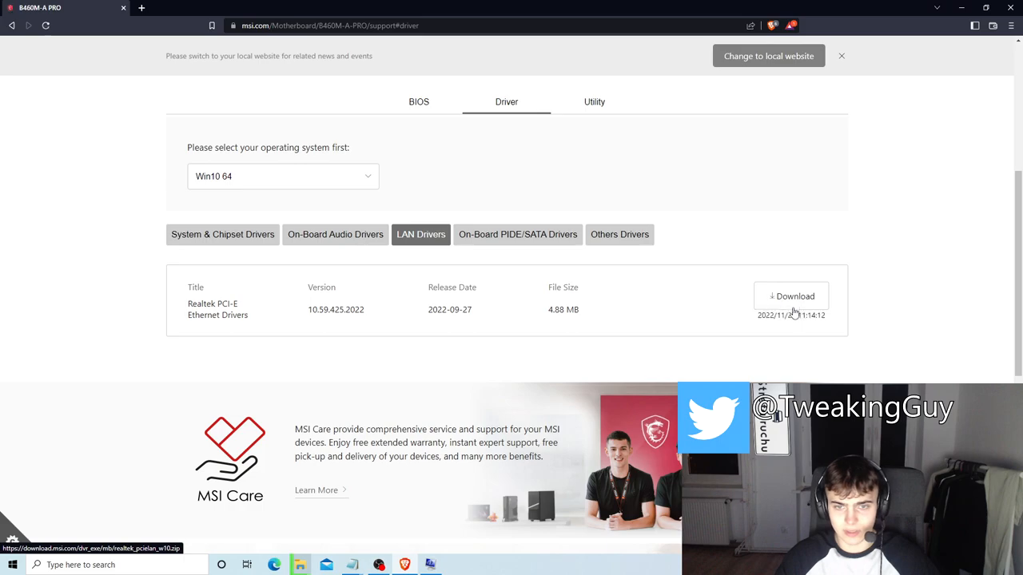
{"action": "left_click", "coordinate": [791, 296]}
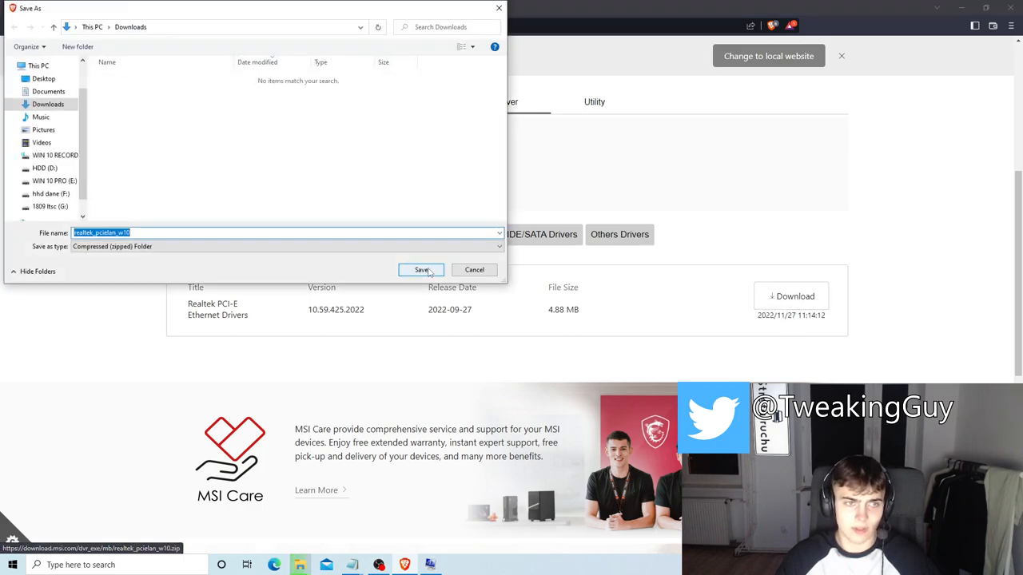
{"action": "left_click", "coordinate": [421, 268]}
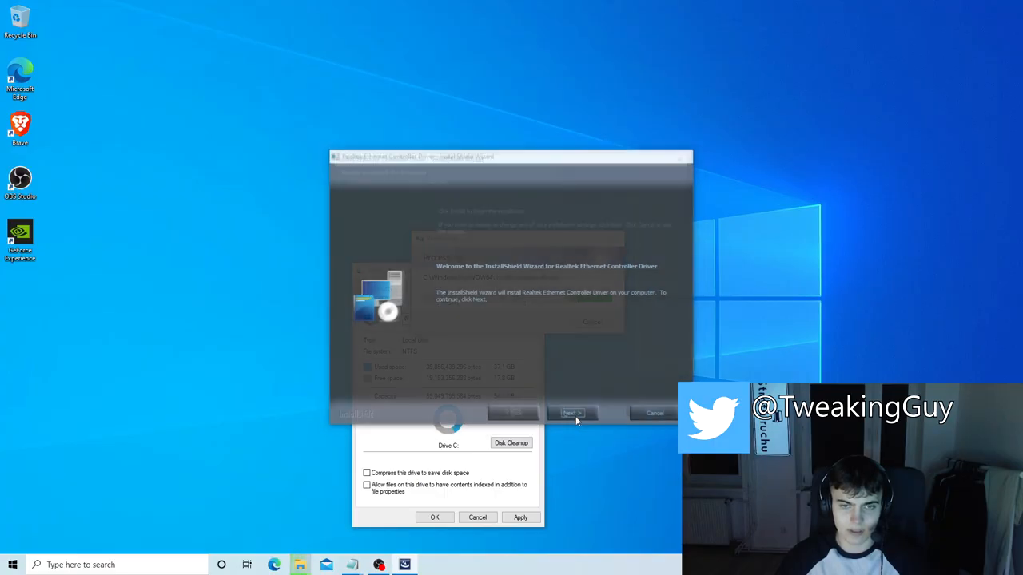
Continue the InstallShield wizard to install the Realtek Ethernet Controller Driver
{"action": "left_click", "coordinate": [570, 412]}
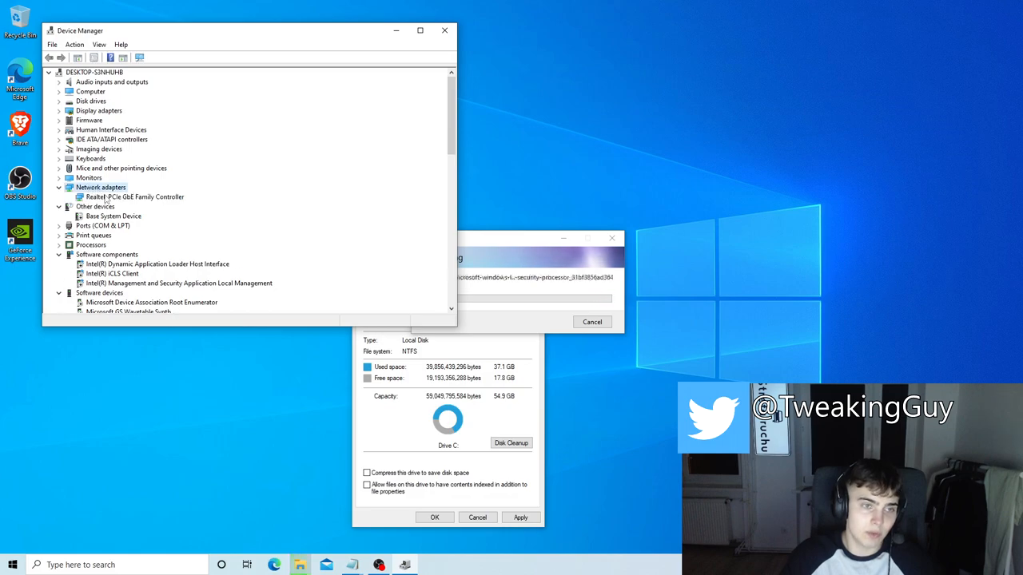
In the Realtek adapter's Advanced properties, disable Energy-Efficient Ethernet, Green Ethernet and Wake on pattern match
{"action": "double_click", "coordinate": [136, 197]}
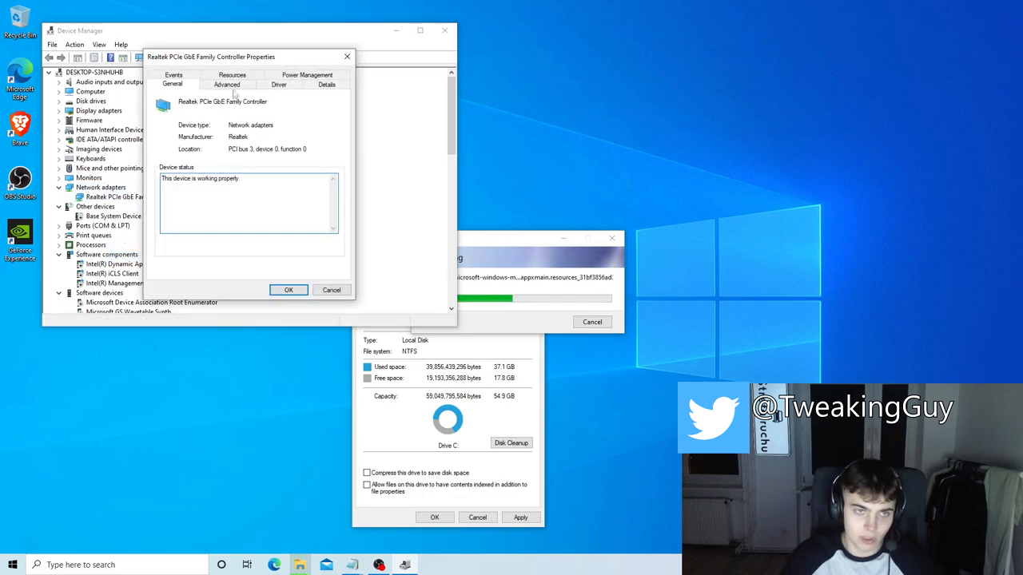
{"action": "left_click", "coordinate": [307, 83]}
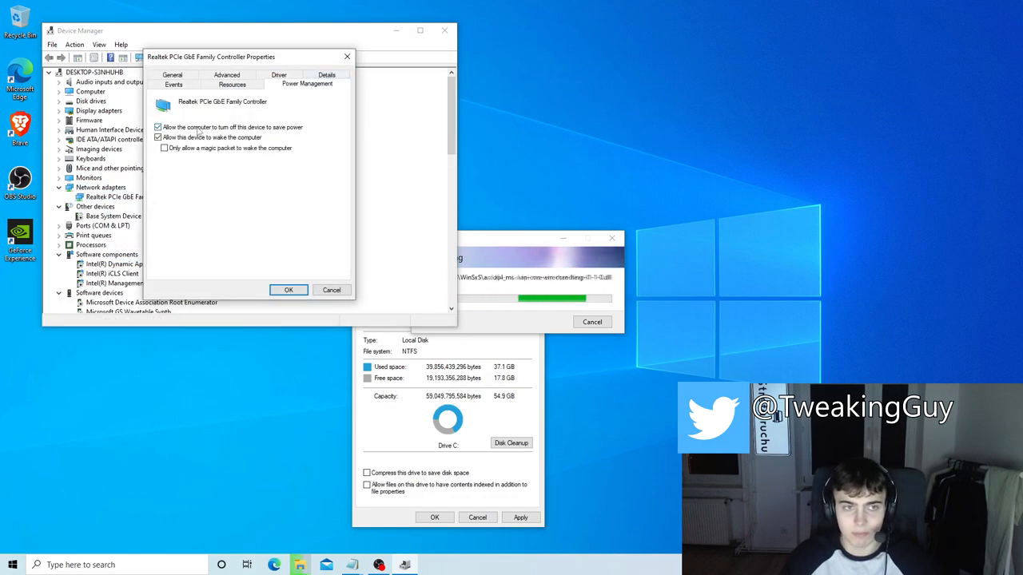
{"action": "left_click", "coordinate": [157, 128]}
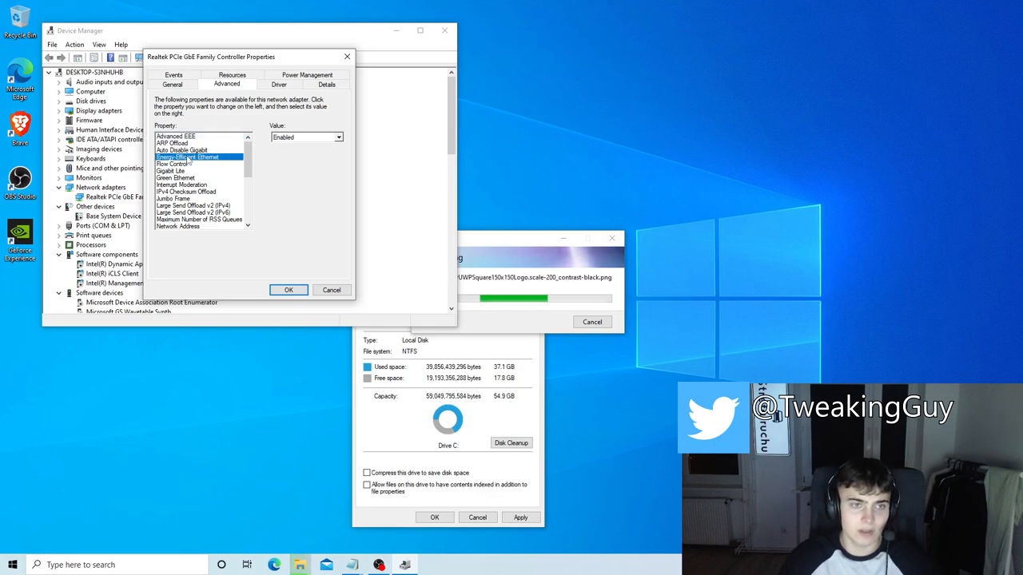
{"action": "left_click", "coordinate": [307, 137]}
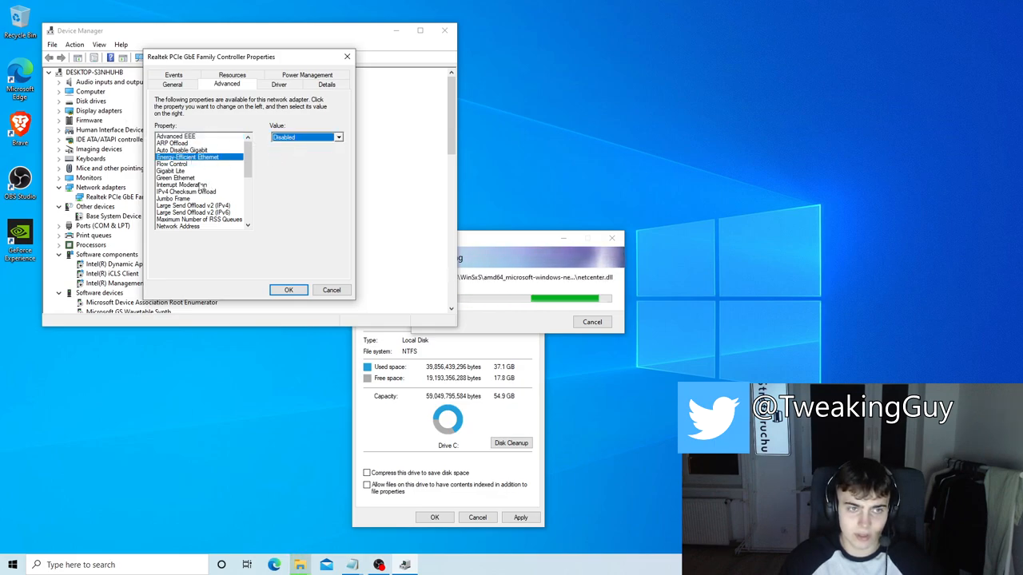
{"action": "left_click", "coordinate": [176, 177]}
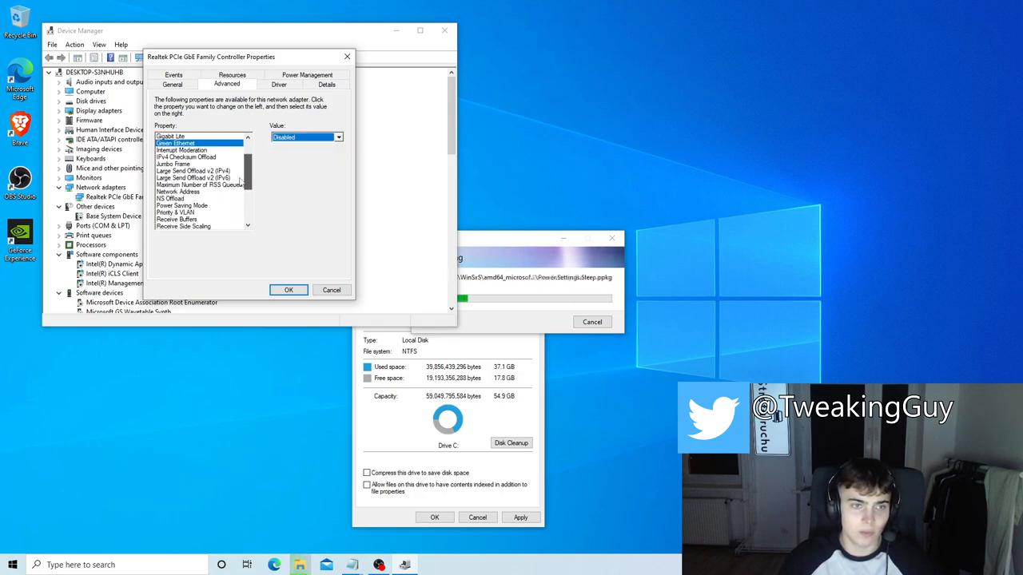
{"action": "left_click", "coordinate": [182, 198]}
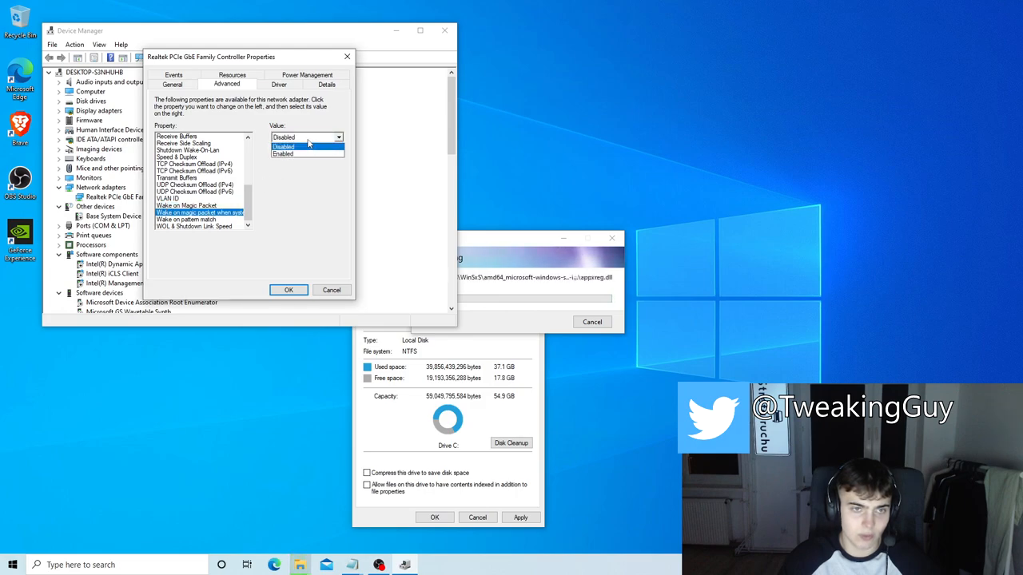
{"action": "left_click", "coordinate": [285, 154]}
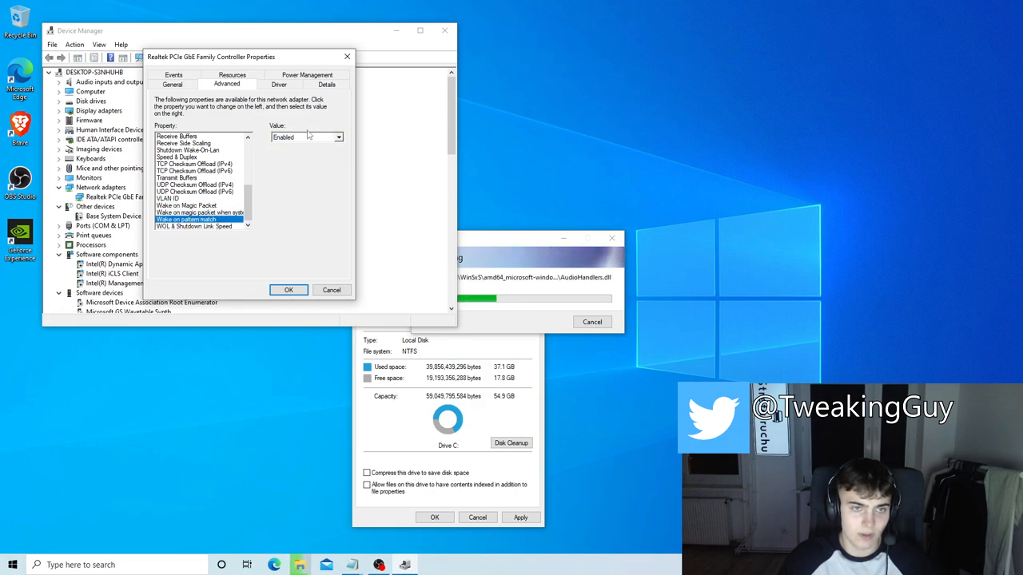
{"action": "left_click", "coordinate": [197, 227]}
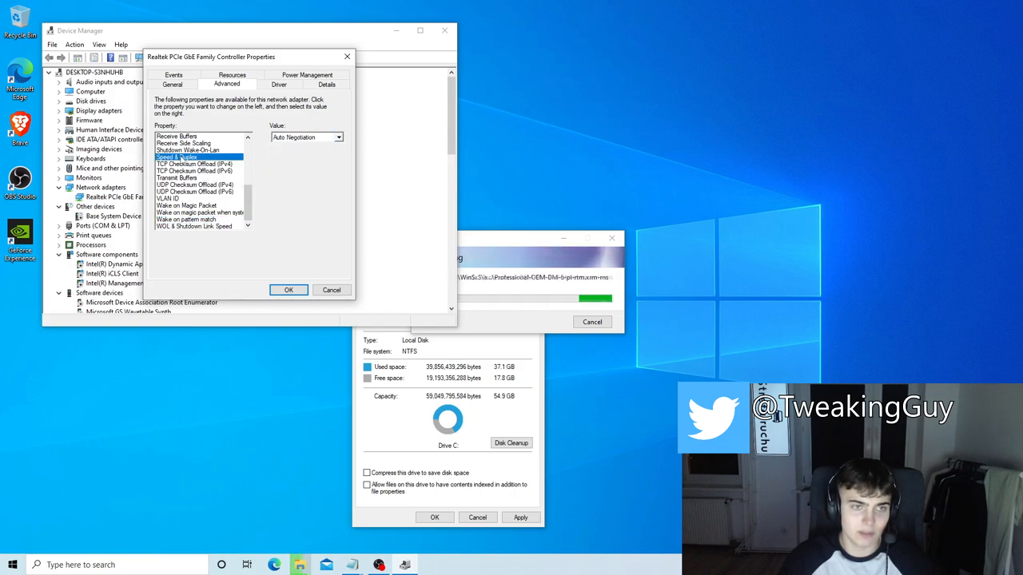
Set Speed & Duplex to 1.0 Gbps Full Duplex and confirm with OK
{"action": "left_click", "coordinate": [339, 138]}
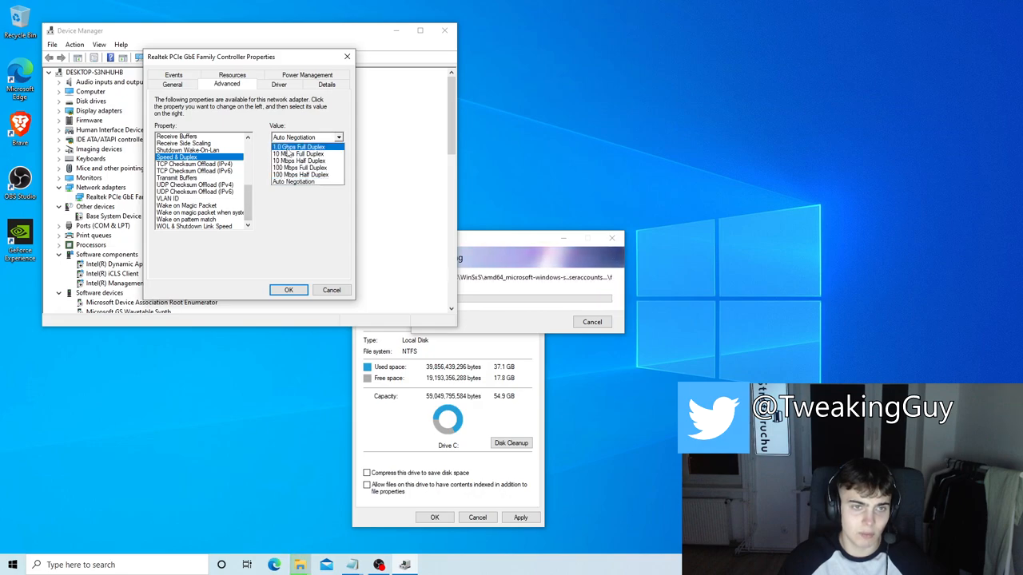
{"action": "left_click", "coordinate": [303, 148]}
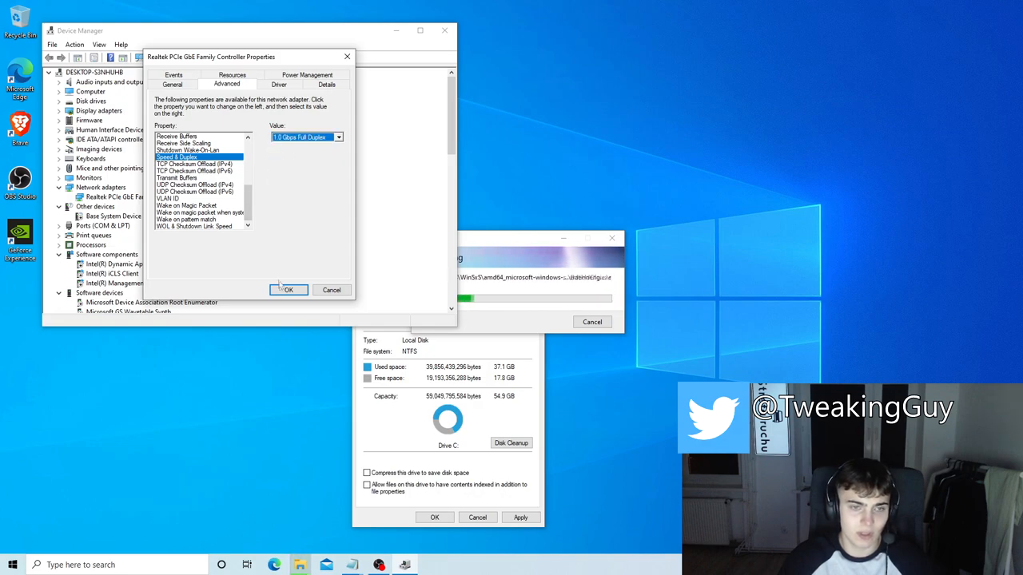
{"action": "left_click", "coordinate": [287, 289]}
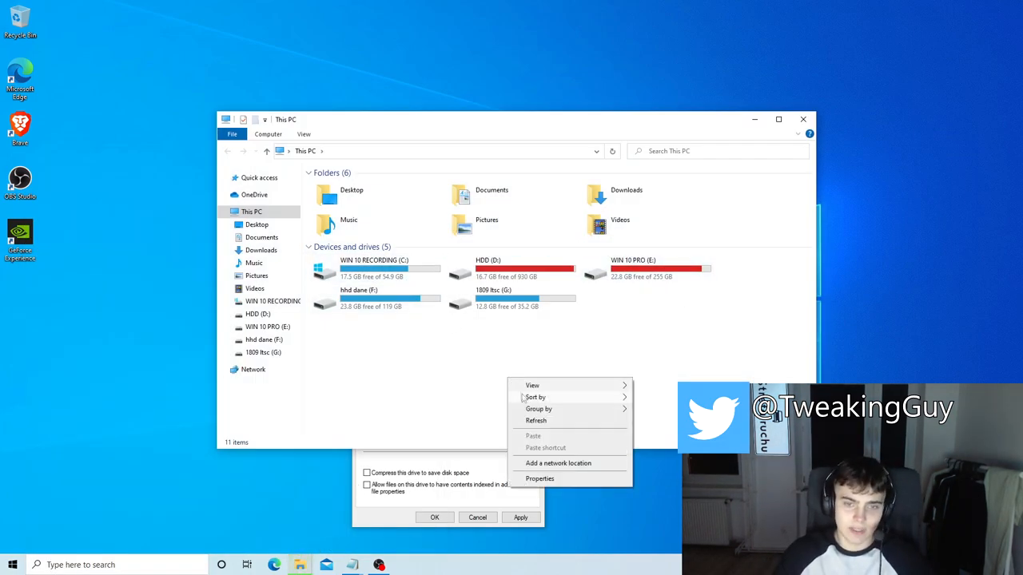
Reach the Performance Options visual effects dialog from Advanced system settings
{"action": "left_click", "coordinate": [540, 477]}
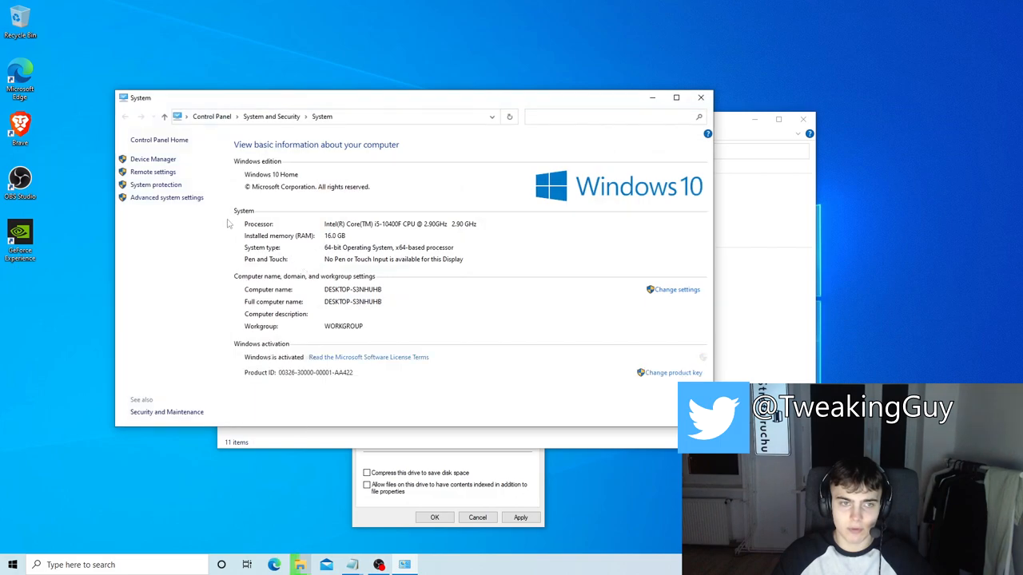
{"action": "left_click", "coordinate": [166, 198]}
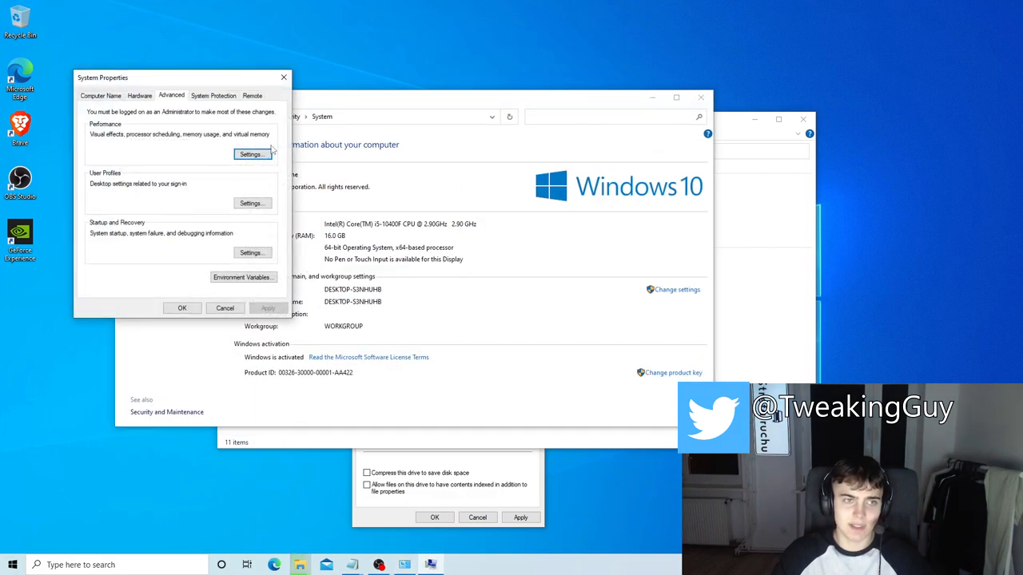
{"action": "left_click", "coordinate": [253, 153]}
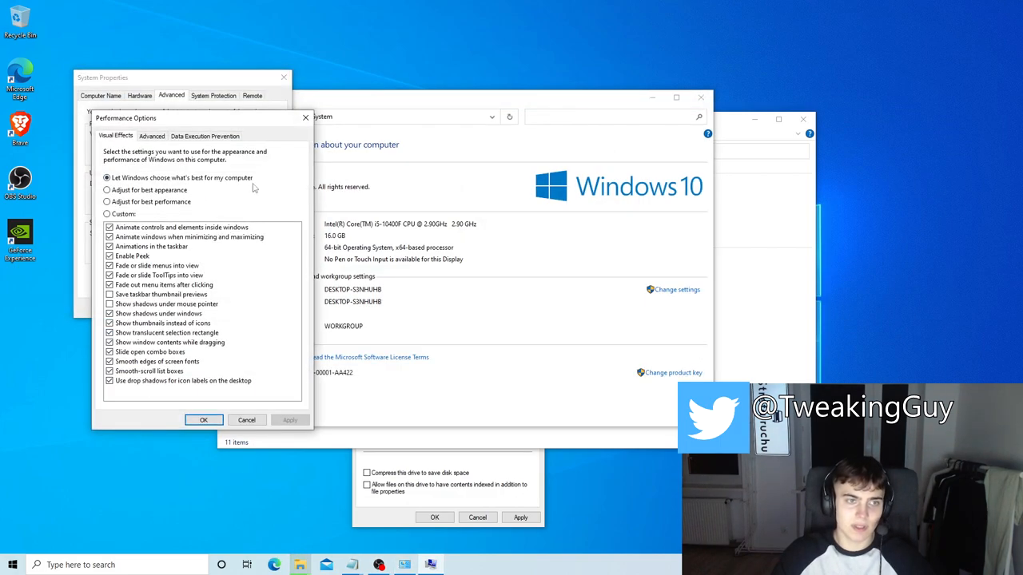
Choose Adjust for best performance, keep smooth font edges and thumbnails, and apply
{"action": "left_click", "coordinate": [107, 202]}
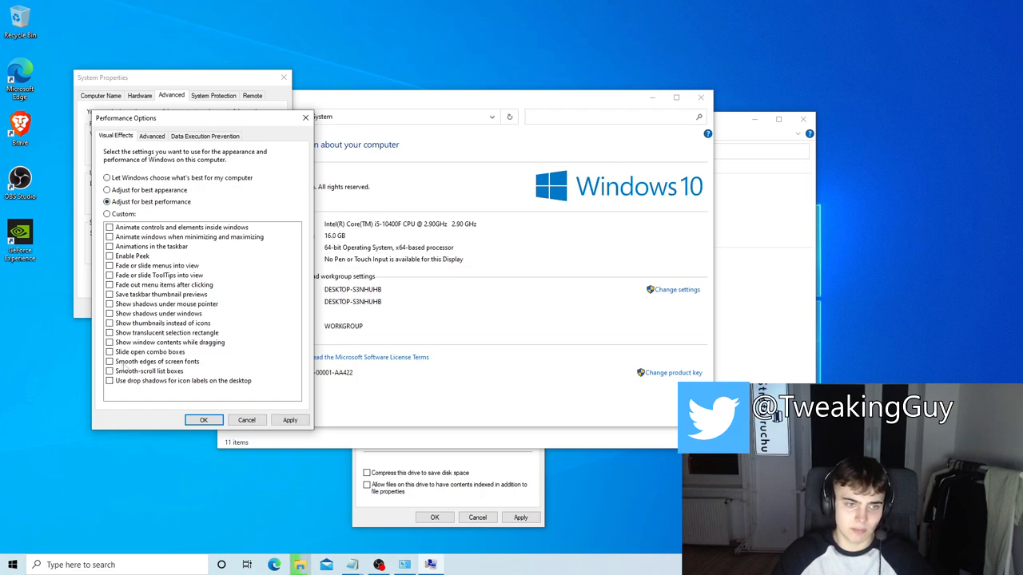
{"action": "left_click", "coordinate": [108, 361]}
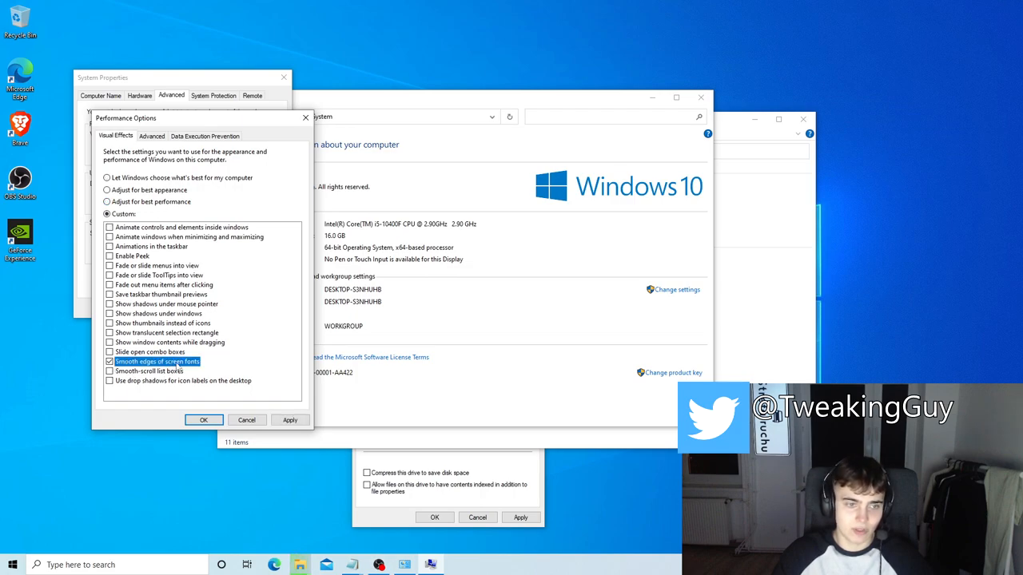
{"action": "left_click", "coordinate": [109, 323]}
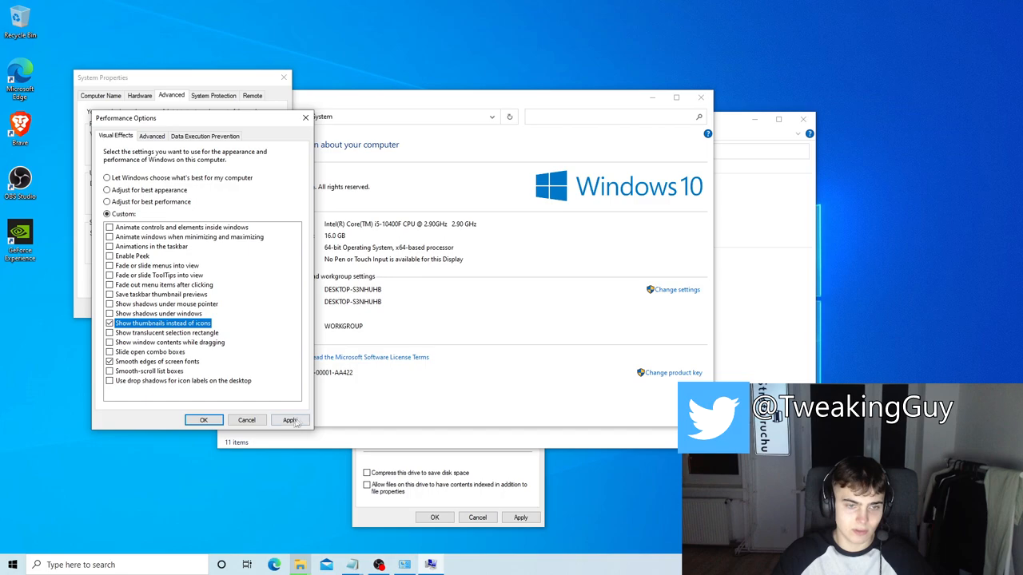
{"action": "left_click", "coordinate": [205, 419]}
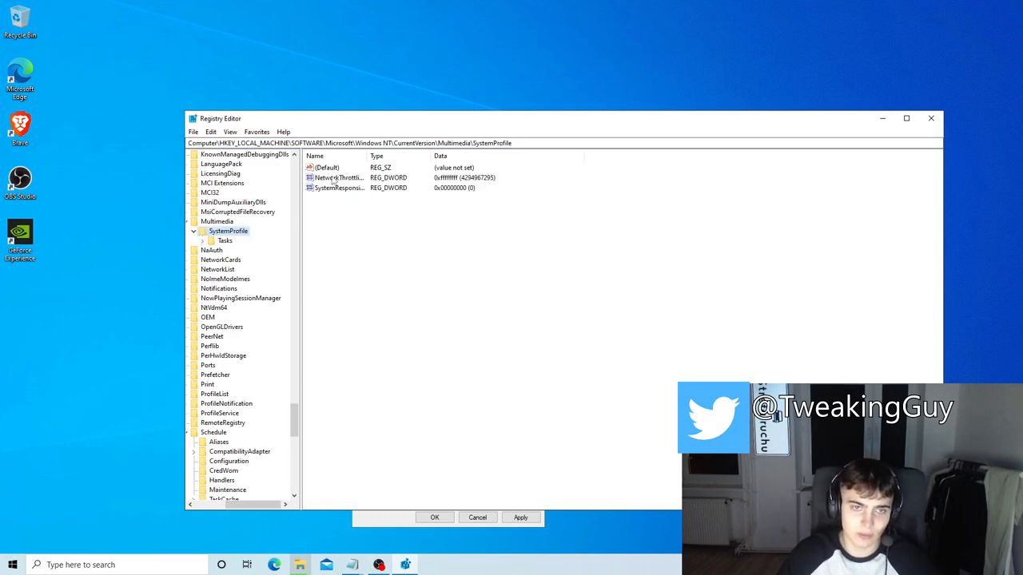
Set NetworkThrottlingIndex to ffffffff and SystemResponsiveness to 0 in SystemProfile
{"action": "double_click", "coordinate": [335, 177]}
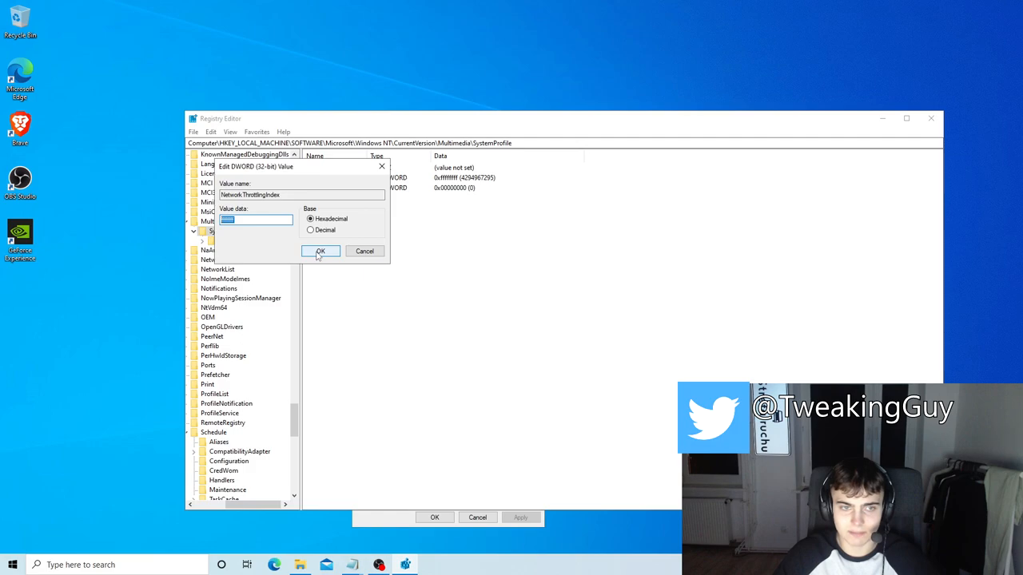
{"action": "left_click", "coordinate": [319, 251]}
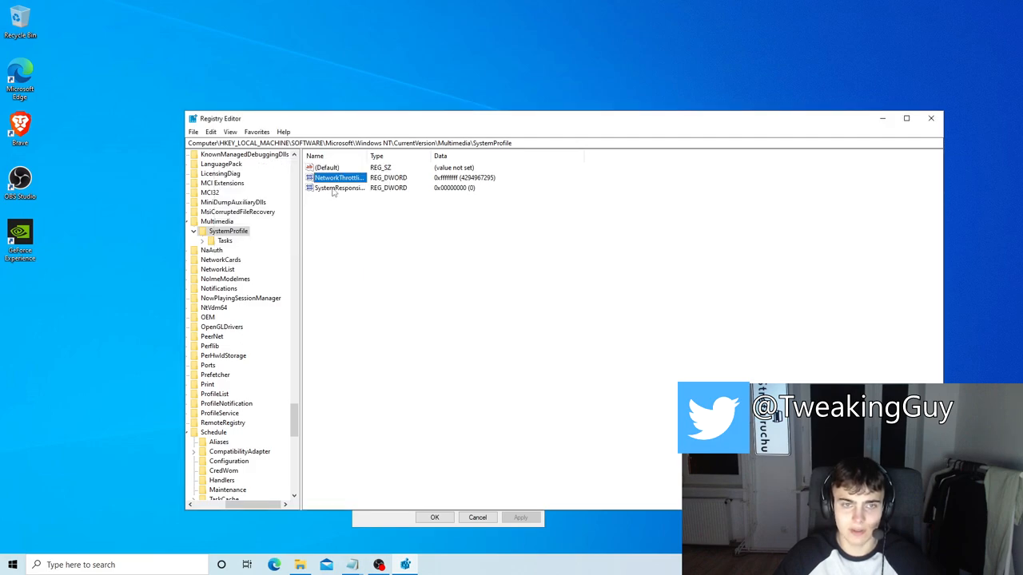
{"action": "double_click", "coordinate": [339, 189]}
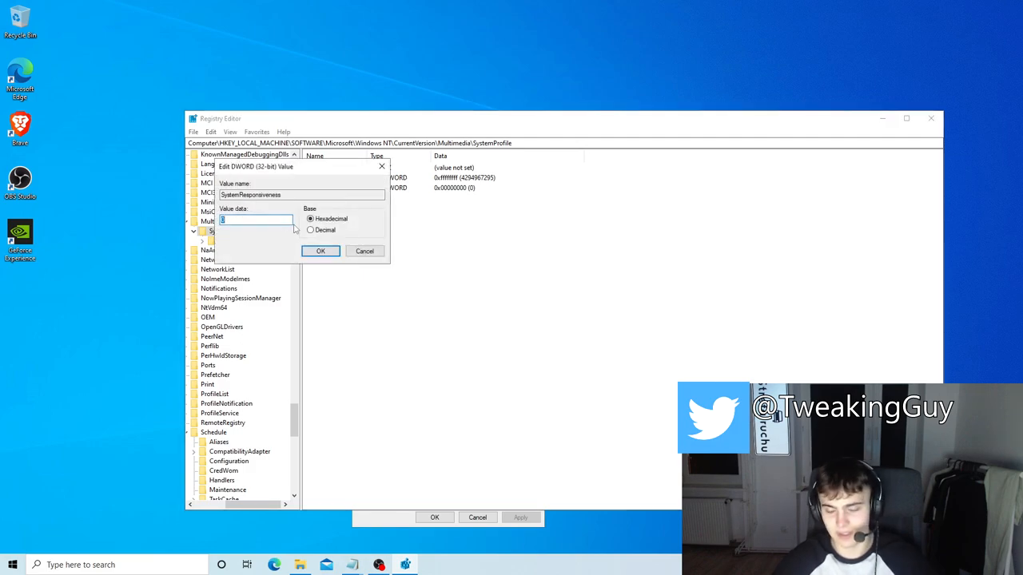
{"action": "left_click", "coordinate": [320, 251]}
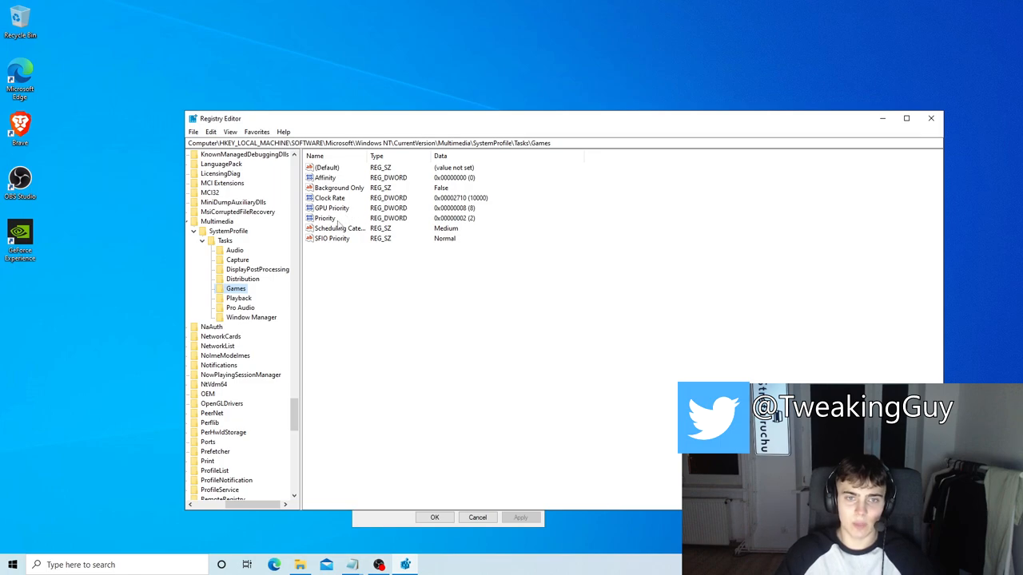
Set the Games task's Priority to 6 and Scheduling Category and SFIO Priority to High
{"action": "left_click", "coordinate": [325, 218]}
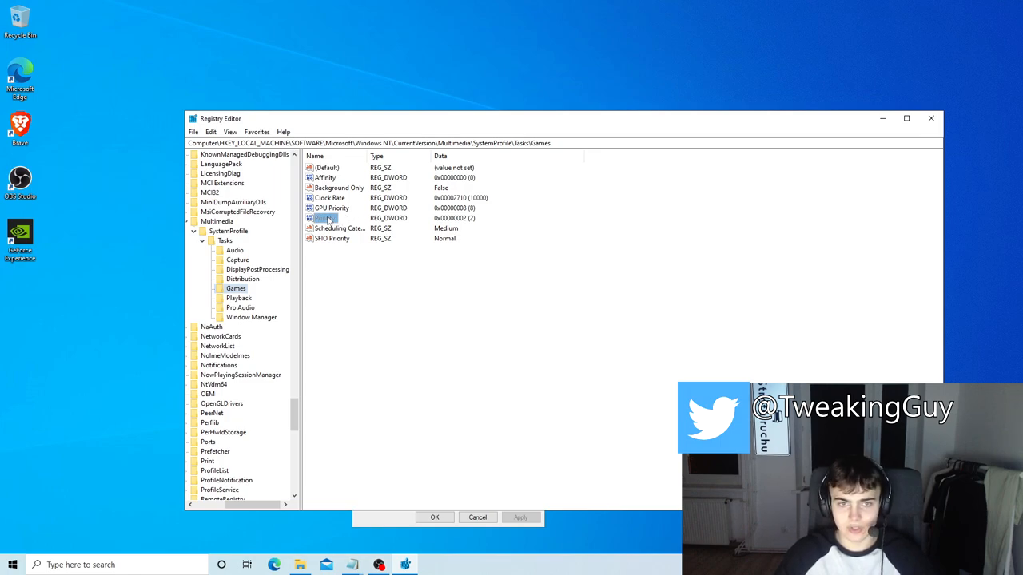
{"action": "double_click", "coordinate": [322, 218]}
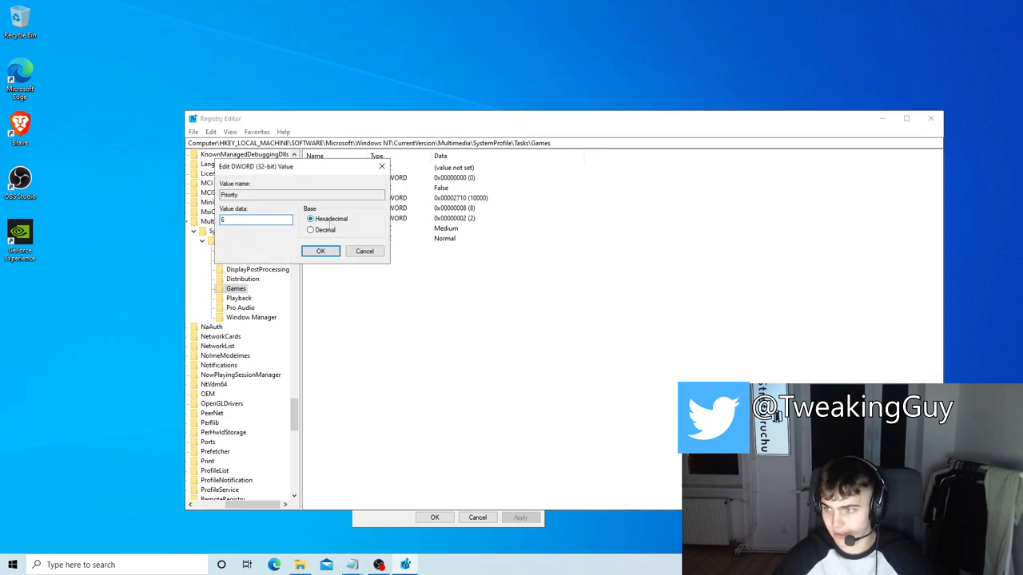
{"action": "left_click", "coordinate": [319, 251]}
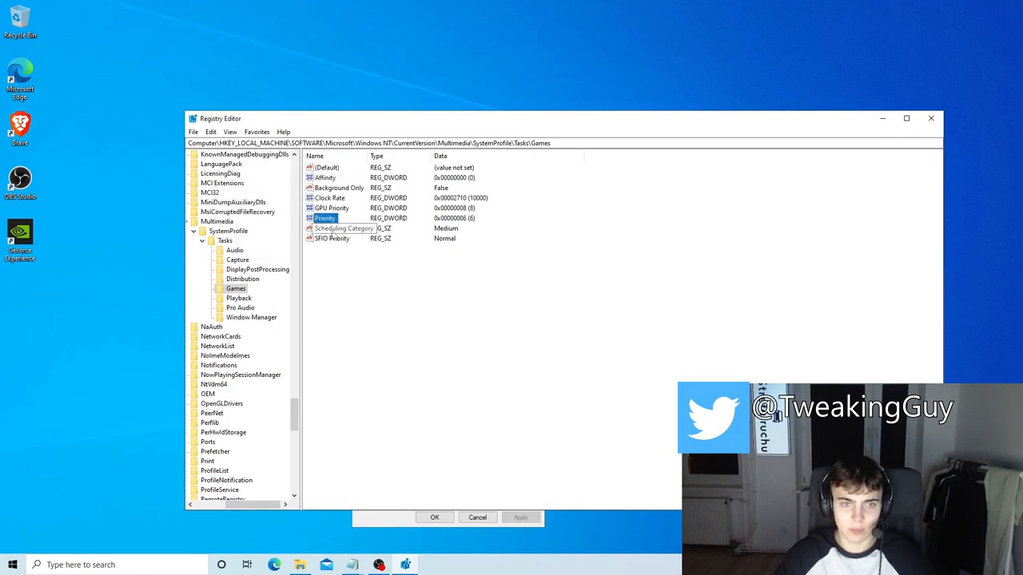
{"action": "double_click", "coordinate": [345, 227]}
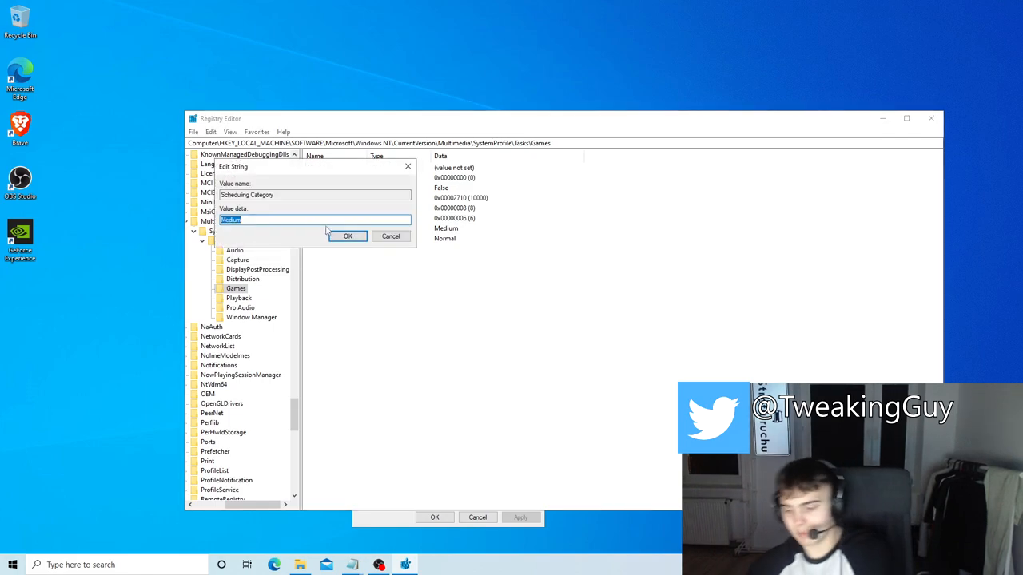
{"action": "type", "text": "Hi"}
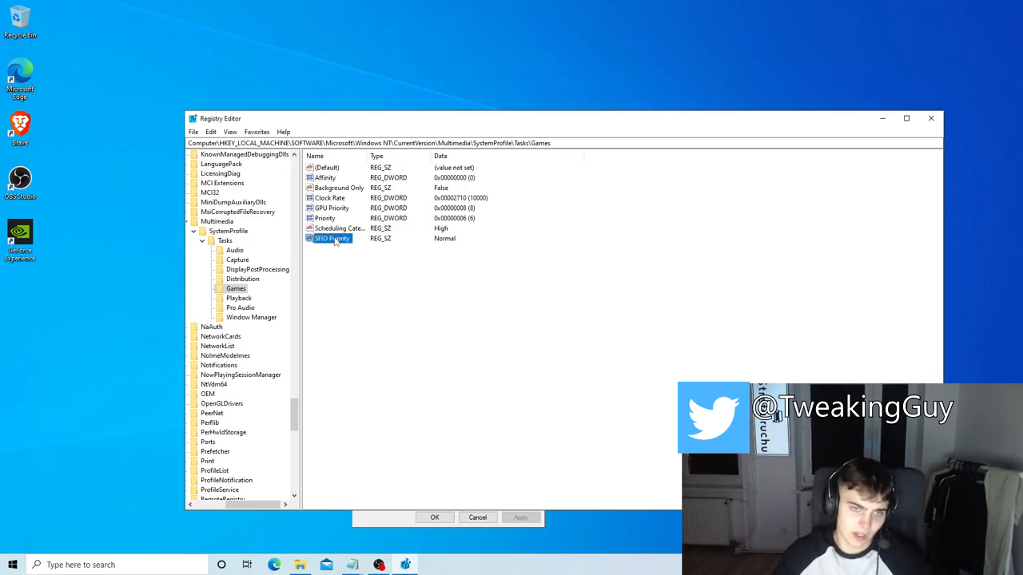
{"action": "double_click", "coordinate": [329, 239]}
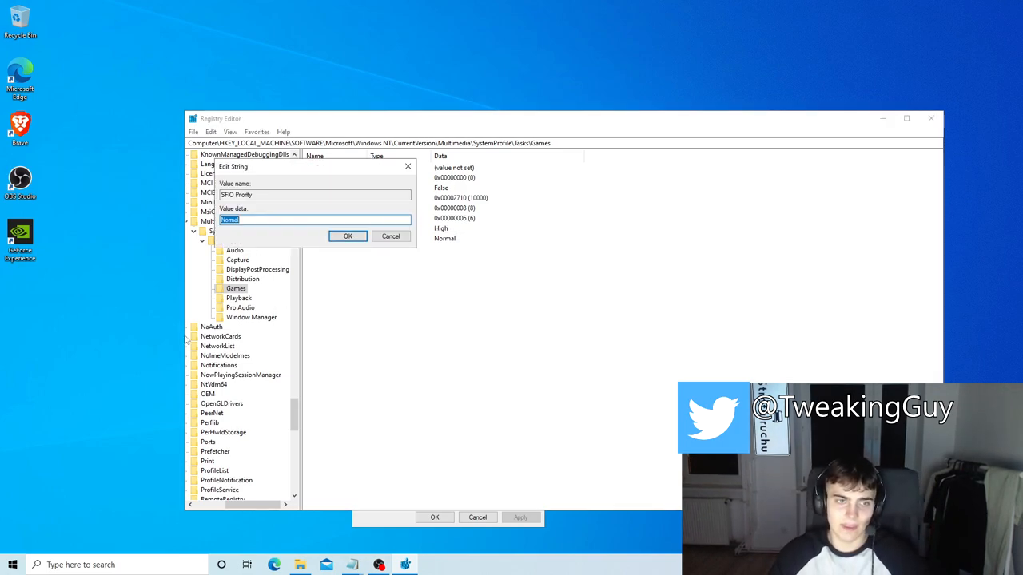
{"action": "left_click", "coordinate": [347, 236]}
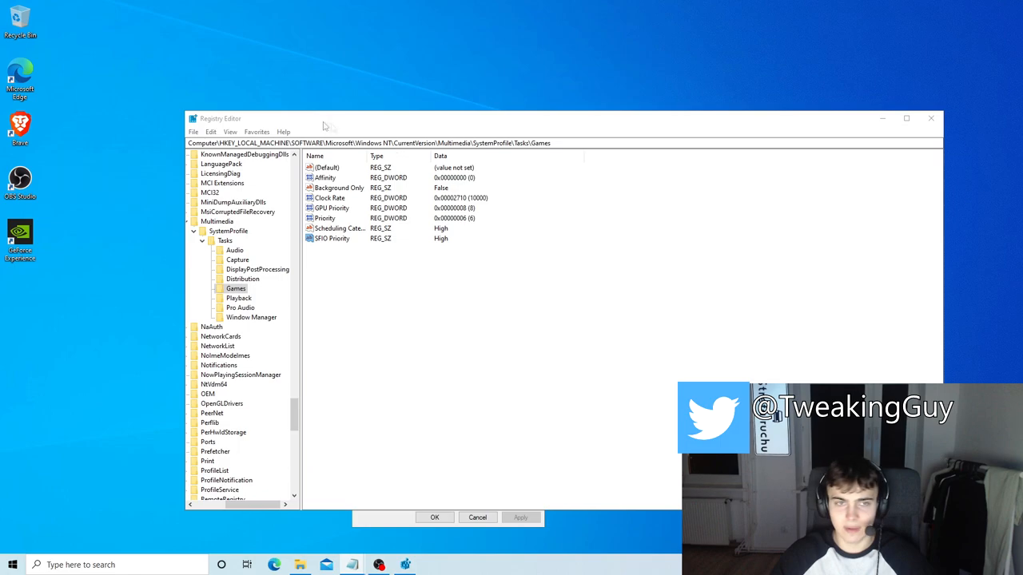
Navigate Registry Editor to HKLM\SYSTEM\CurrentControlSet\Control\Power
{"action": "type", "text": "HKEY_LOCAL_MACHINE\\SYSTEM\\CurrentControlSet\\Control\\Power"}
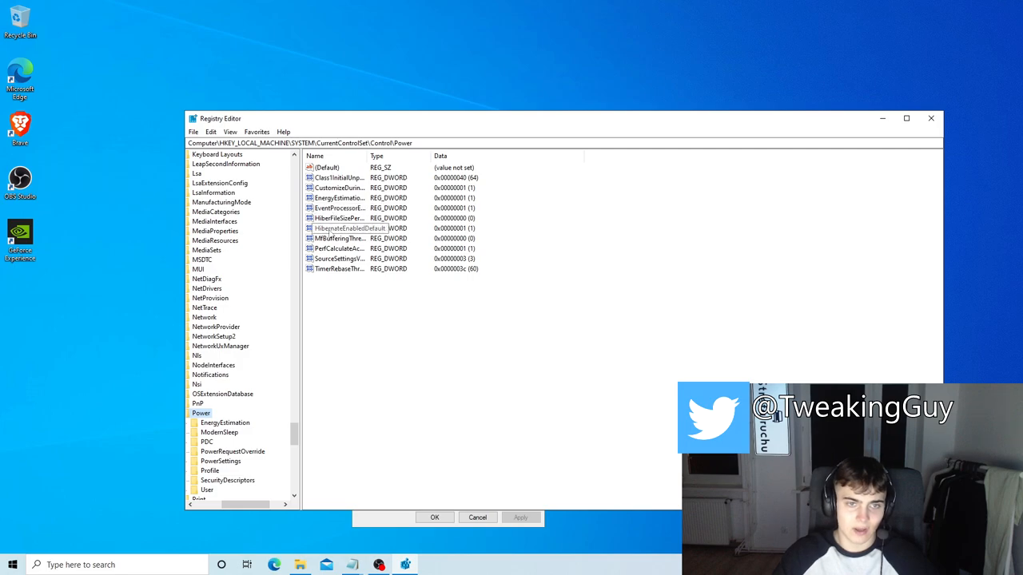
Set HibernateEnabledDefault to 0 under the Power key and close Registry Editor
{"action": "double_click", "coordinate": [348, 227]}
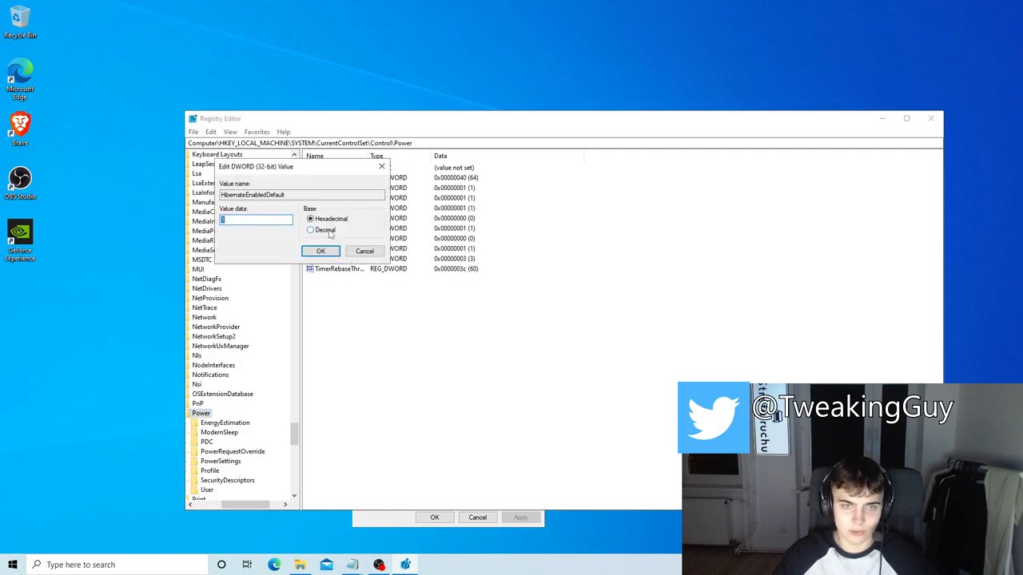
{"action": "left_click", "coordinate": [320, 251]}
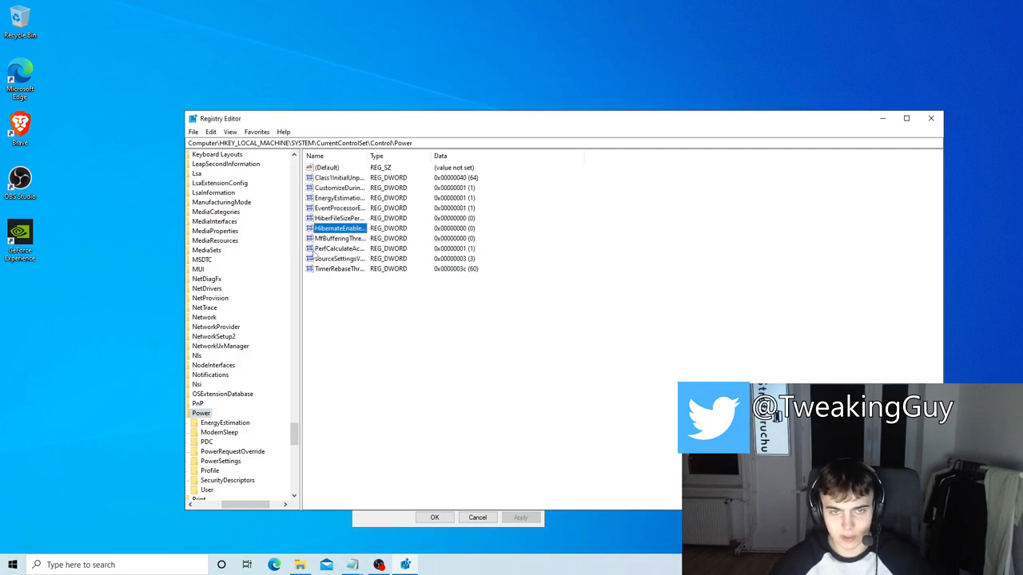
{"action": "mouse_move", "coordinate": [819, 164]}
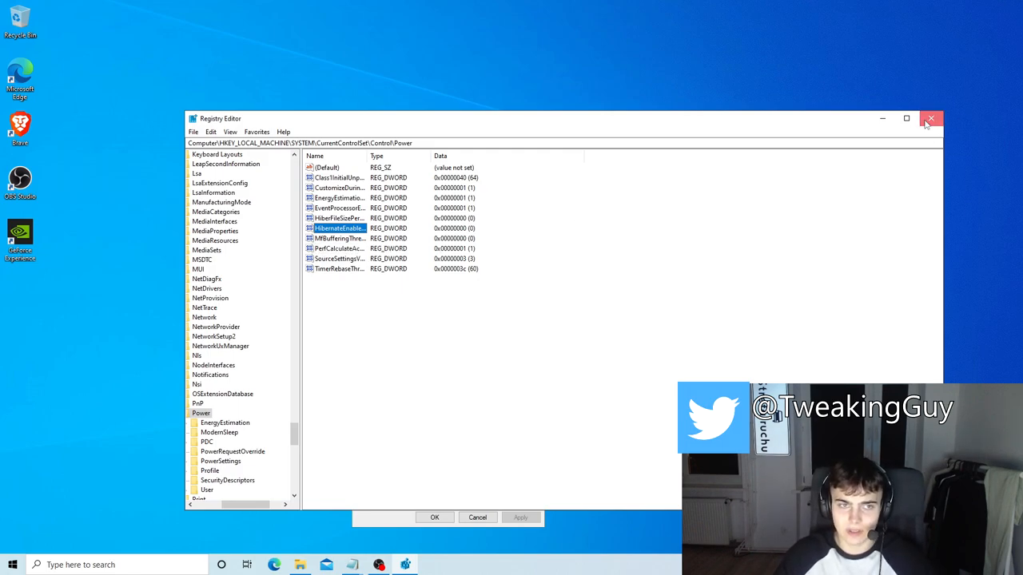
{"action": "left_click", "coordinate": [930, 118]}
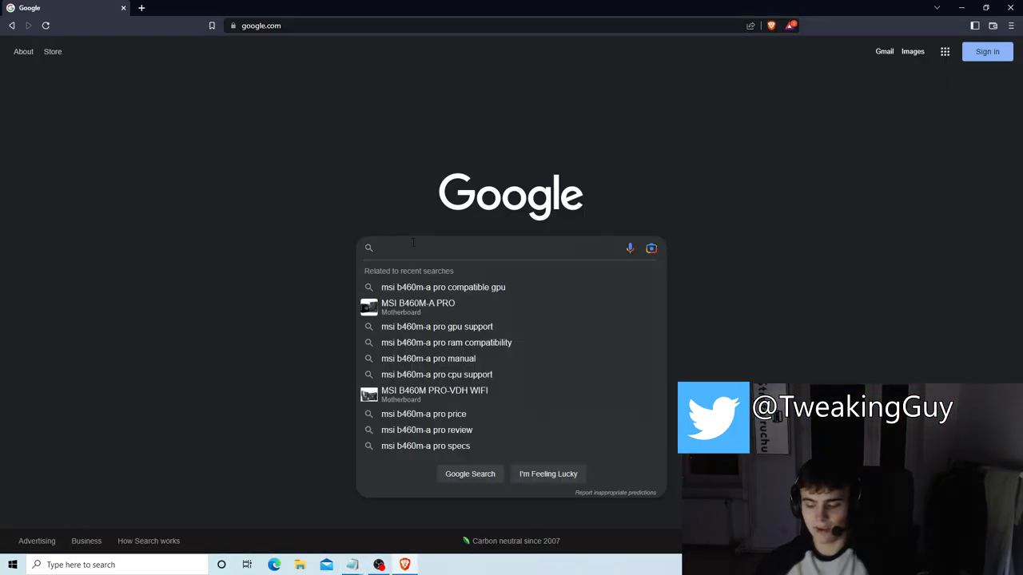
Search 'autoruns', download it from Microsoft, launch Autoruns.exe and agree to the license
{"action": "type", "text": "autoruns"}
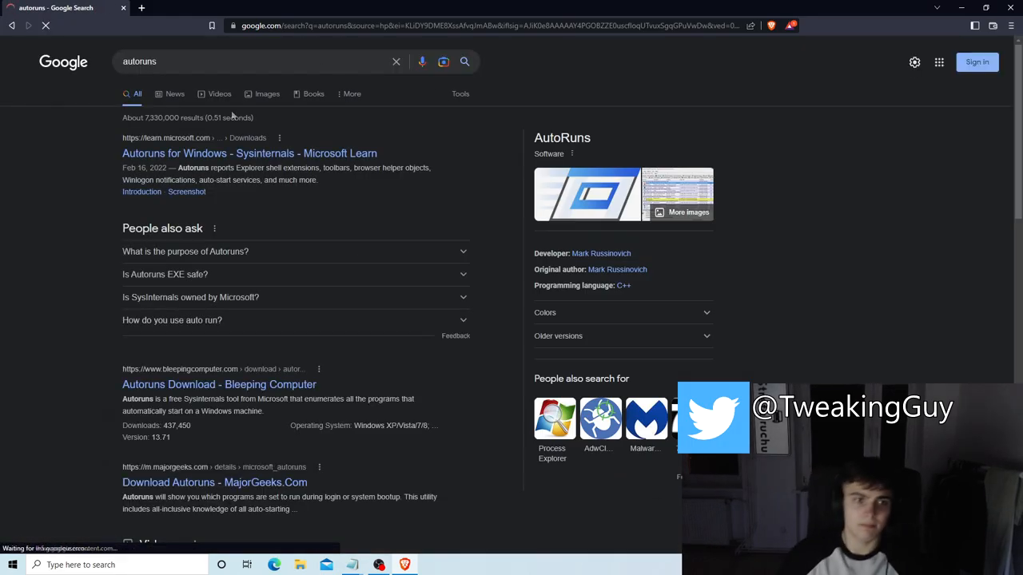
{"action": "left_click", "coordinate": [249, 154]}
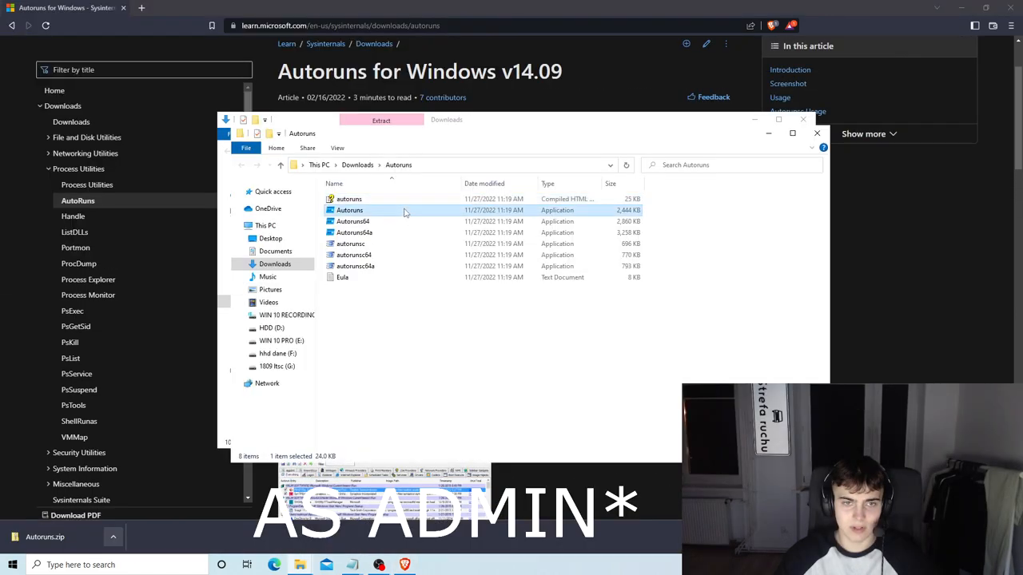
{"action": "double_click", "coordinate": [349, 209]}
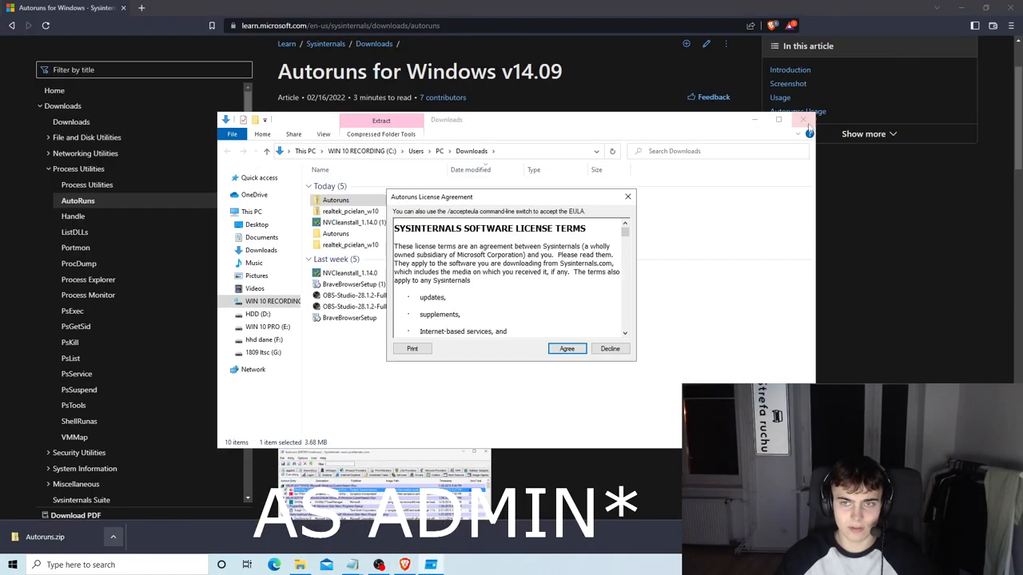
{"action": "left_click", "coordinate": [565, 348]}
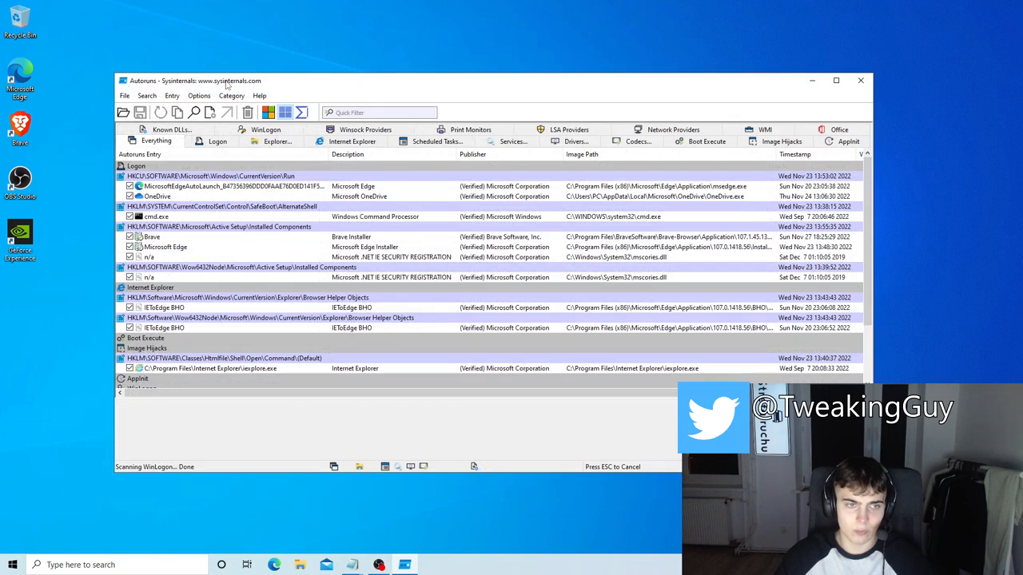
Untick MicrosoftEdgeAutoLaunch, rerun Autoruns as Administrator and scroll through startup entries
{"action": "left_click", "coordinate": [277, 140]}
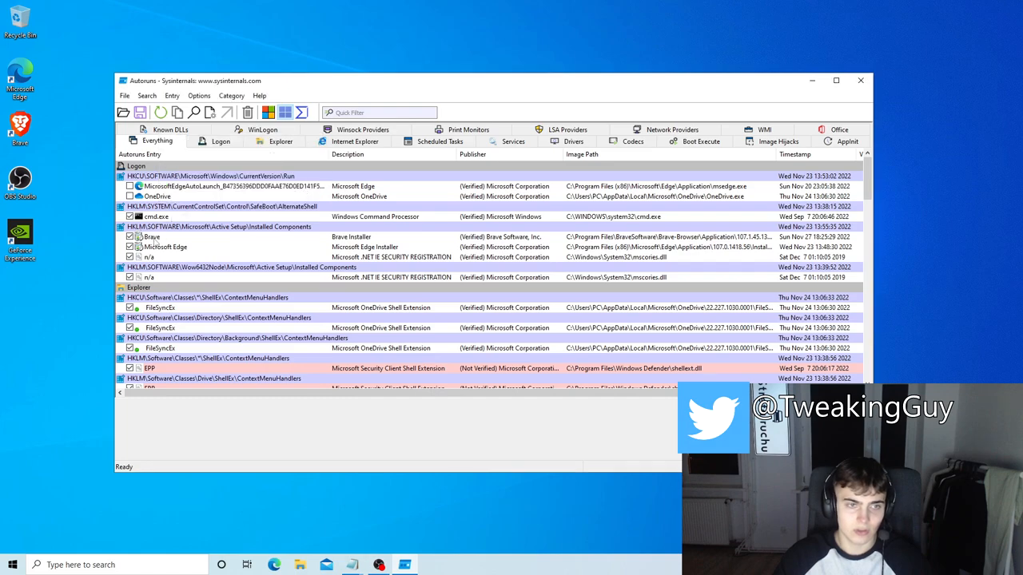
{"action": "left_click", "coordinate": [130, 186]}
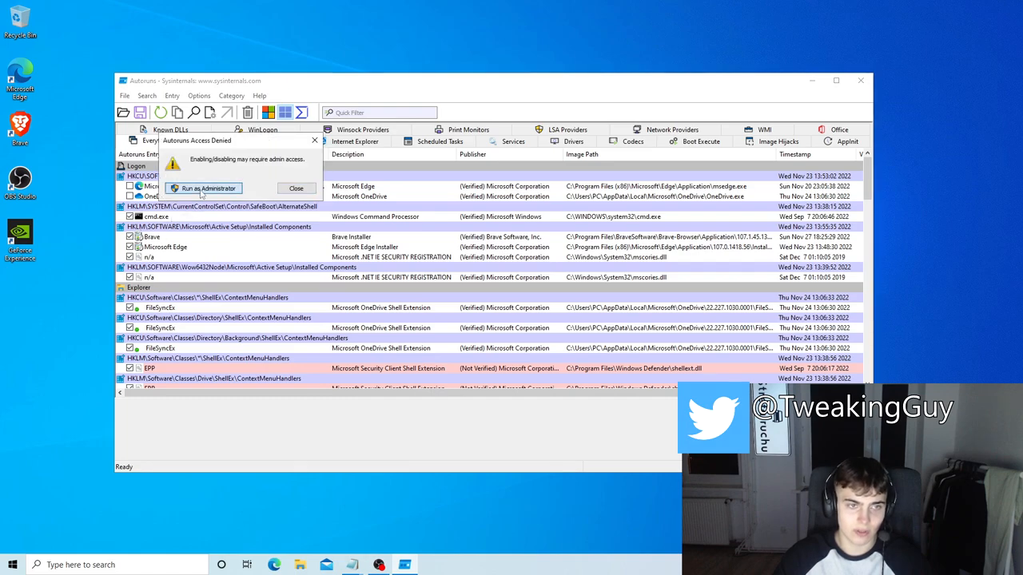
{"action": "left_click", "coordinate": [208, 189]}
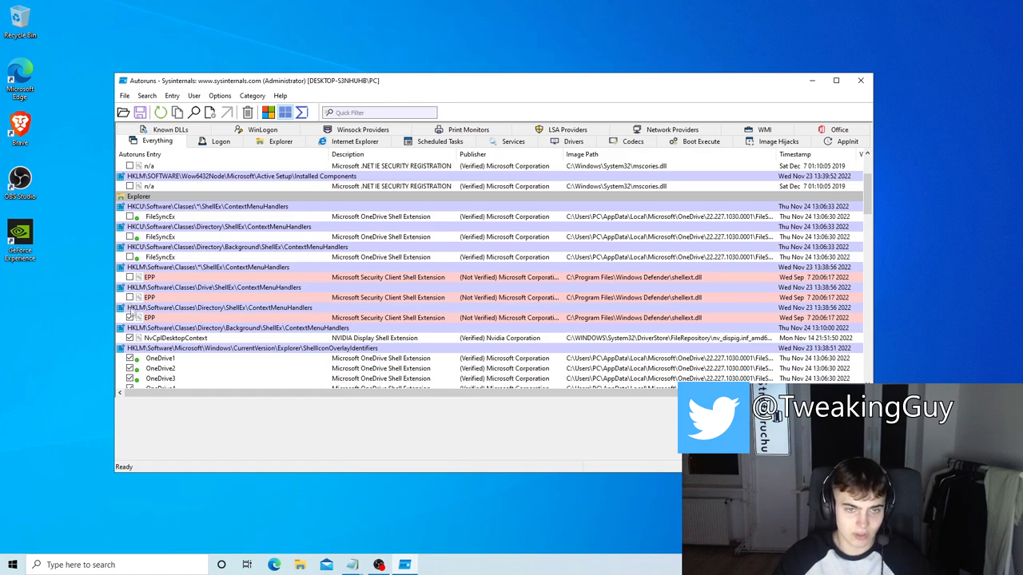
{"action": "scroll", "scroll_direction": "down", "scroll_amount": 3}
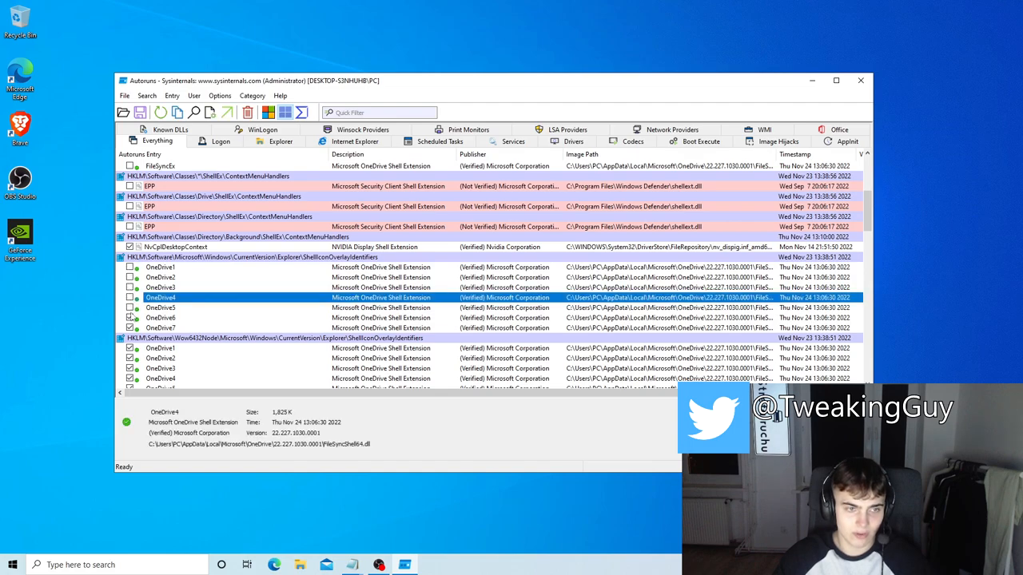
{"action": "scroll", "scroll_direction": "down", "scroll_amount": 3}
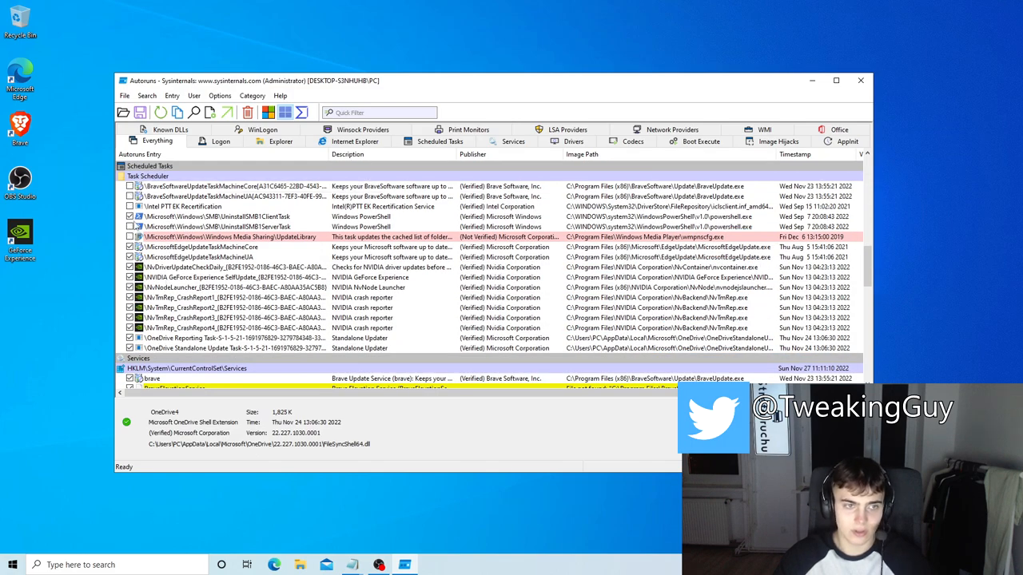
Untick the update task, BraveElevationService, brave, MicrosoftEdgeElevationService and WMPNetworkSvc
{"action": "left_click", "coordinate": [223, 246]}
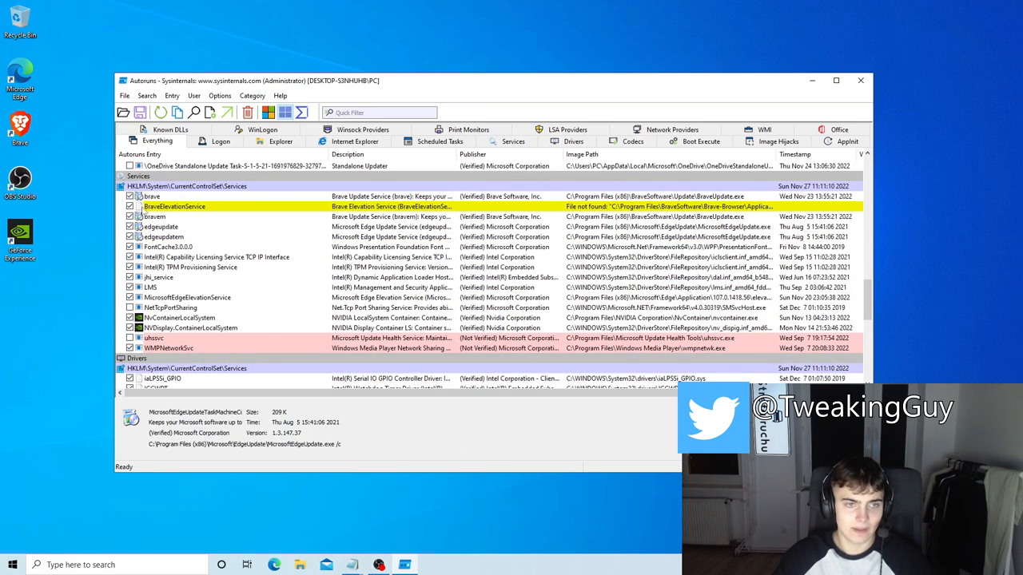
{"action": "left_click", "coordinate": [153, 218]}
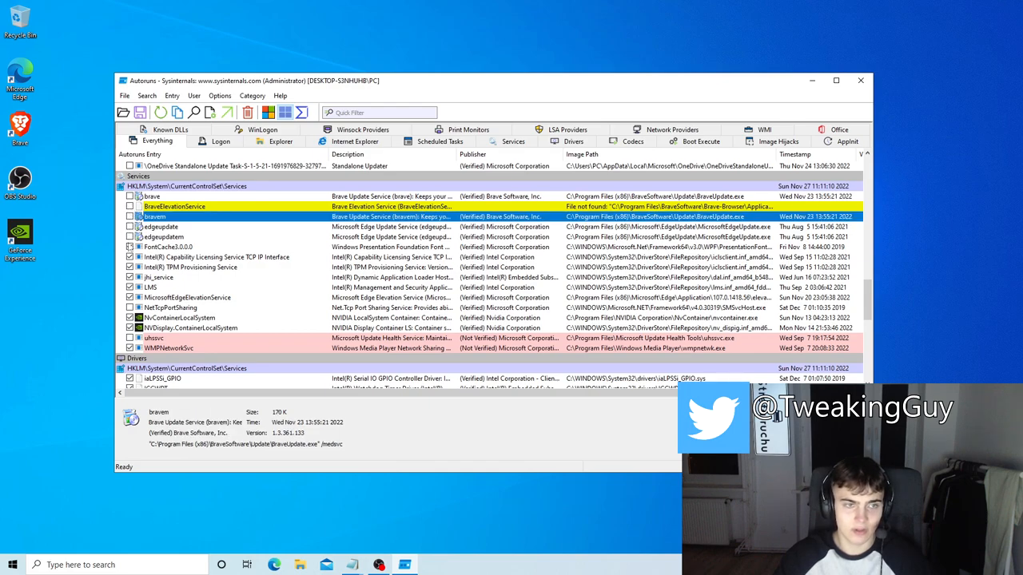
{"action": "left_click", "coordinate": [130, 276]}
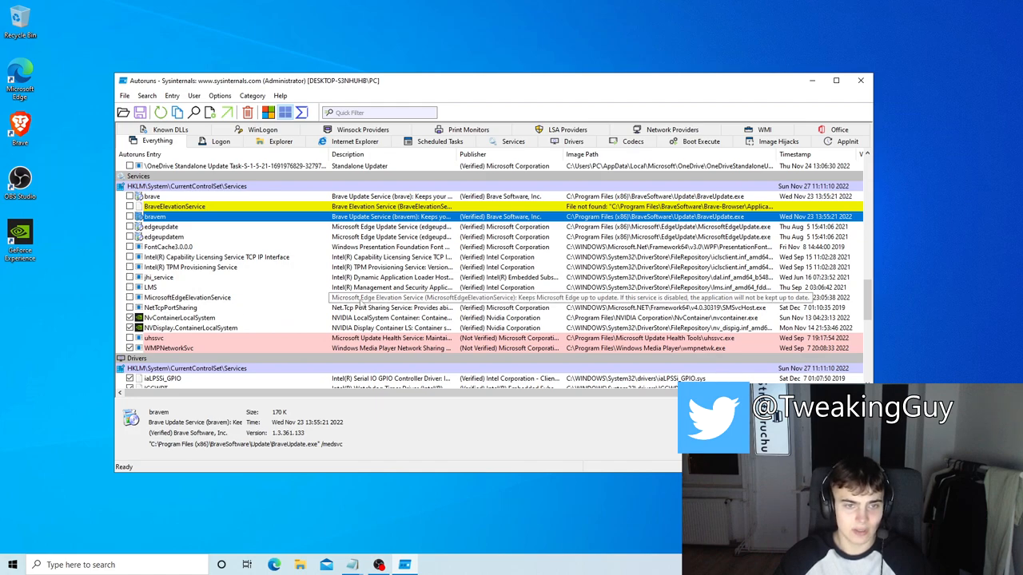
{"action": "left_click", "coordinate": [187, 297]}
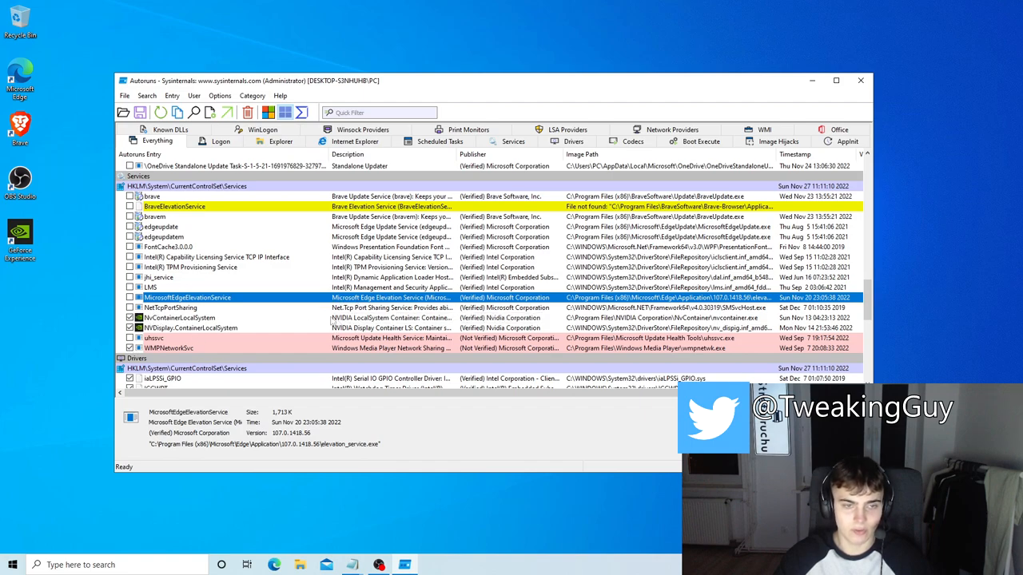
{"action": "mouse_move", "coordinate": [285, 353]}
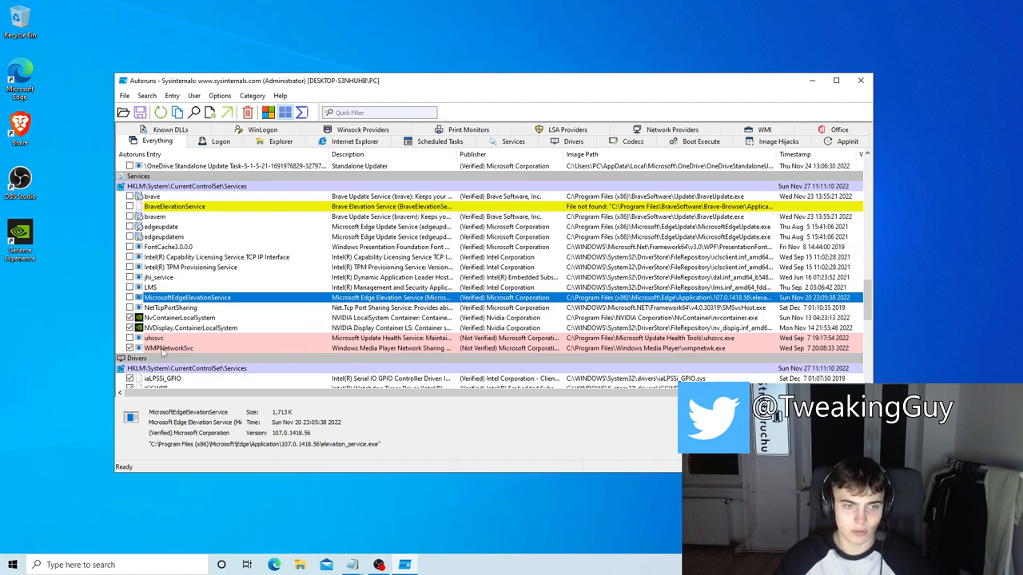
{"action": "left_click", "coordinate": [169, 348]}
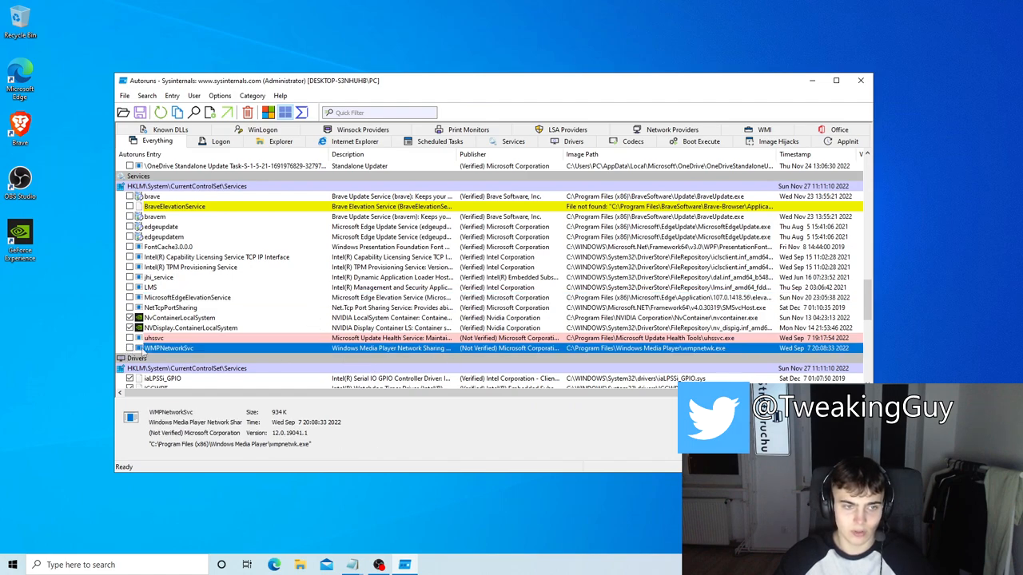
{"action": "scroll", "scroll_direction": "down", "scroll_amount": 3}
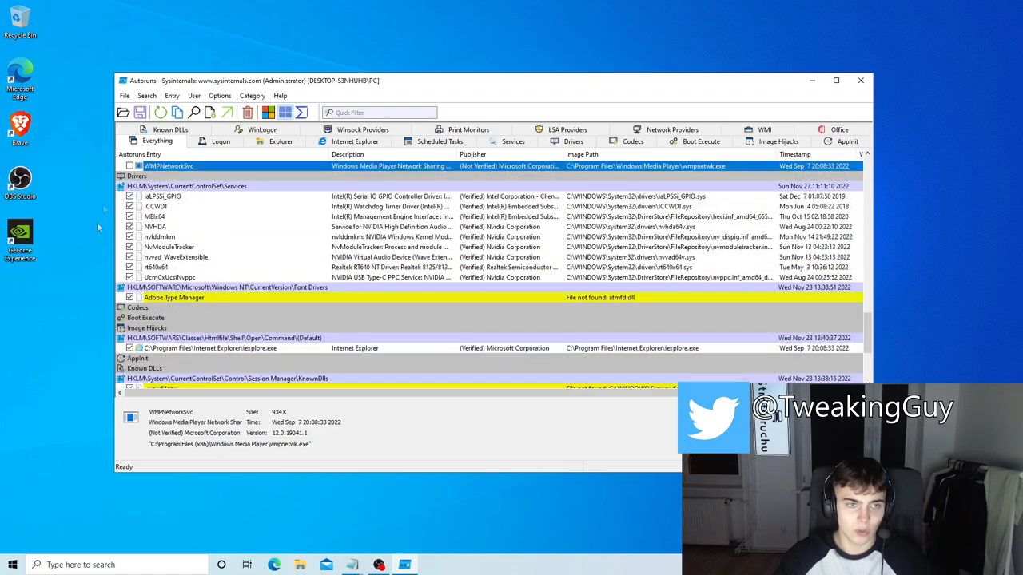
{"action": "mouse_move", "coordinate": [184, 183]}
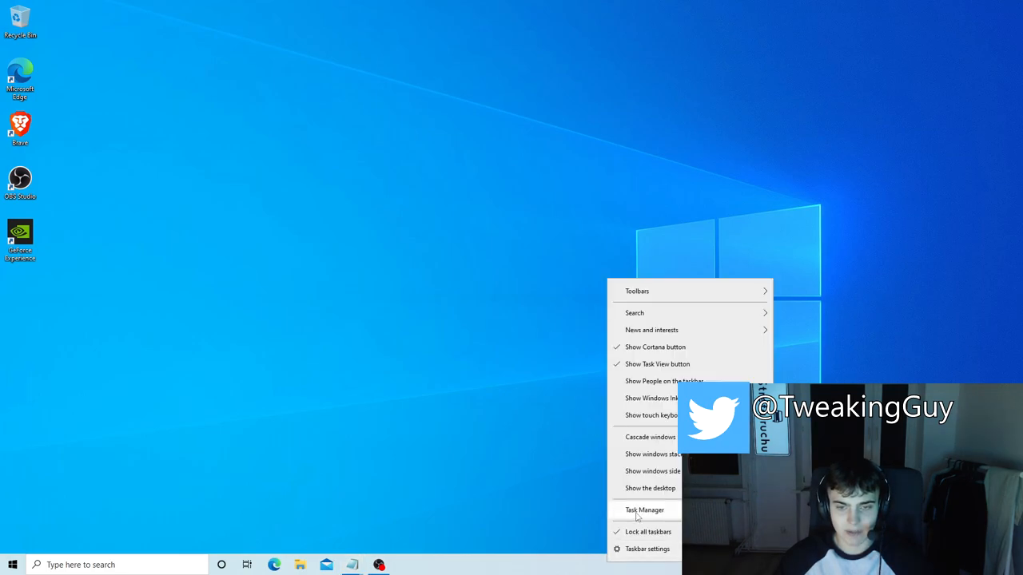
Check Task Manager's Startup list with Cortana, Phone Link and Skype disabled, then close it
{"action": "left_click", "coordinate": [644, 509]}
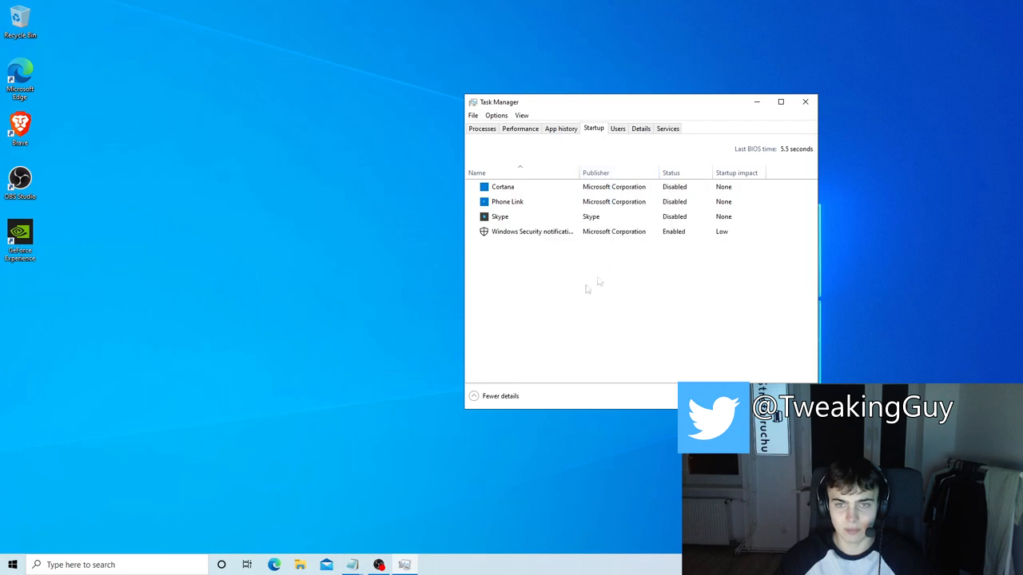
{"action": "left_click", "coordinate": [559, 231]}
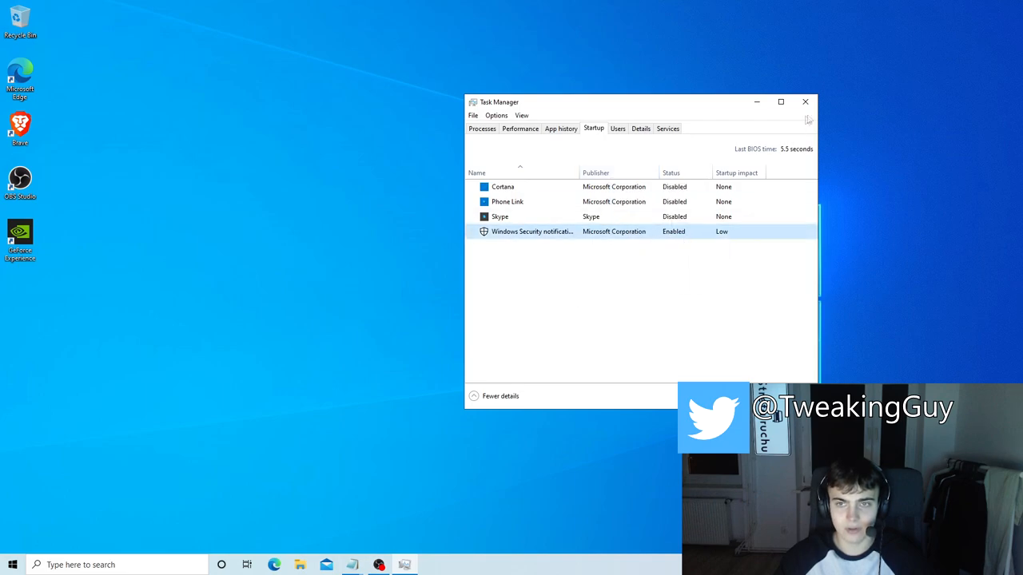
{"action": "left_click", "coordinate": [806, 102]}
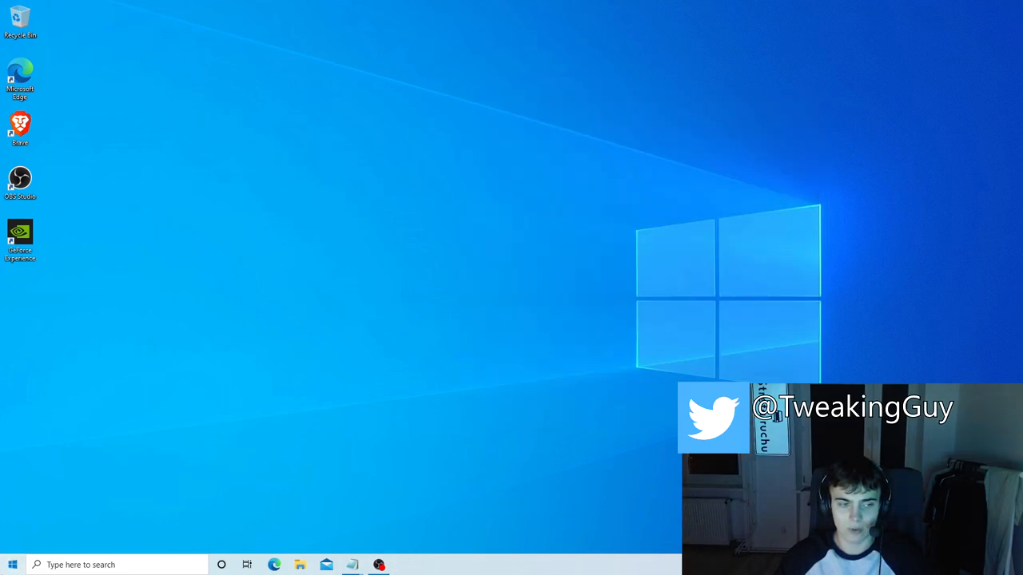
Reach Apps & features from Start search and uninstall Feedback Hub
{"action": "type", "text": "apps"}
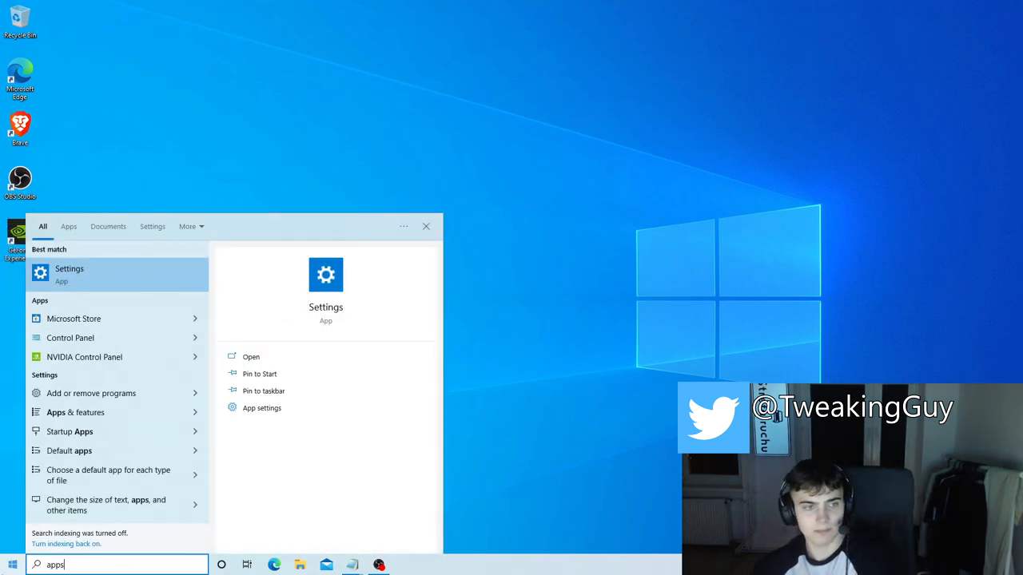
{"action": "left_click", "coordinate": [71, 275]}
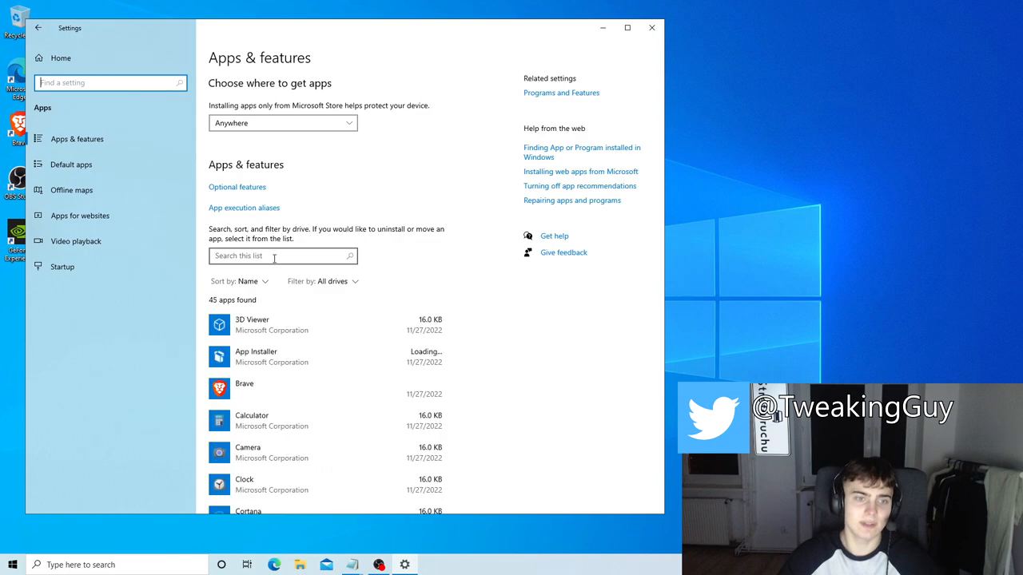
{"action": "scroll", "scroll_direction": "down", "scroll_amount": 3}
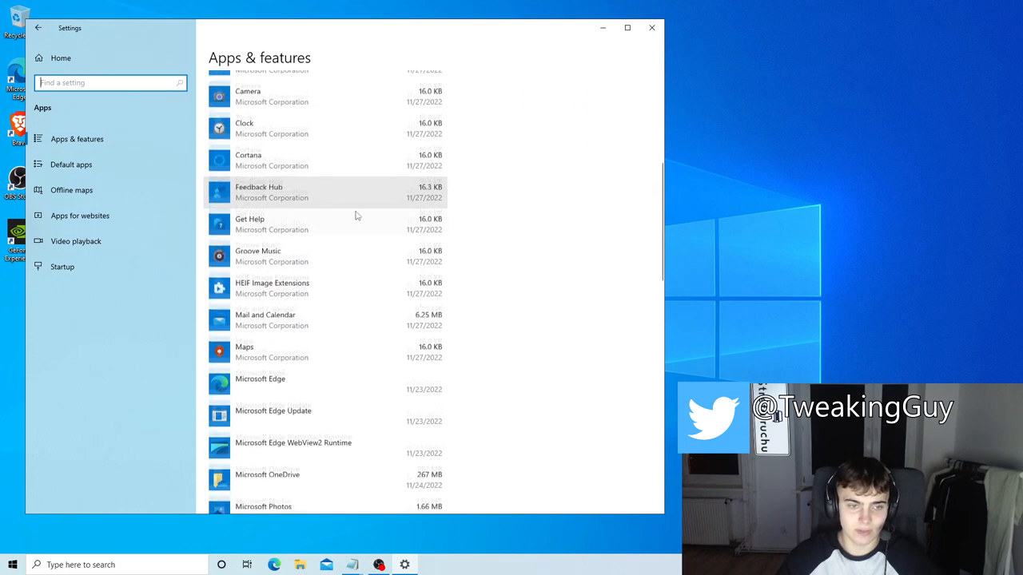
{"action": "scroll", "scroll_direction": "down", "scroll_amount": 3}
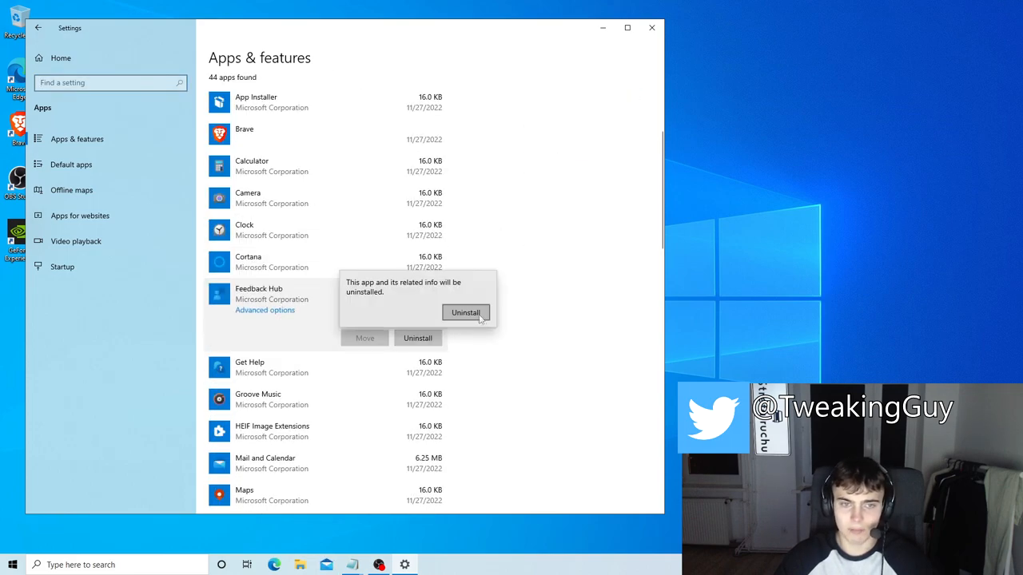
{"action": "left_click", "coordinate": [465, 311]}
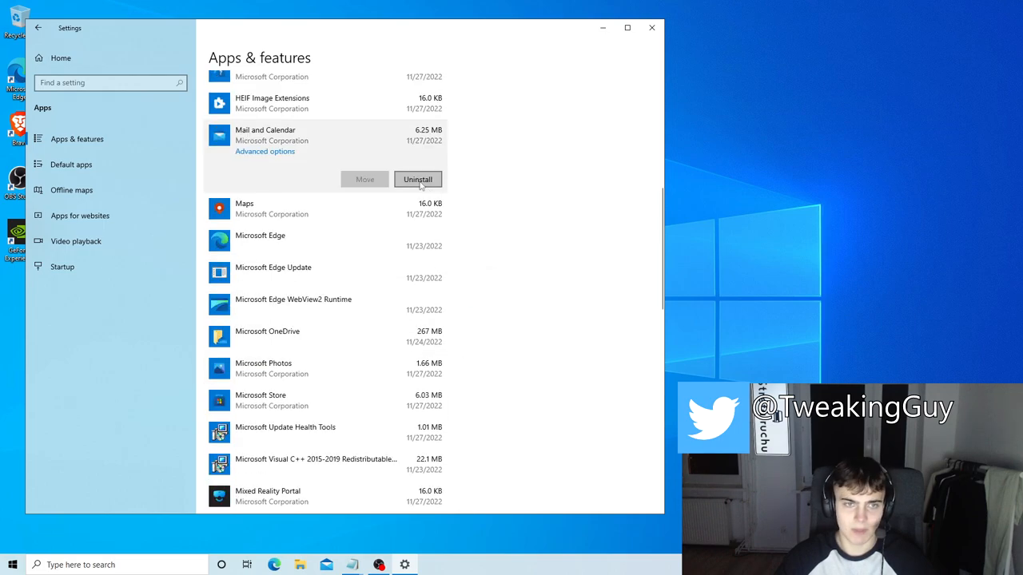
Uninstall Mail and Calendar, Solitaire & Casual Games and Xbox Live
{"action": "left_click", "coordinate": [417, 179]}
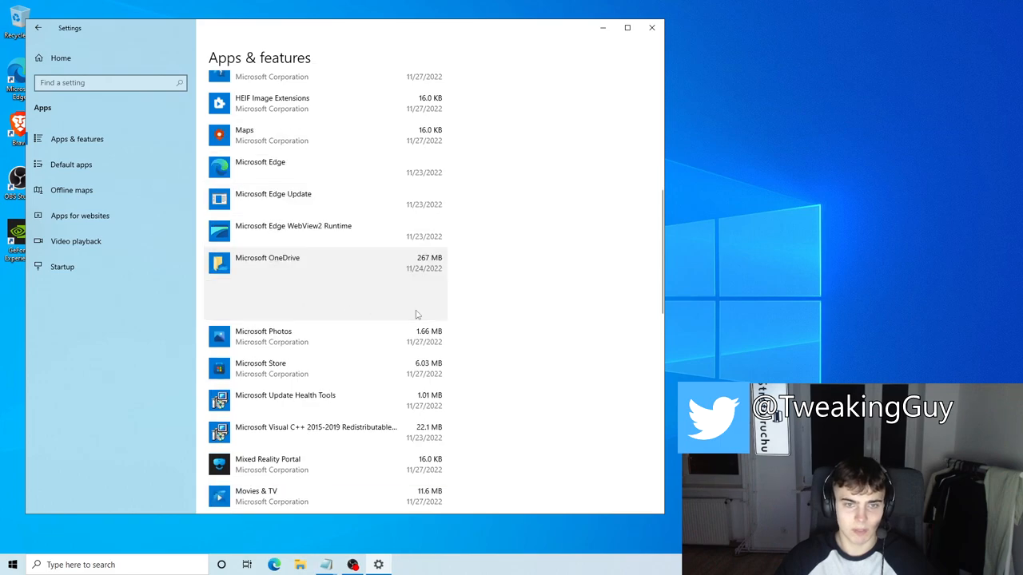
{"action": "scroll", "scroll_direction": "down", "scroll_amount": 3}
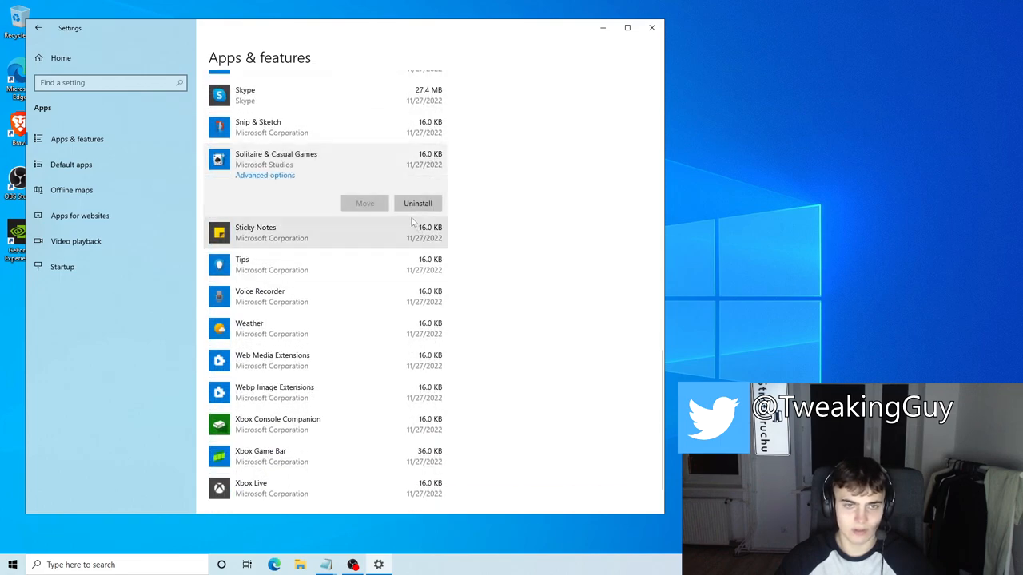
{"action": "left_click", "coordinate": [417, 203]}
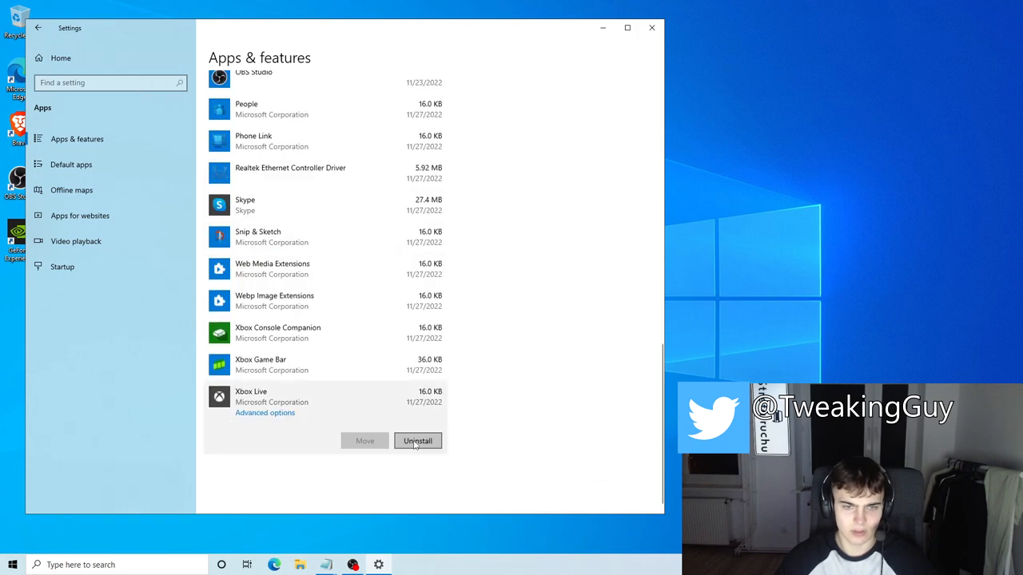
{"action": "left_click", "coordinate": [417, 441]}
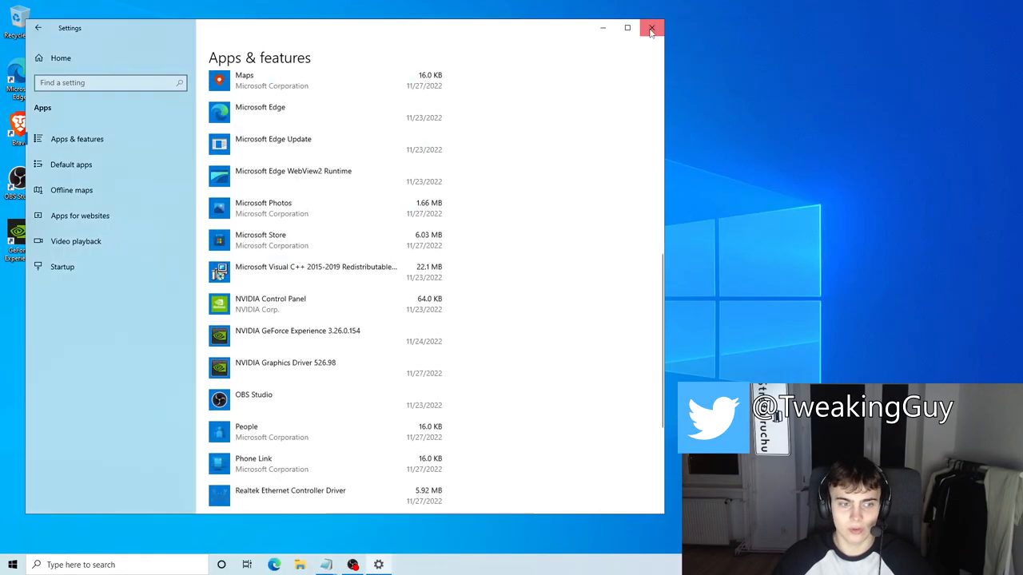
Launch Command Prompt as administrator from Start, then close Settings and Task Manager
{"action": "left_click", "coordinate": [651, 29]}
{"action": "type", "text": "cmd"}
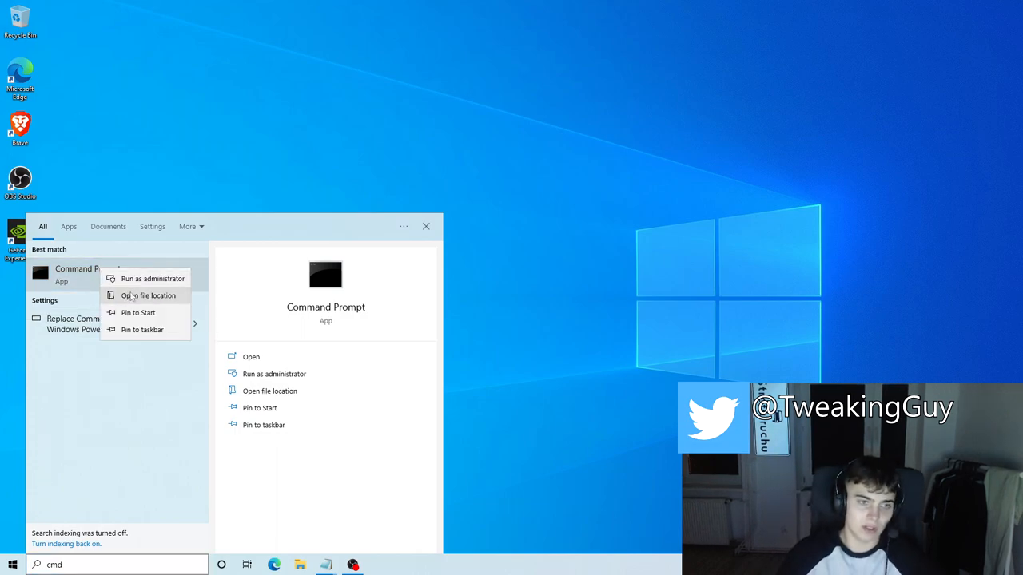
{"action": "left_click", "coordinate": [154, 278]}
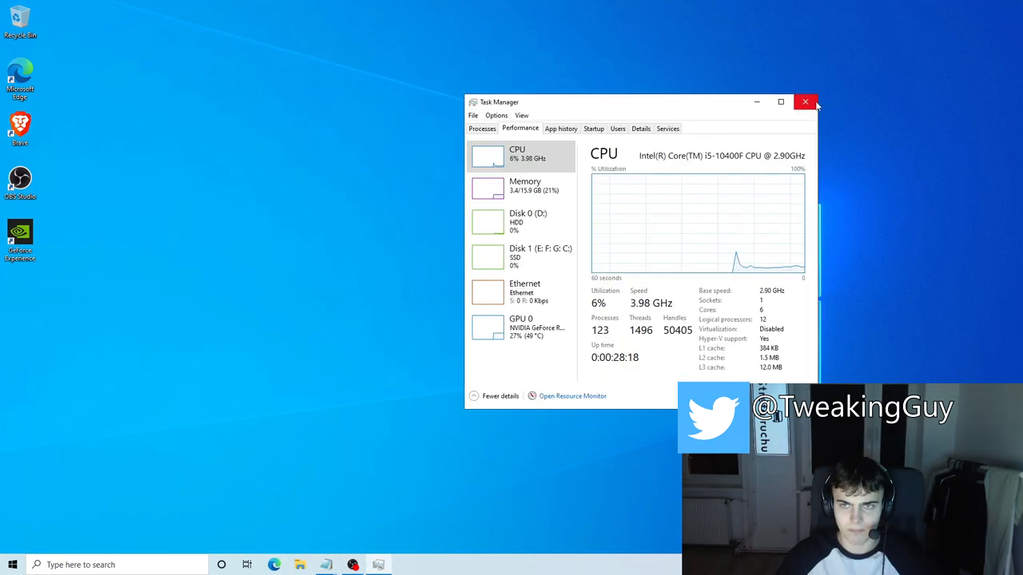
{"action": "left_click", "coordinate": [806, 102]}
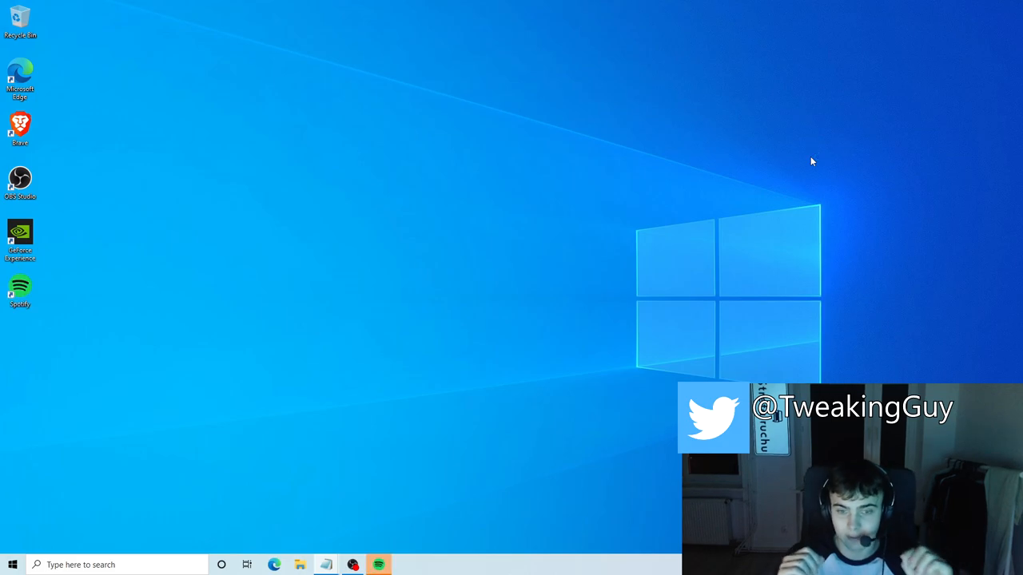
Uncheck Hardware Acceleration in Spotify's menu and confirm the restart
{"action": "left_click", "coordinate": [377, 565]}
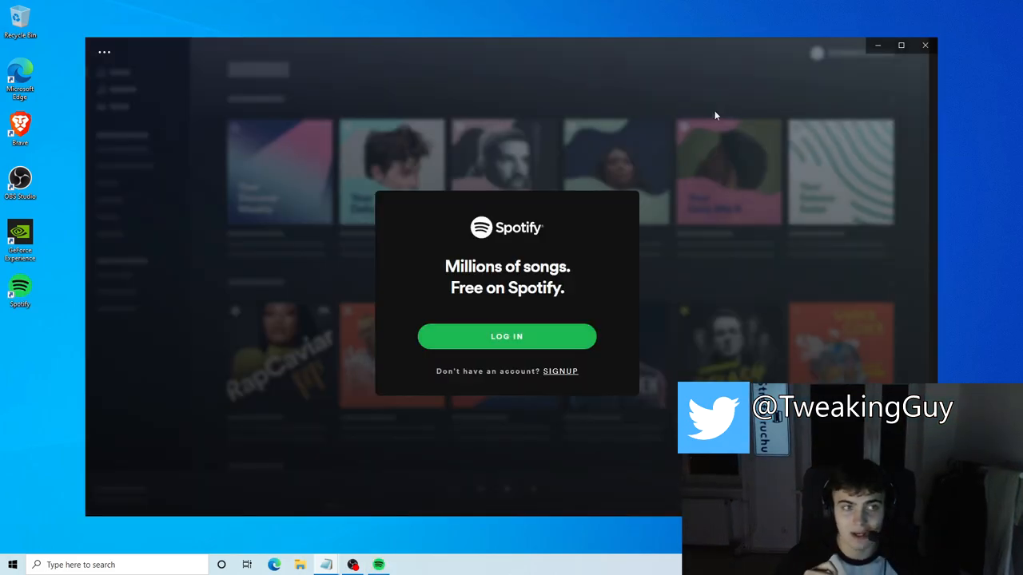
{"action": "left_click", "coordinate": [119, 98]}
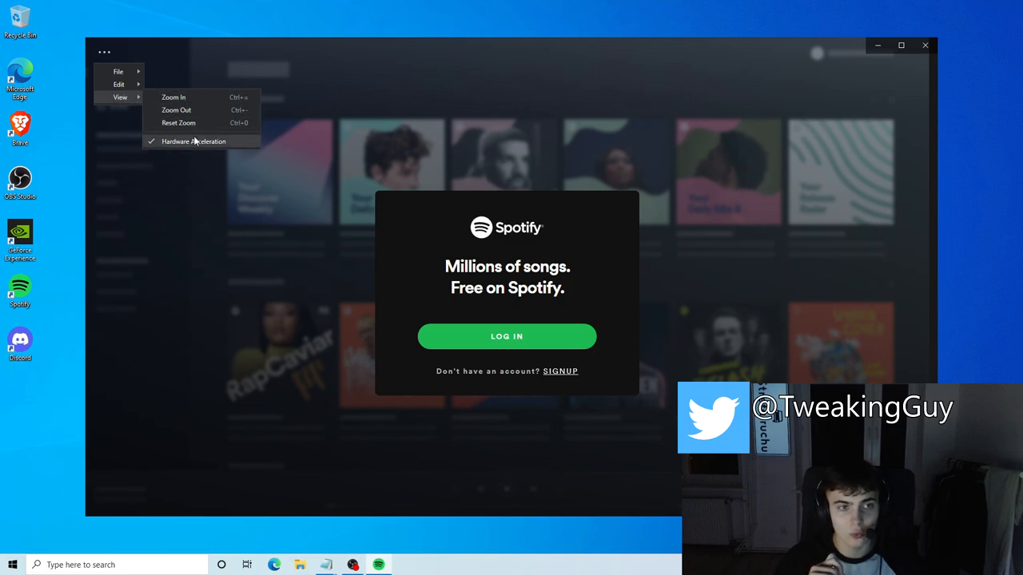
{"action": "left_click", "coordinate": [192, 140]}
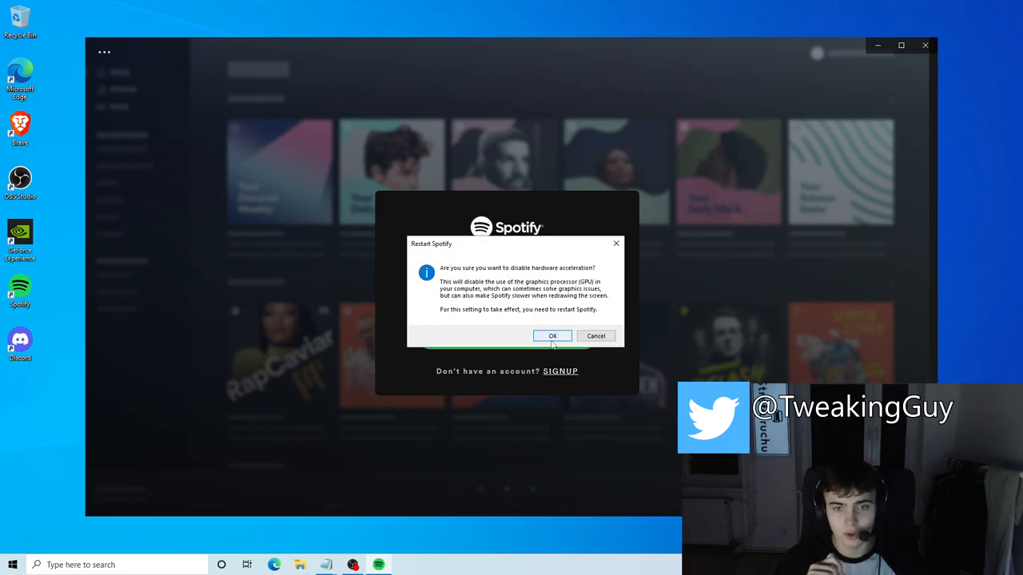
{"action": "left_click", "coordinate": [553, 335]}
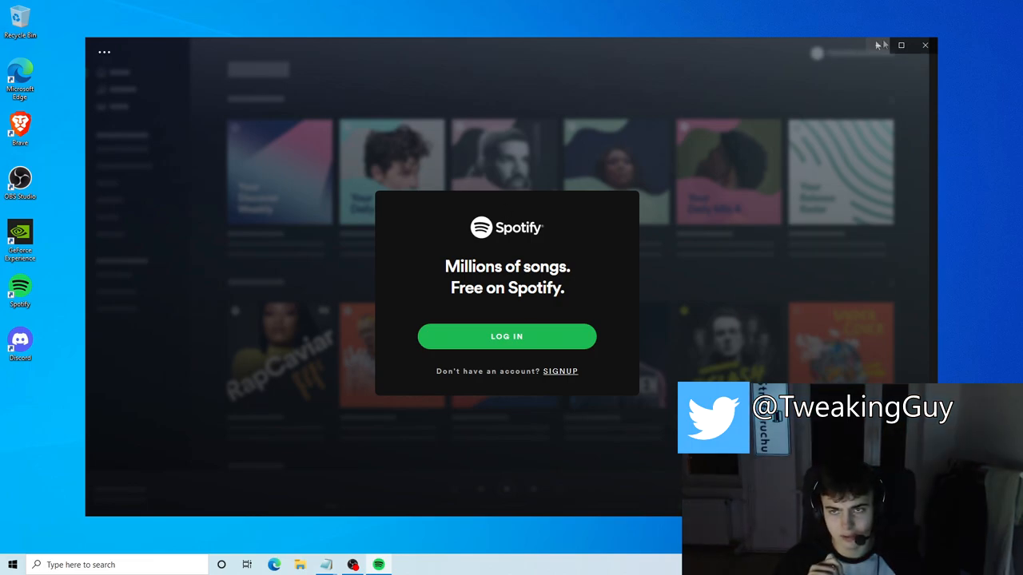
{"action": "left_click", "coordinate": [925, 45]}
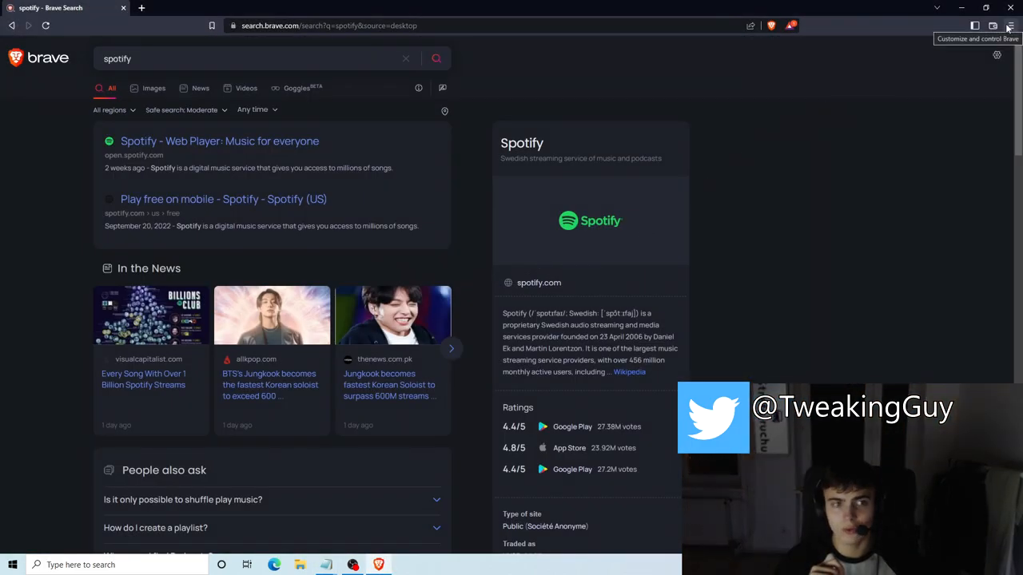
Search Brave settings for 'hardware' and toggle off 'Use hardware acceleration when available'
{"action": "left_click", "coordinate": [1010, 26]}
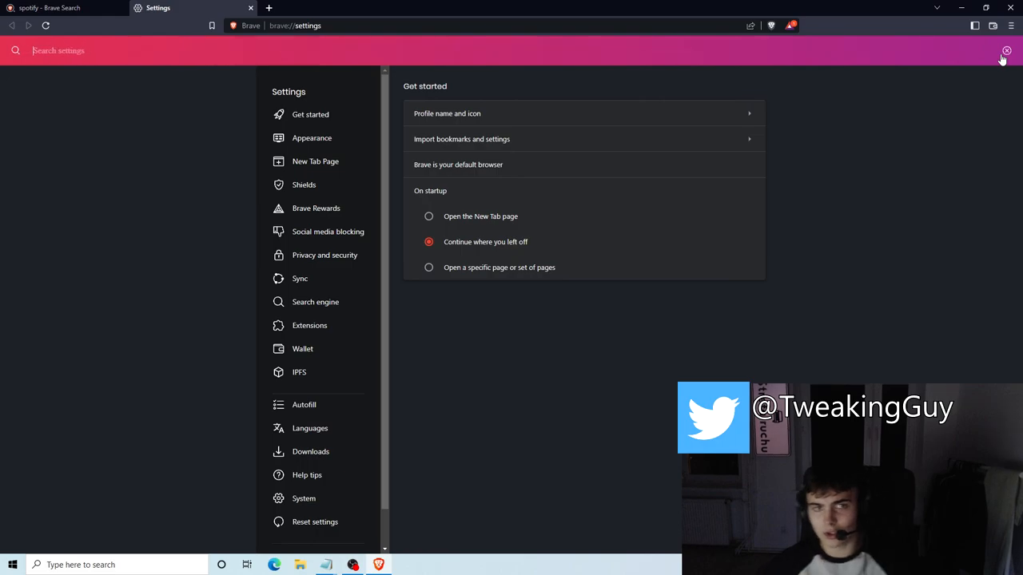
{"action": "type", "text": "hardware"}
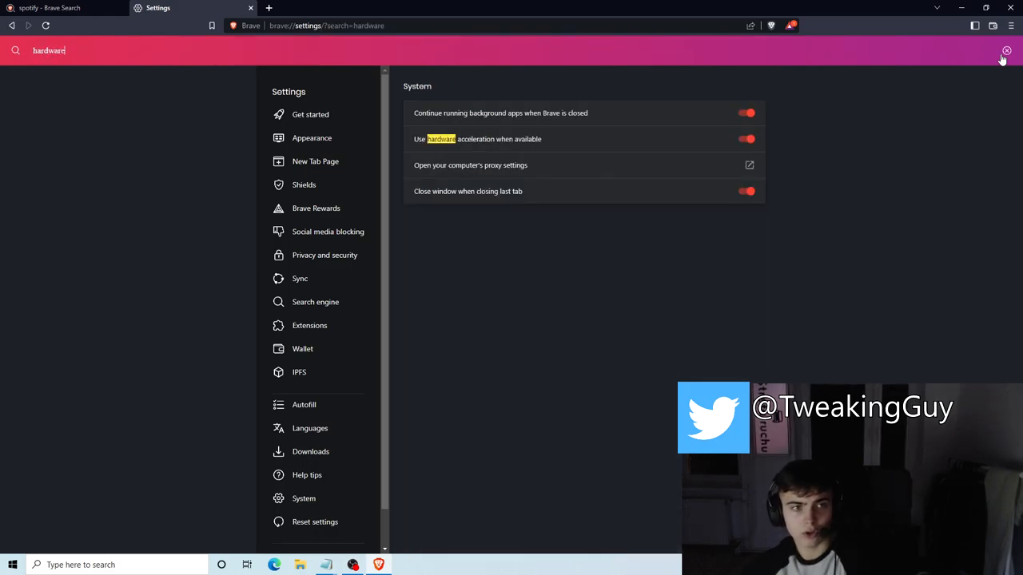
{"action": "left_click", "coordinate": [747, 137]}
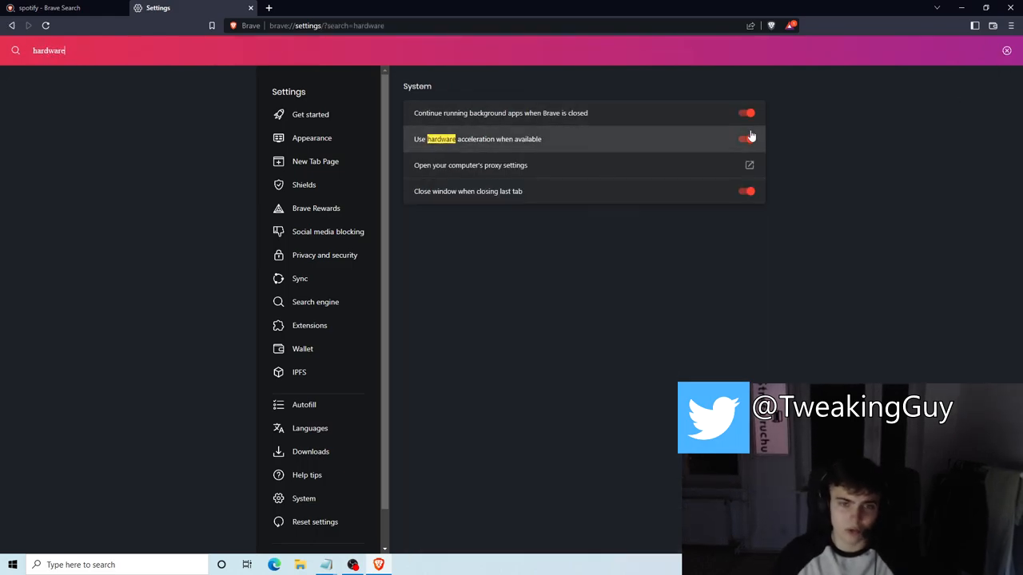
{"action": "left_click", "coordinate": [744, 139]}
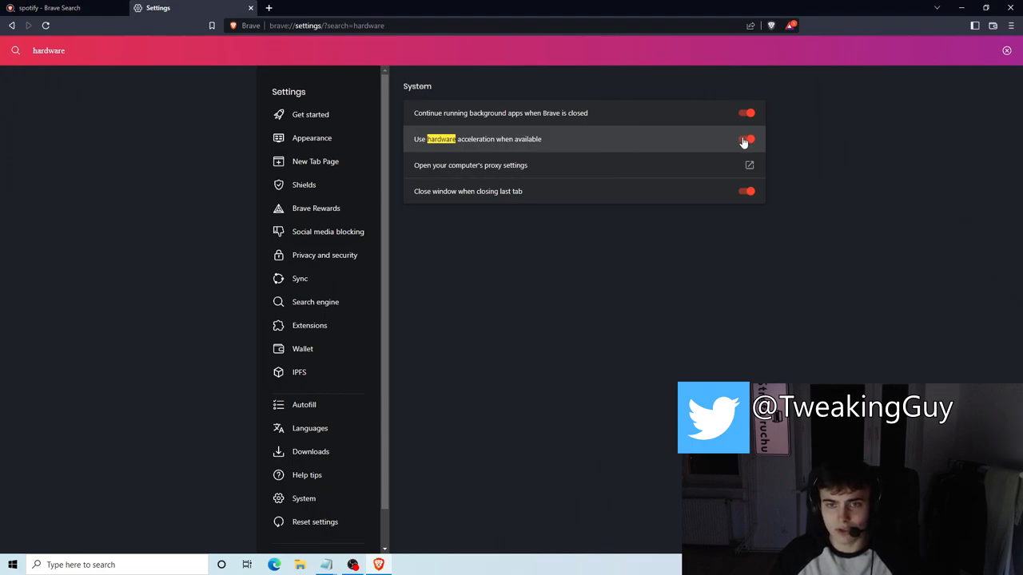
{"action": "left_click", "coordinate": [746, 139]}
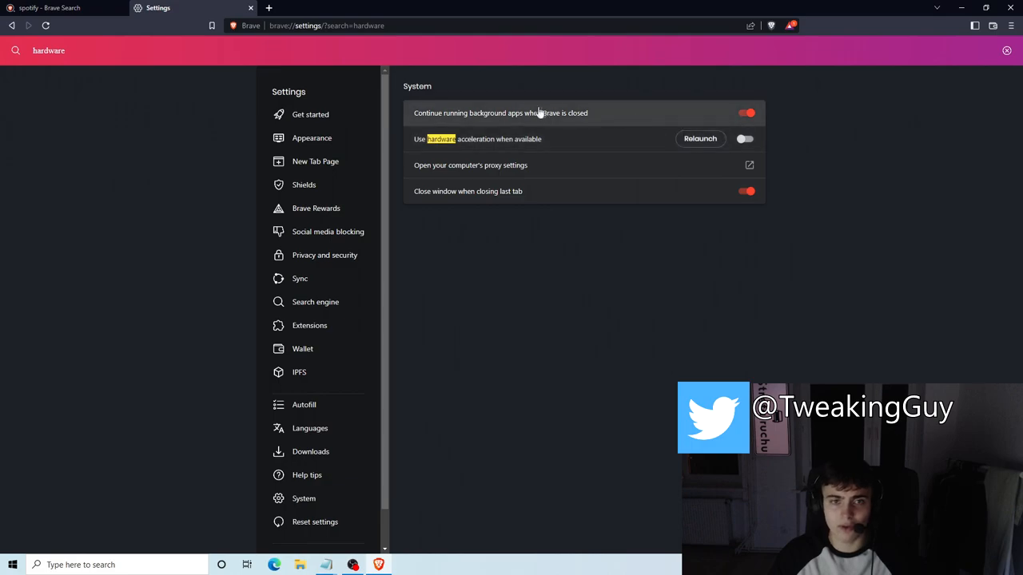
{"action": "mouse_move", "coordinate": [707, 118]}
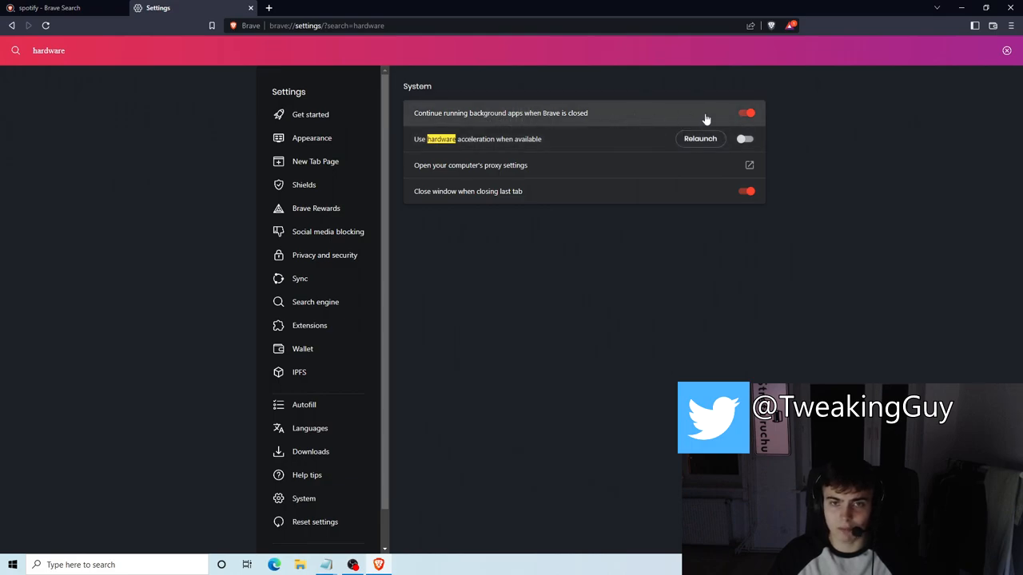
{"action": "left_click", "coordinate": [745, 112]}
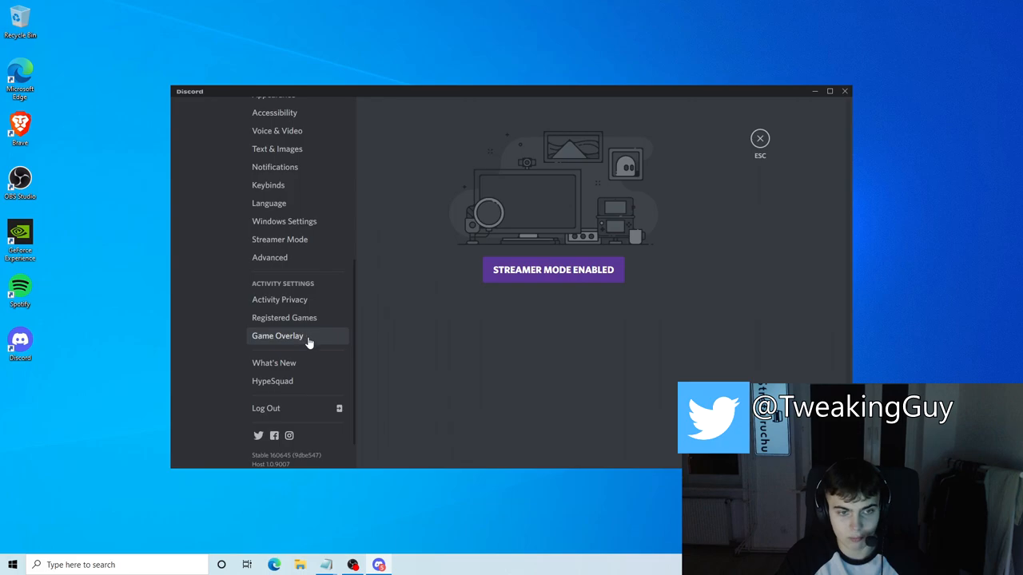
In Discord's Advanced settings switch off Hardware Acceleration and accept the relaunch
{"action": "left_click", "coordinate": [278, 335]}
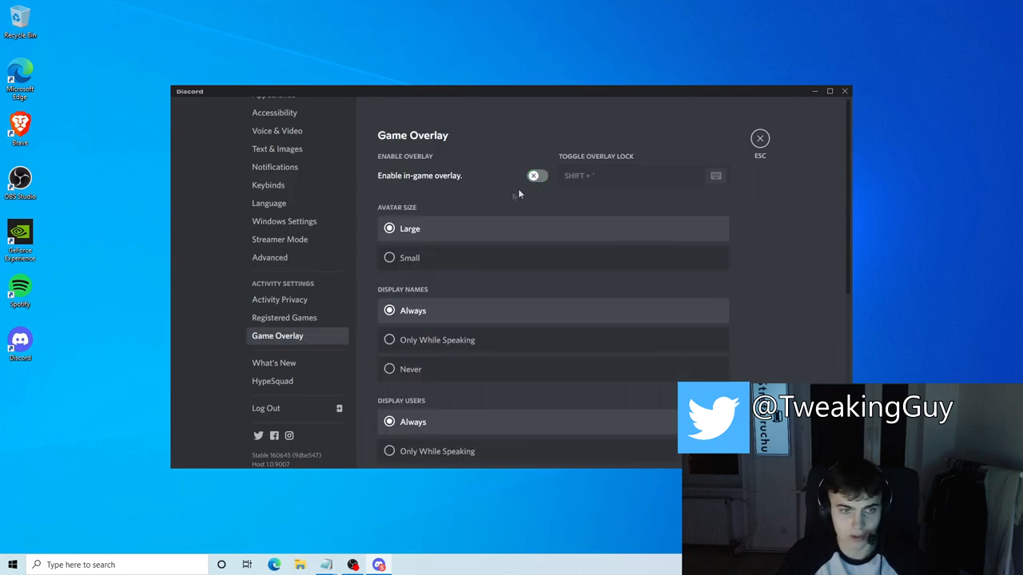
{"action": "left_click", "coordinate": [268, 258]}
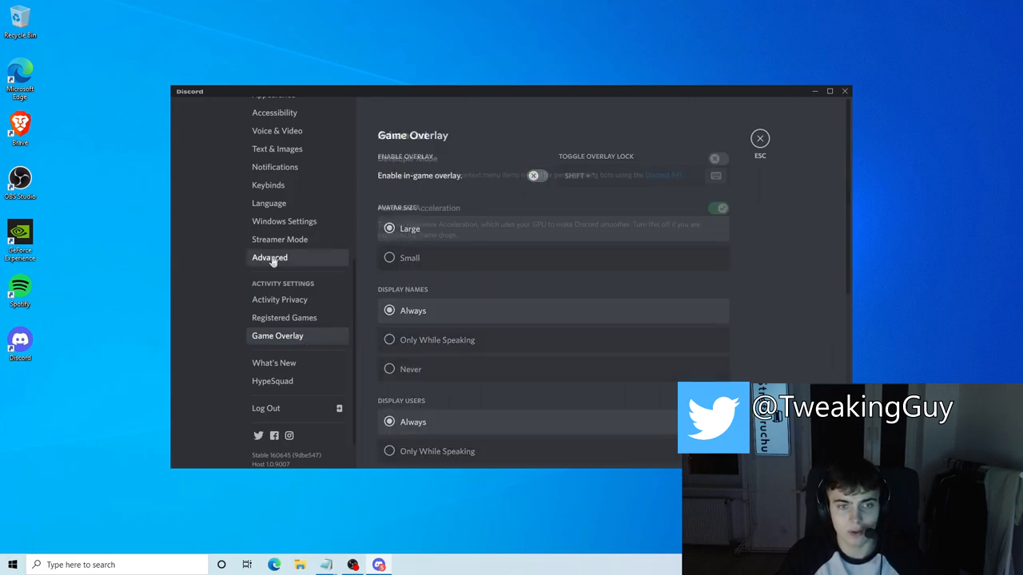
{"action": "left_click", "coordinate": [269, 257]}
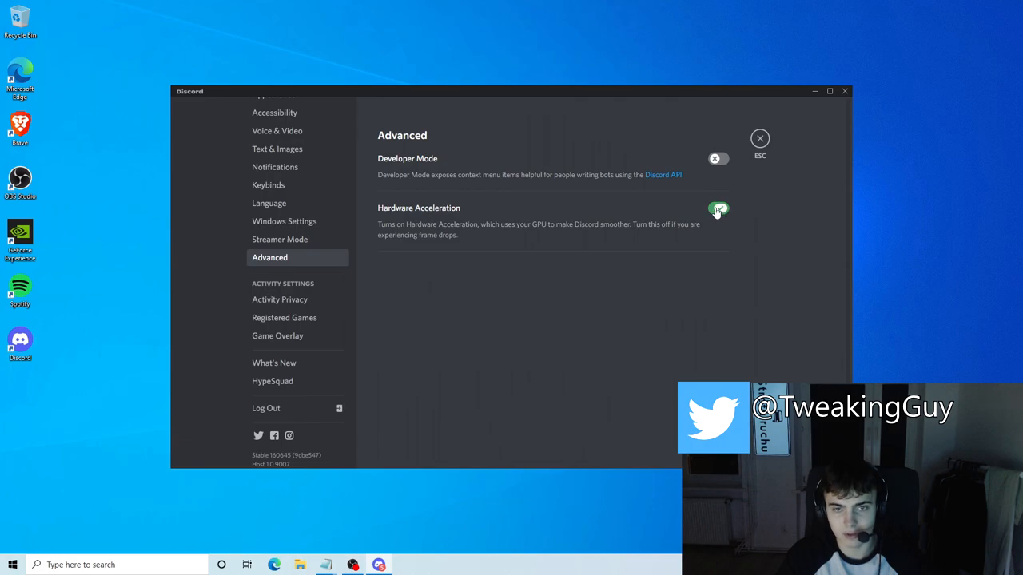
{"action": "left_click", "coordinate": [718, 207]}
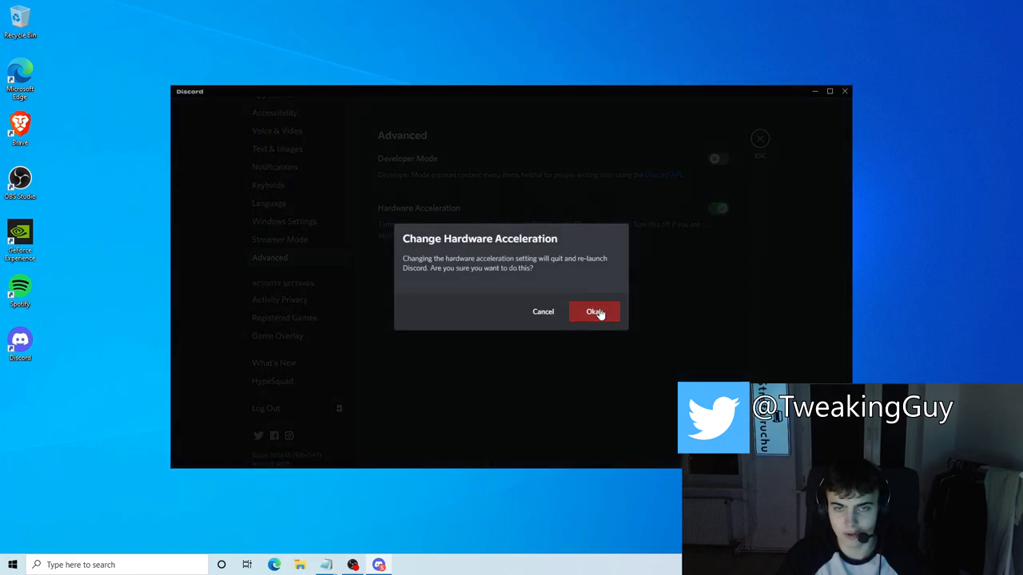
{"action": "left_click", "coordinate": [594, 312]}
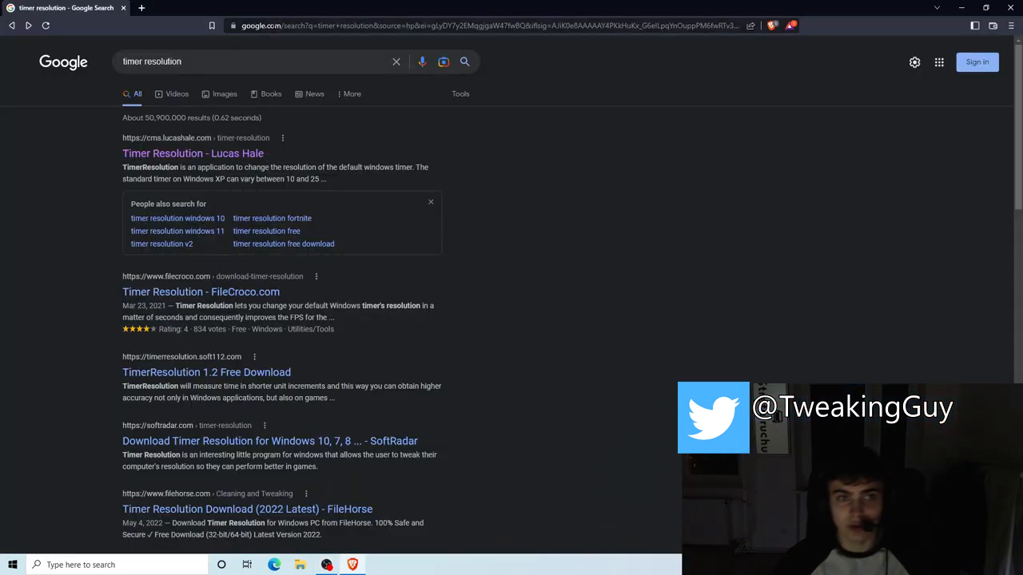
Search Google for 'timer resolution' and download the program from timerresolution.com
{"action": "type", "text": "timerresolution.com"}
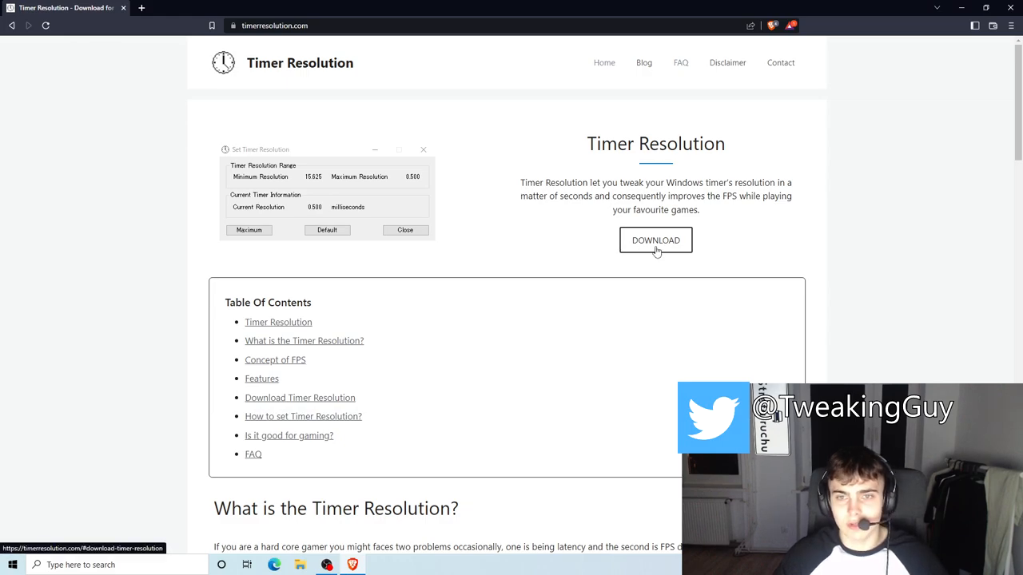
{"action": "left_click", "coordinate": [655, 239]}
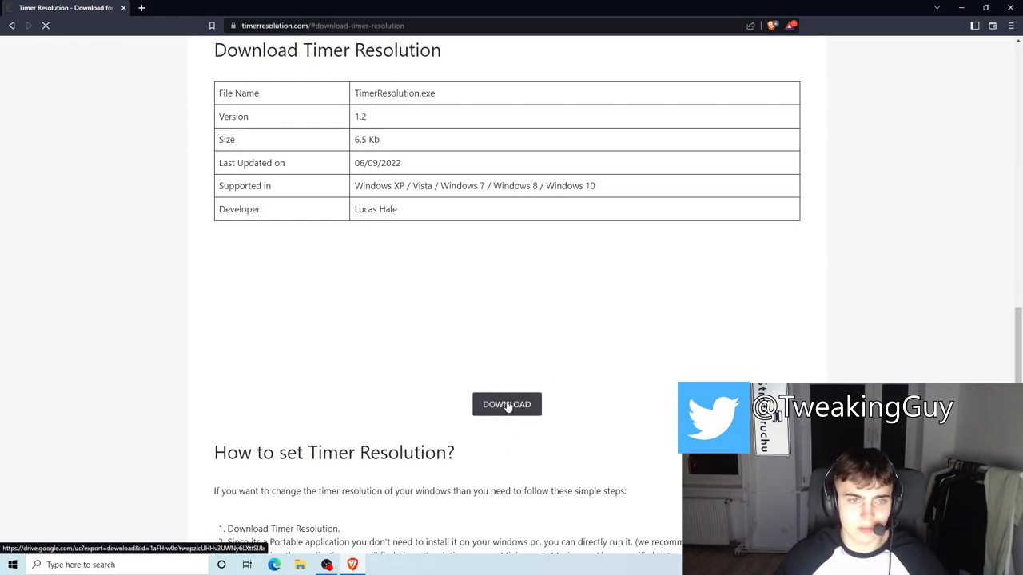
{"action": "left_click", "coordinate": [506, 403]}
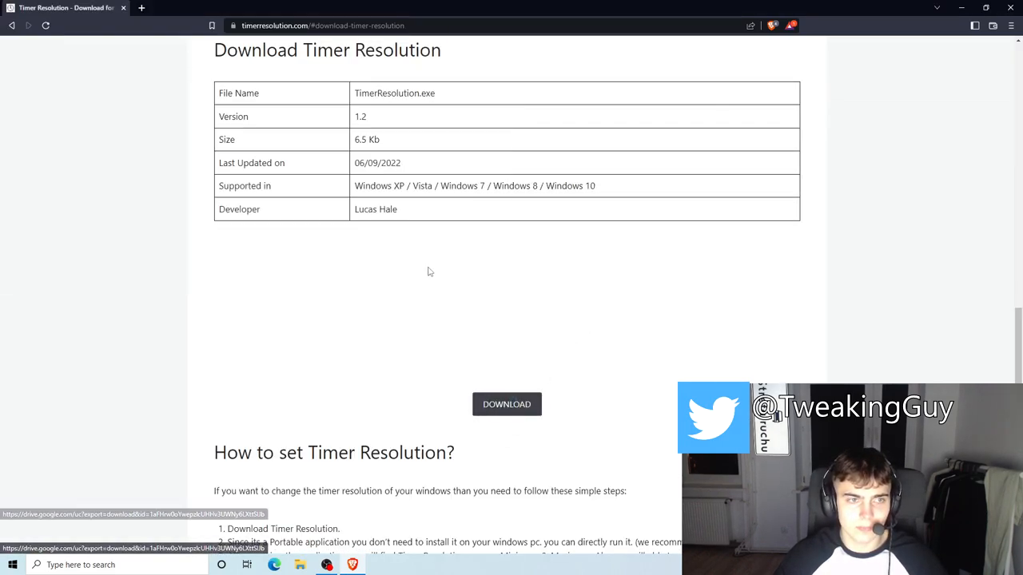
{"action": "left_click", "coordinate": [507, 402]}
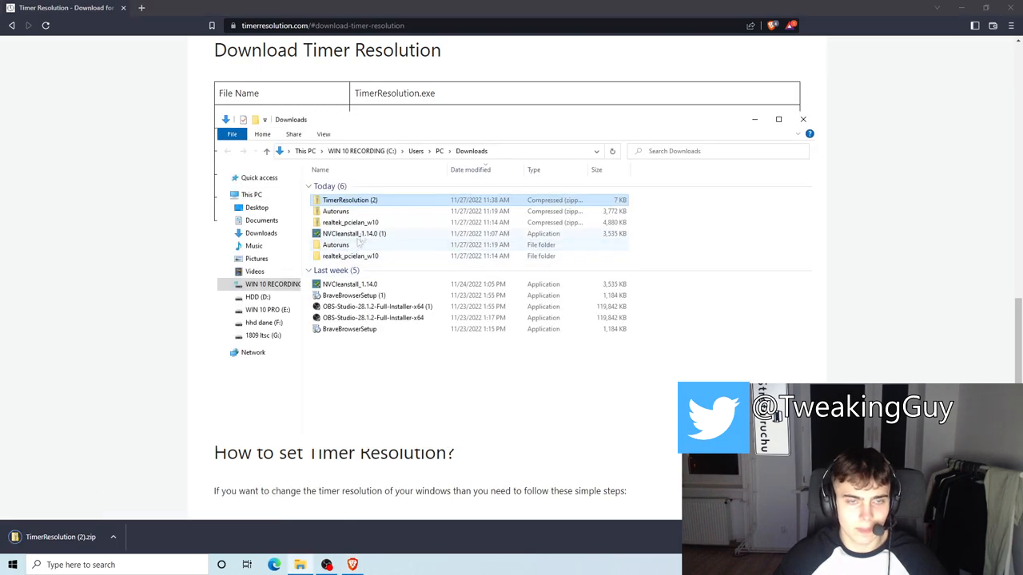
Extract the TimerResolution zip and launch TimerResolution.exe from the desktop
{"action": "right_click", "coordinate": [350, 200]}
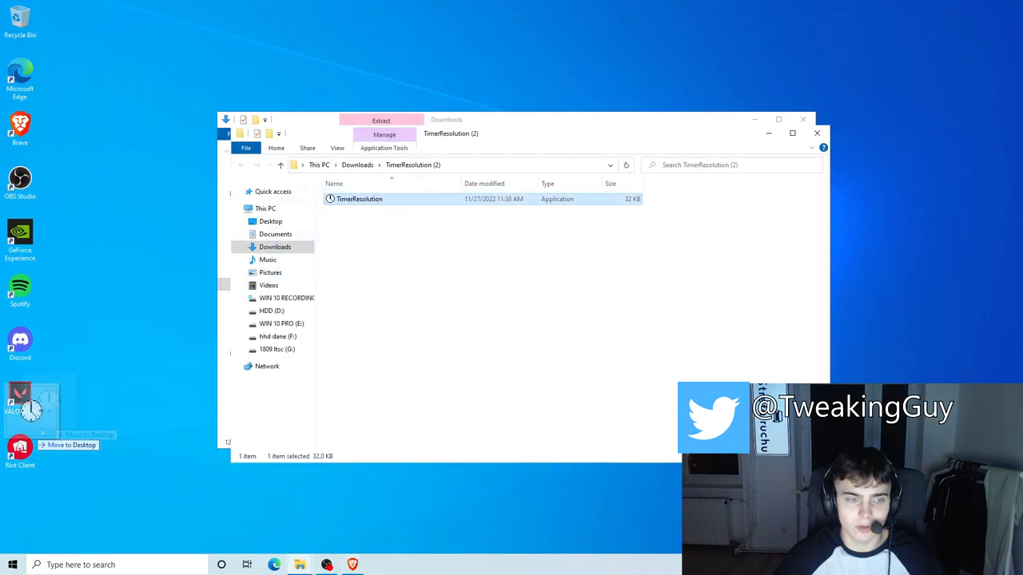
{"action": "double_click", "coordinate": [360, 198]}
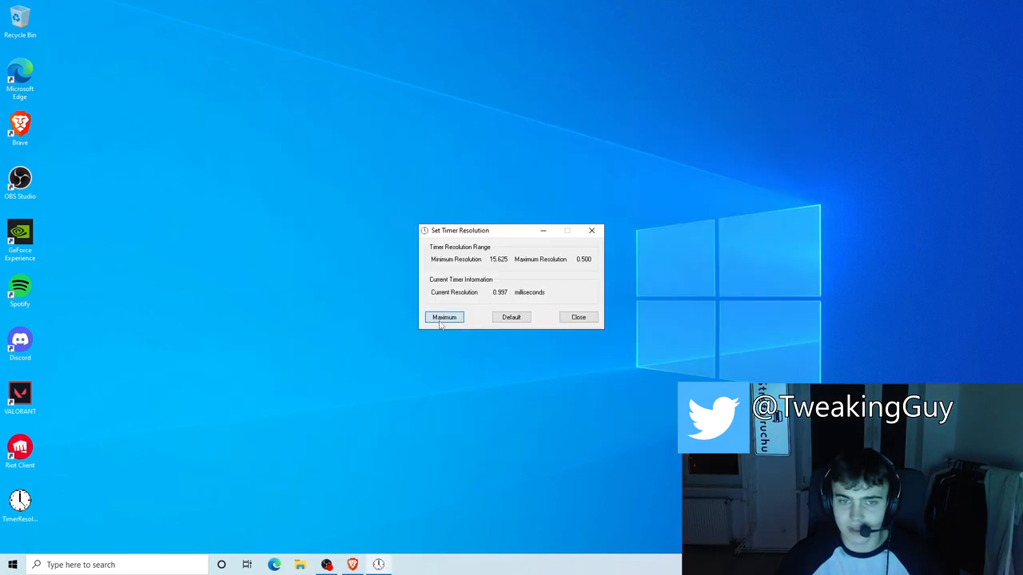
Set Timer Resolution to Maximum (about 0.5 ms) and close the tool
{"action": "left_click", "coordinate": [444, 317]}
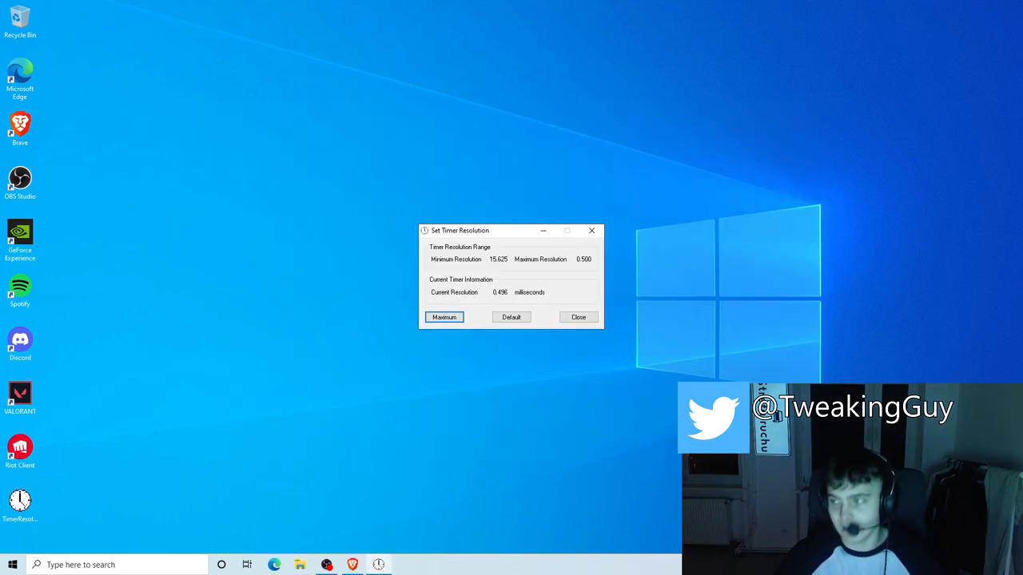
{"action": "left_click", "coordinate": [578, 317]}
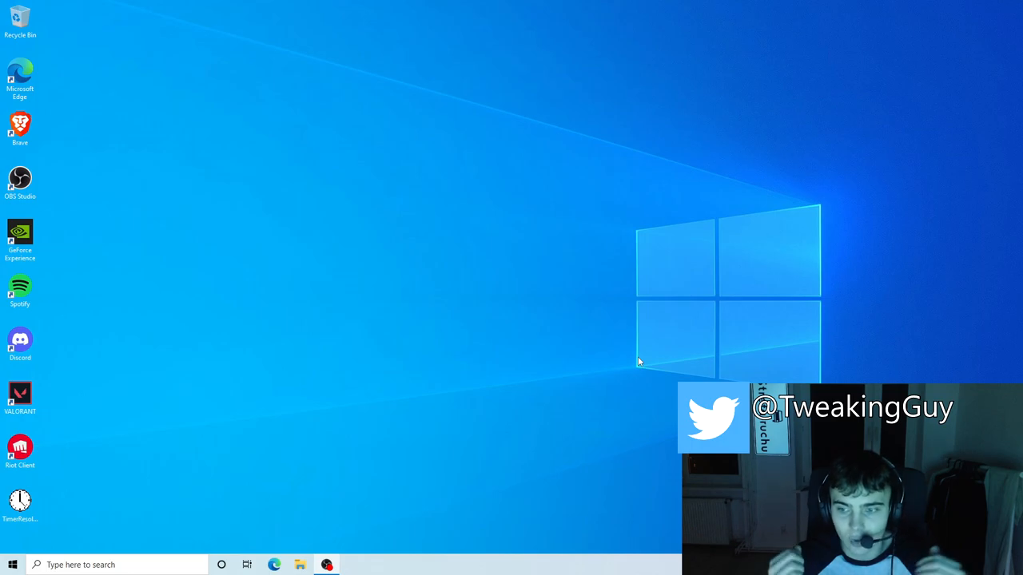